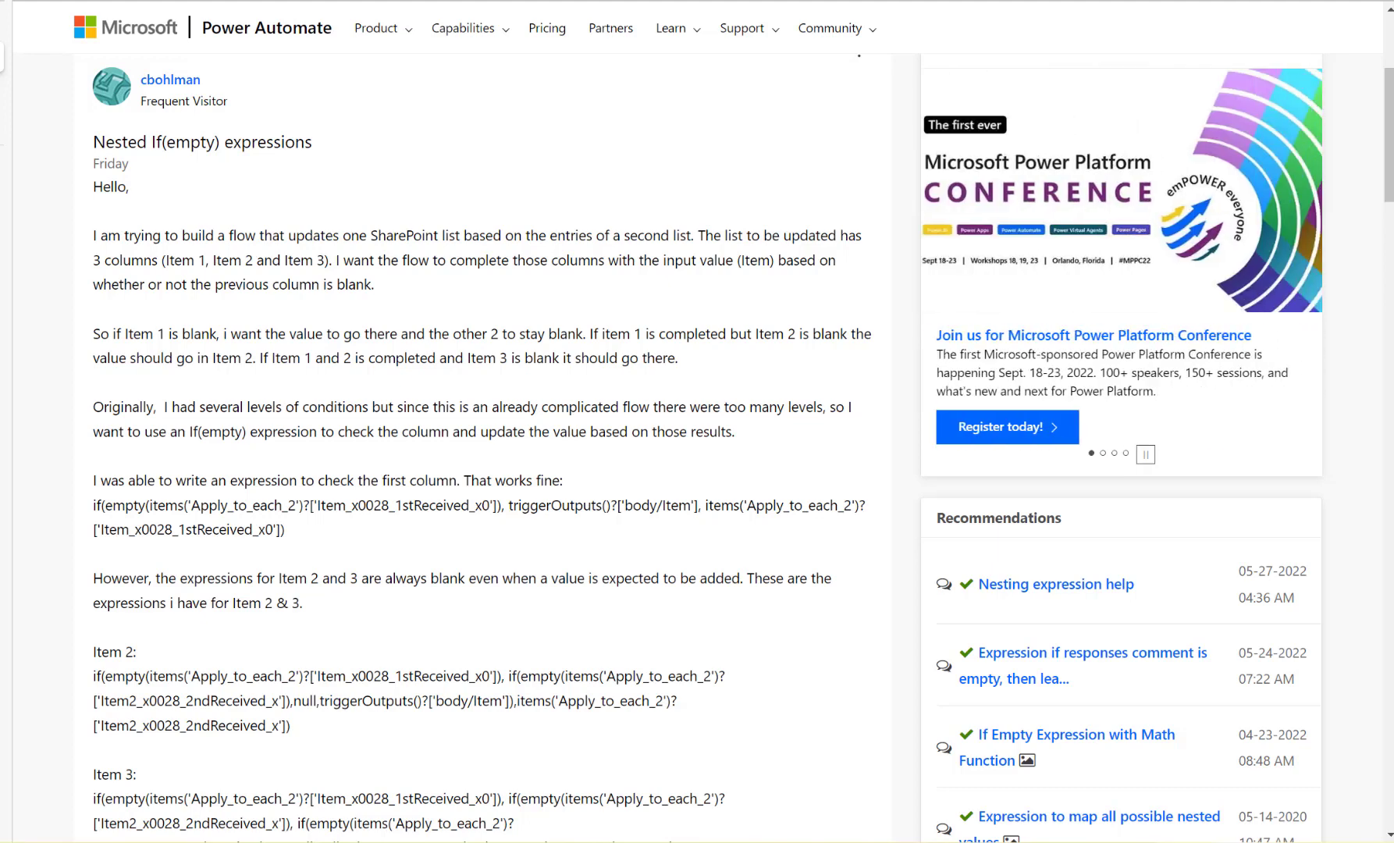
Step: Show the SharePoint DemoList with its Title, Item1–Item3 columns and the Test item
{"action": "left_click", "coordinate": [1146, 454]}
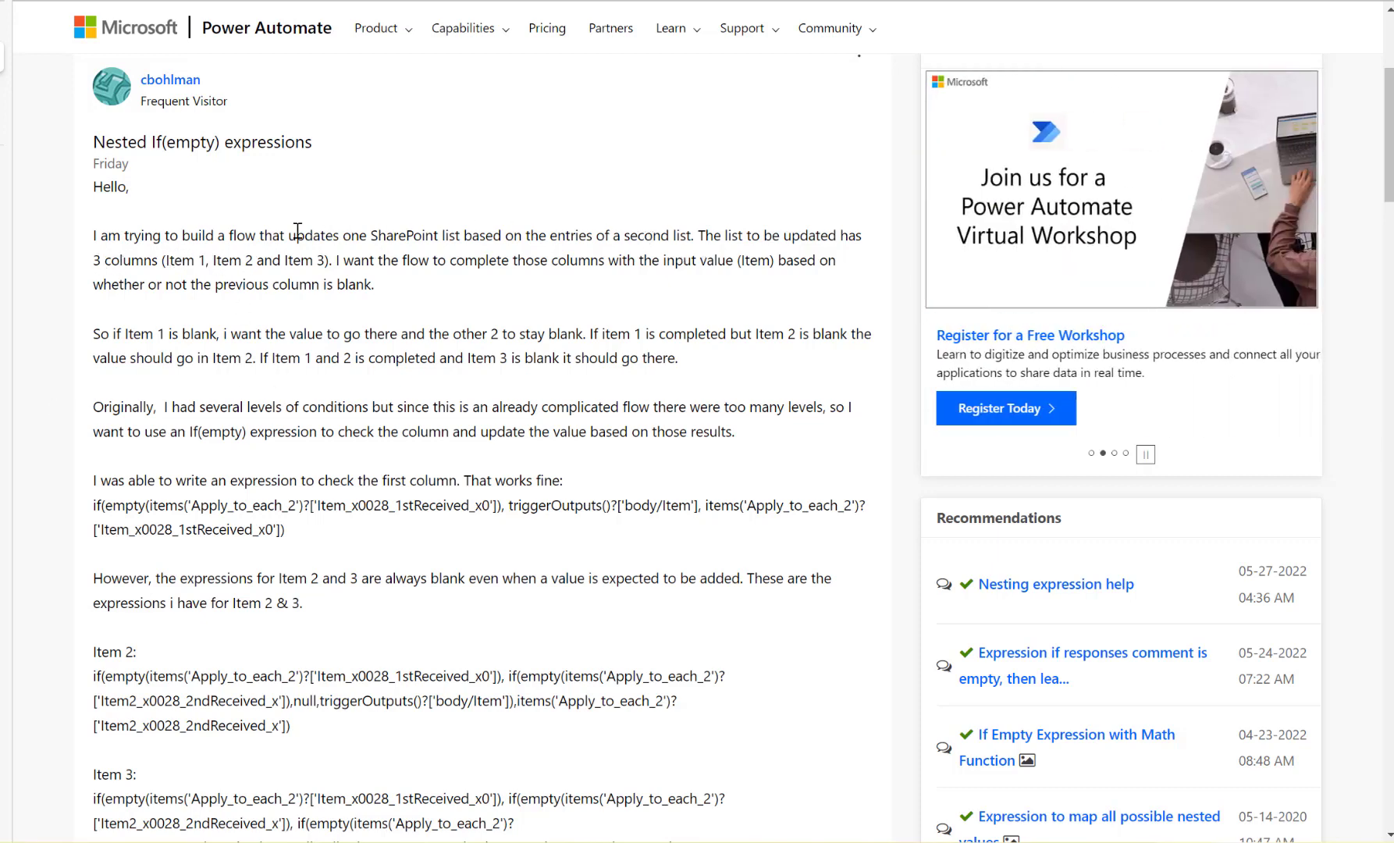
{"action": "mouse_move", "coordinate": [317, 234]}
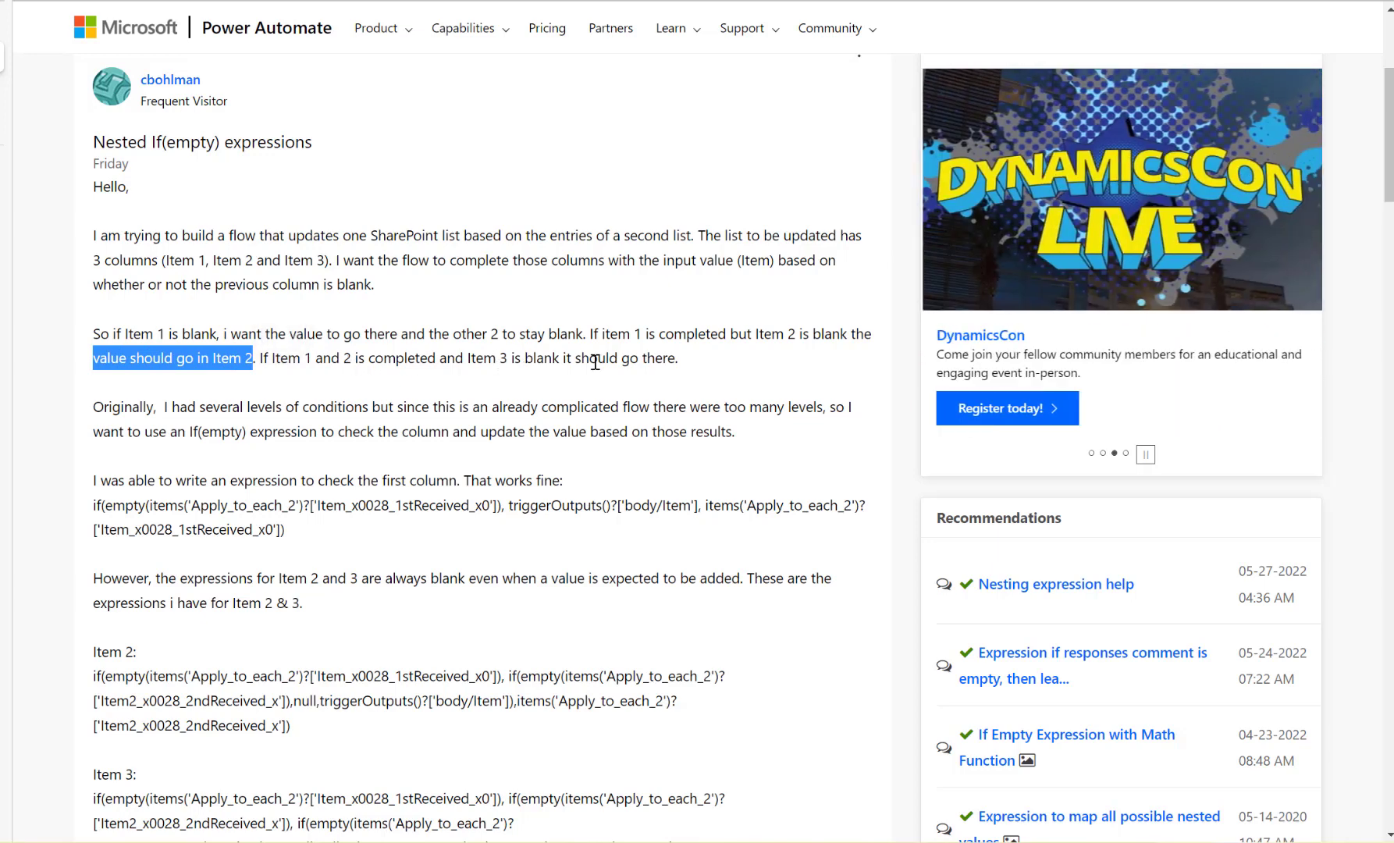
{"action": "mouse_move", "coordinate": [660, 366]}
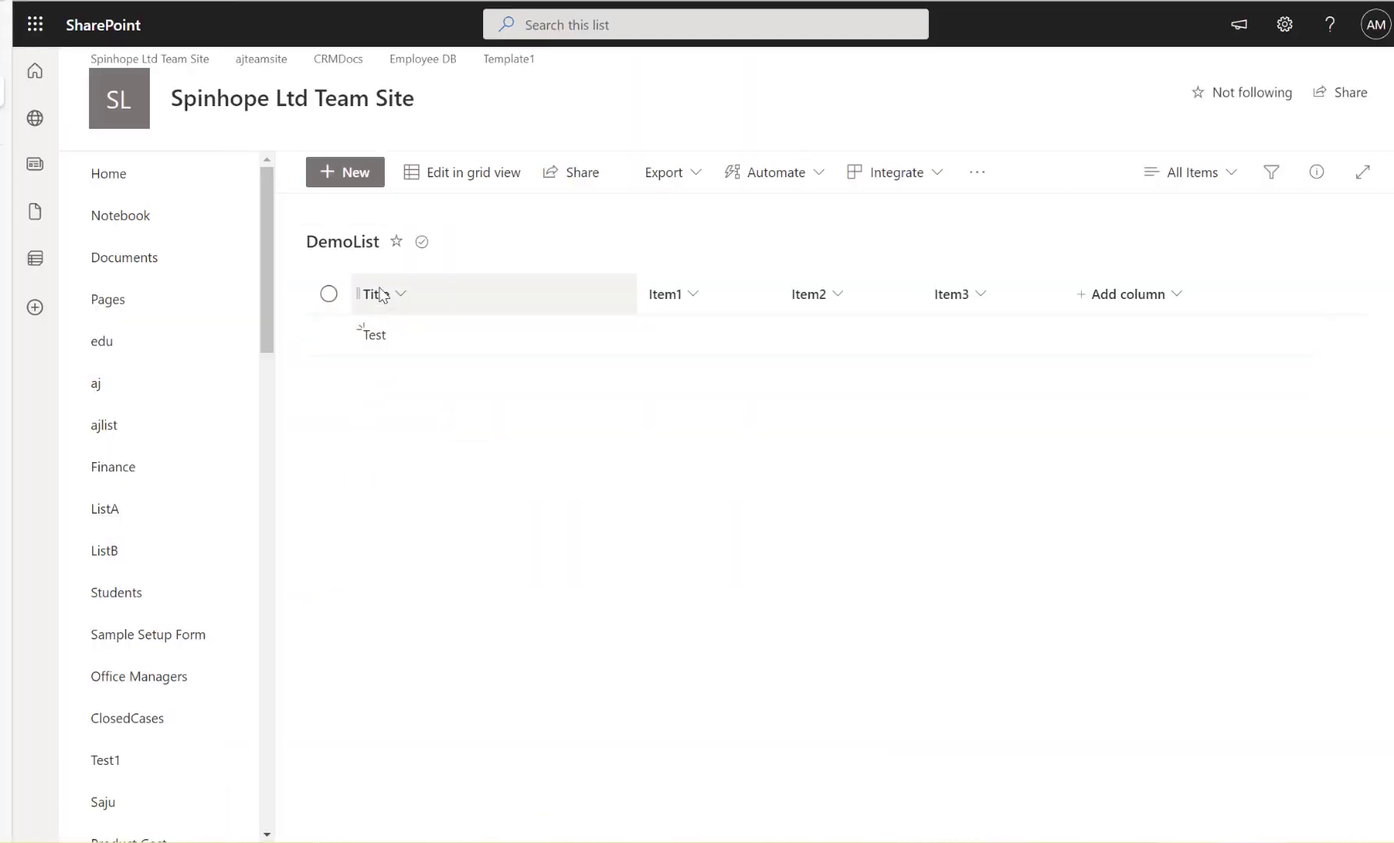
{"action": "mouse_move", "coordinate": [662, 295]}
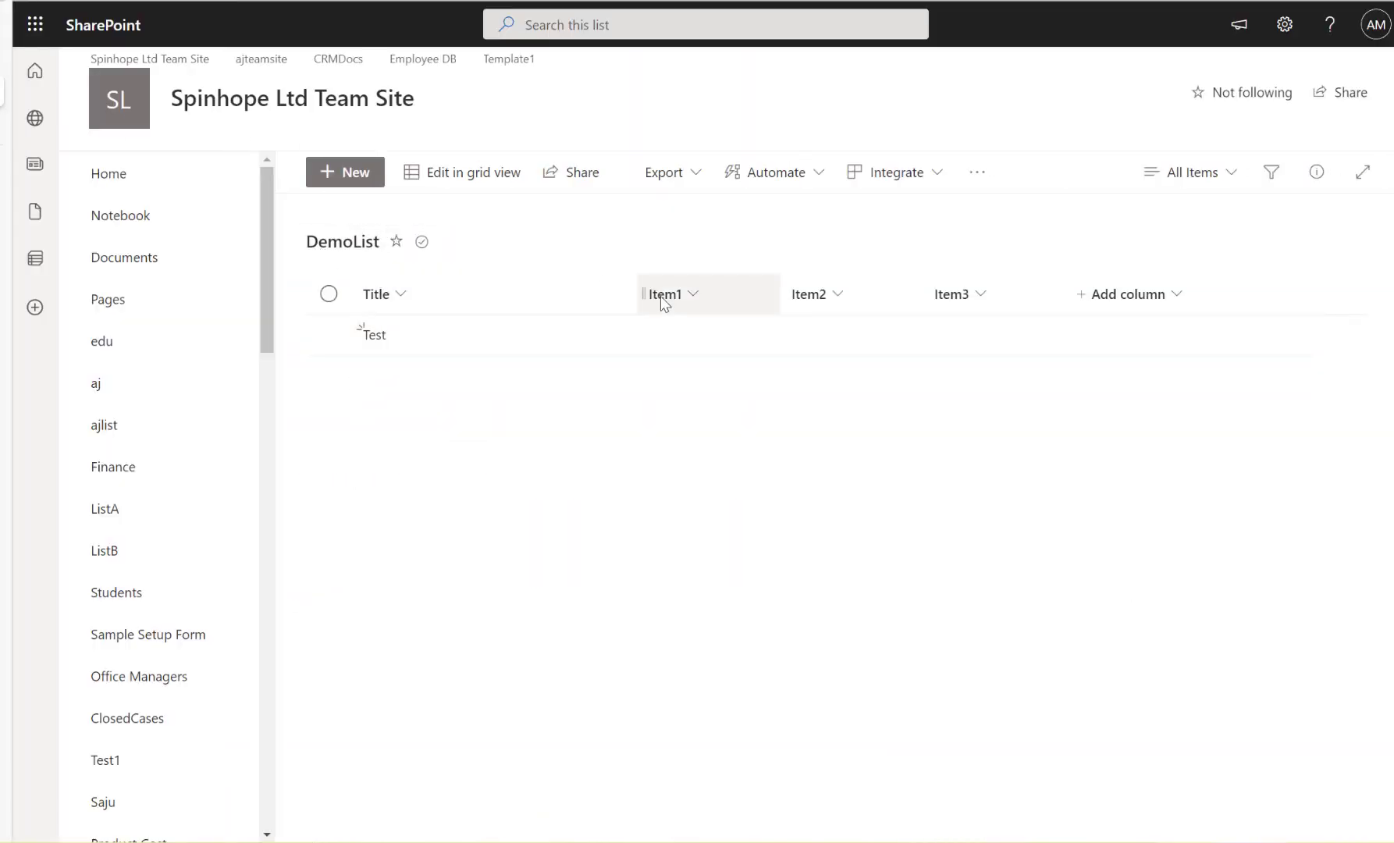
{"action": "mouse_move", "coordinate": [685, 319]}
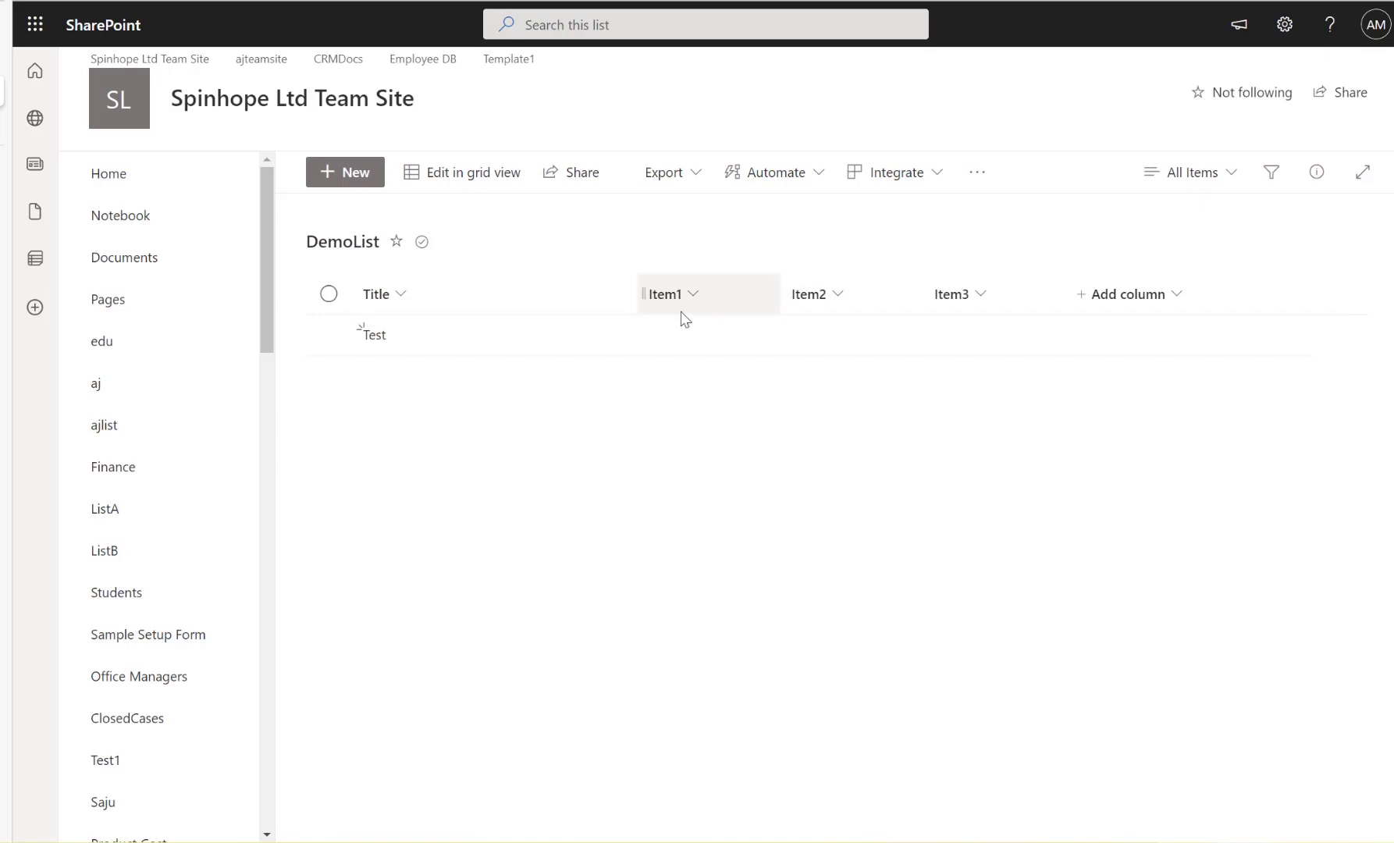
{"action": "mouse_move", "coordinate": [35, 119]}
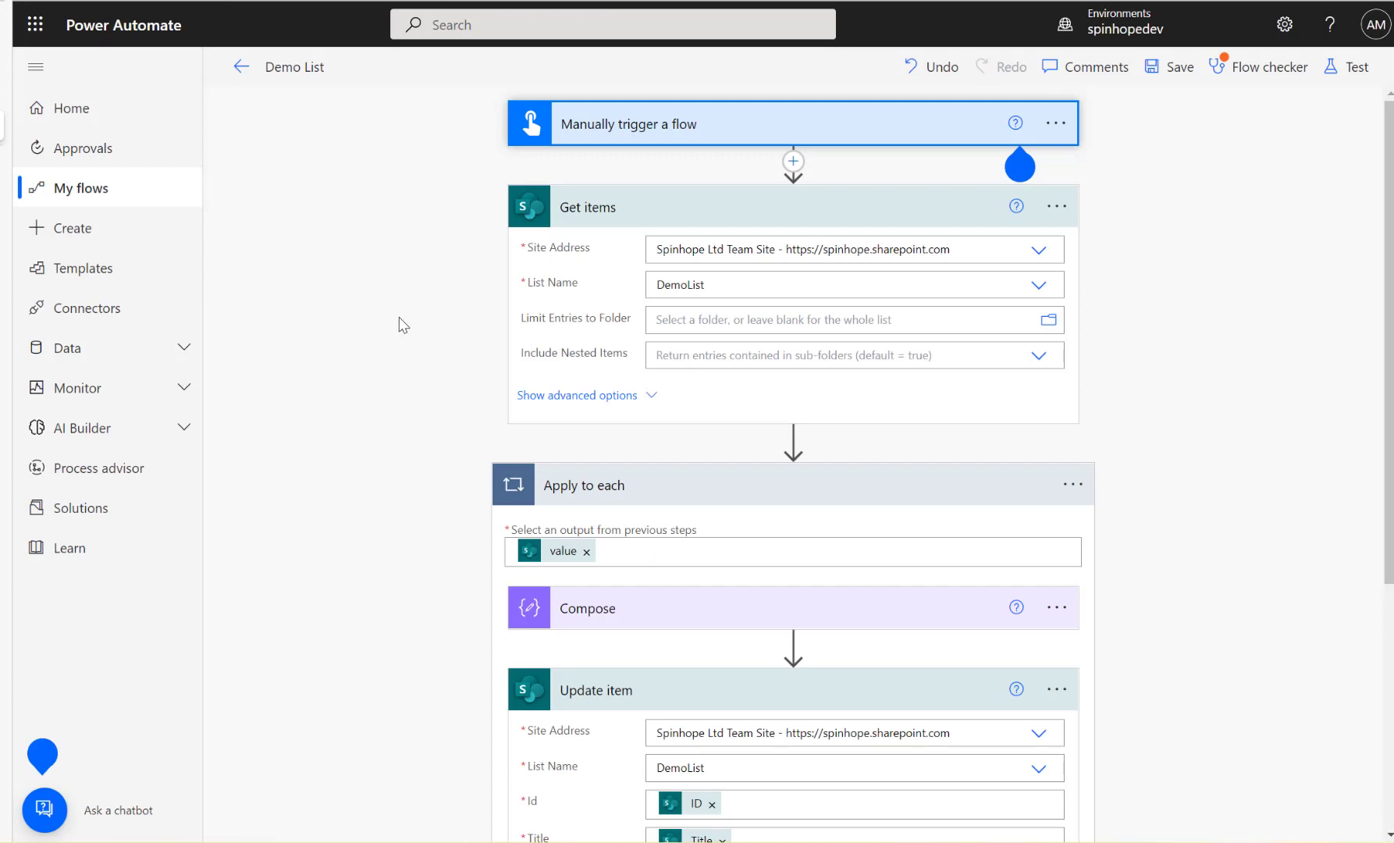
{"action": "mouse_move", "coordinate": [664, 138]}
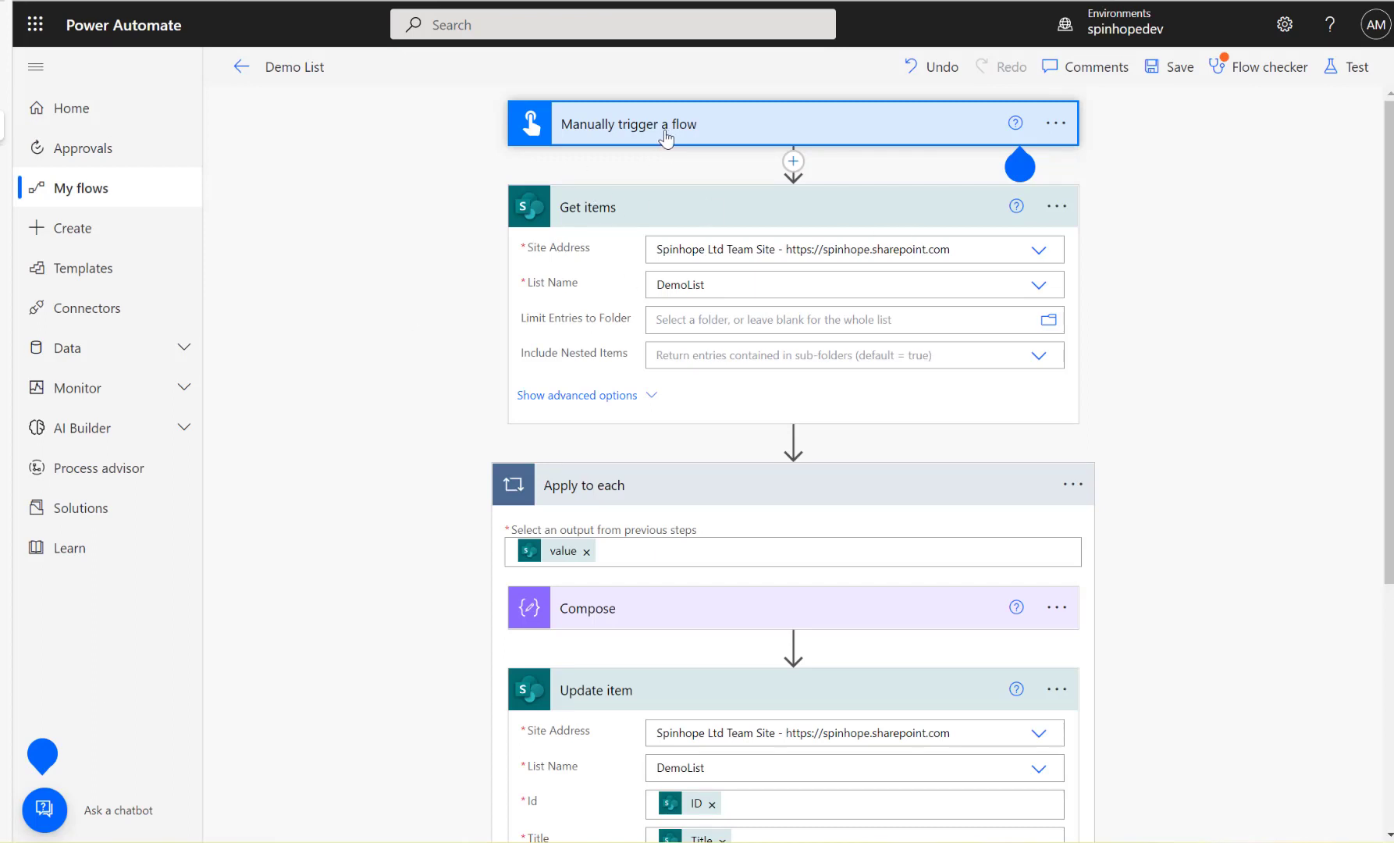
{"action": "mouse_move", "coordinate": [829, 284]}
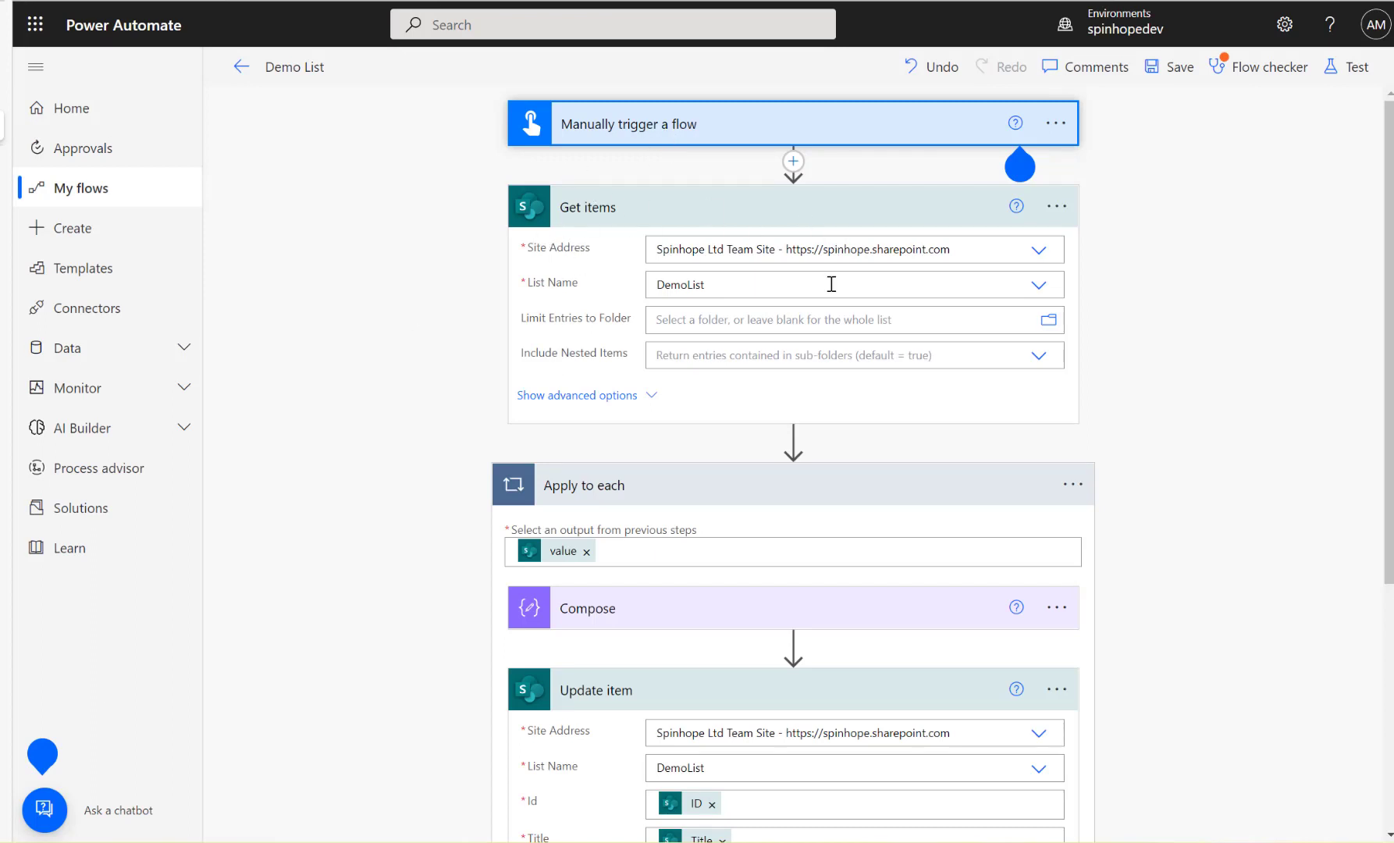
Step: Clear the if expressions from Item2 and Item3, check Compose holds Test1, and begin Item1
{"action": "scroll", "scroll_direction": "down", "scroll_amount": 3}
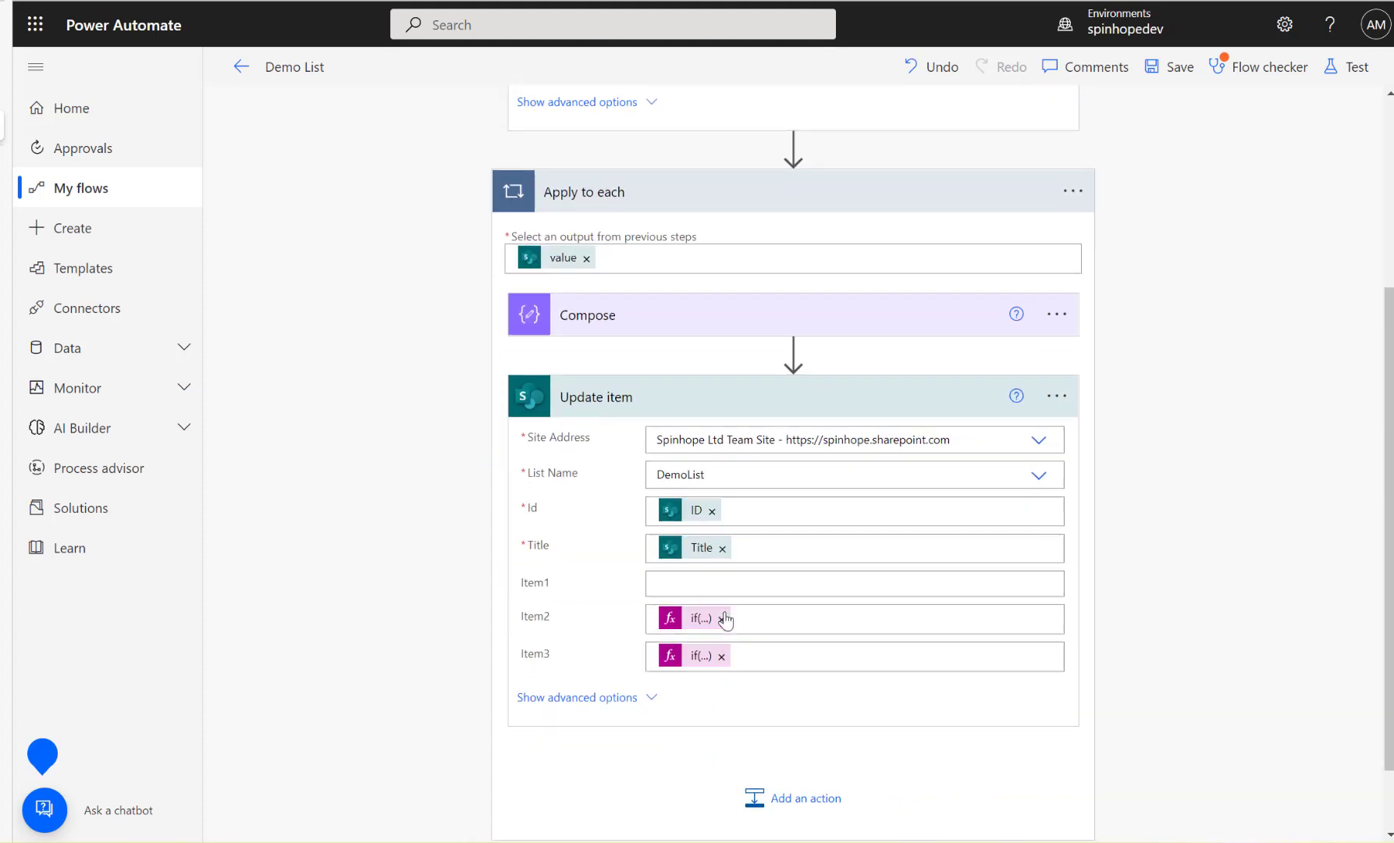
{"action": "left_click", "coordinate": [722, 618]}
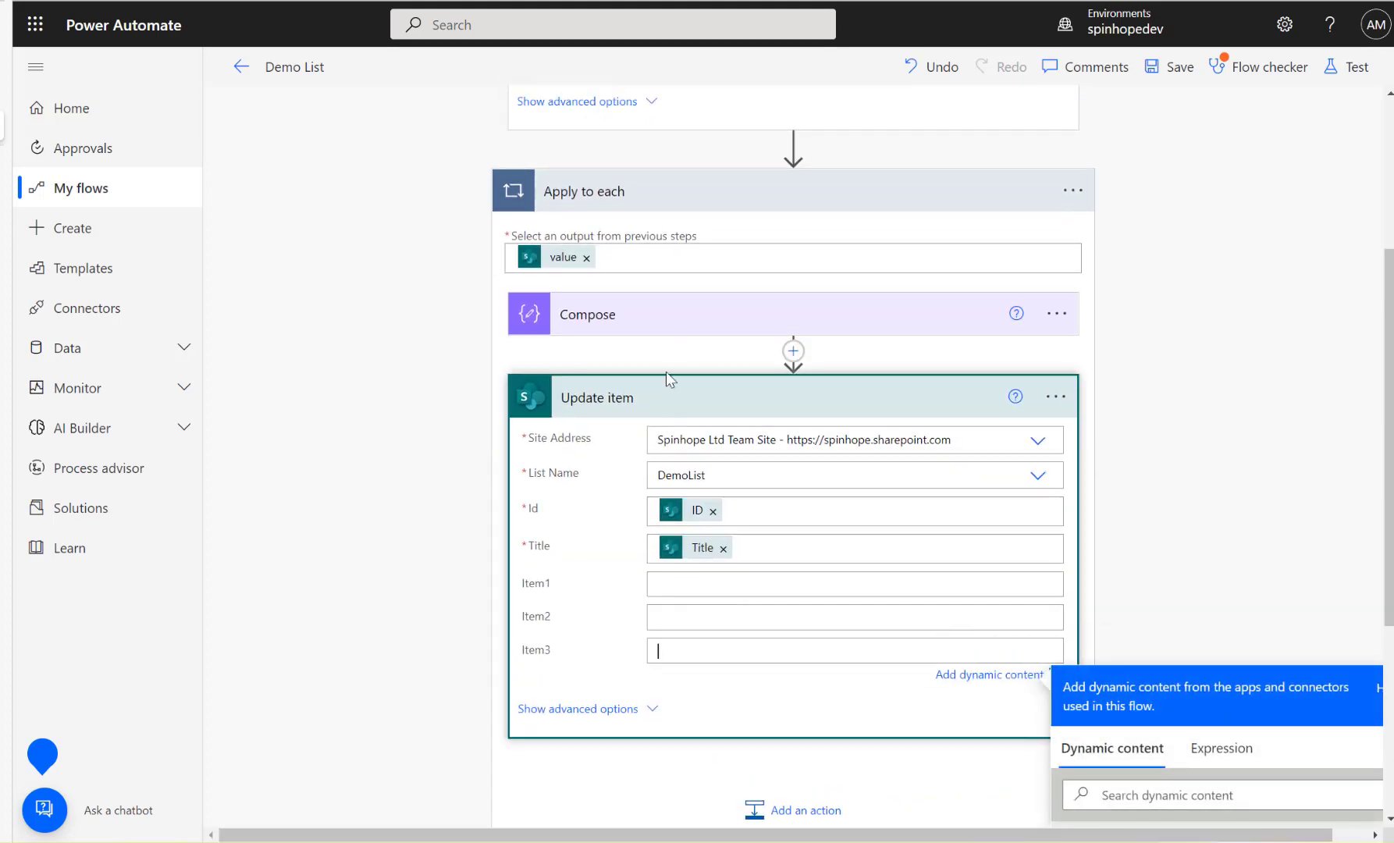
{"action": "left_click", "coordinate": [587, 313]}
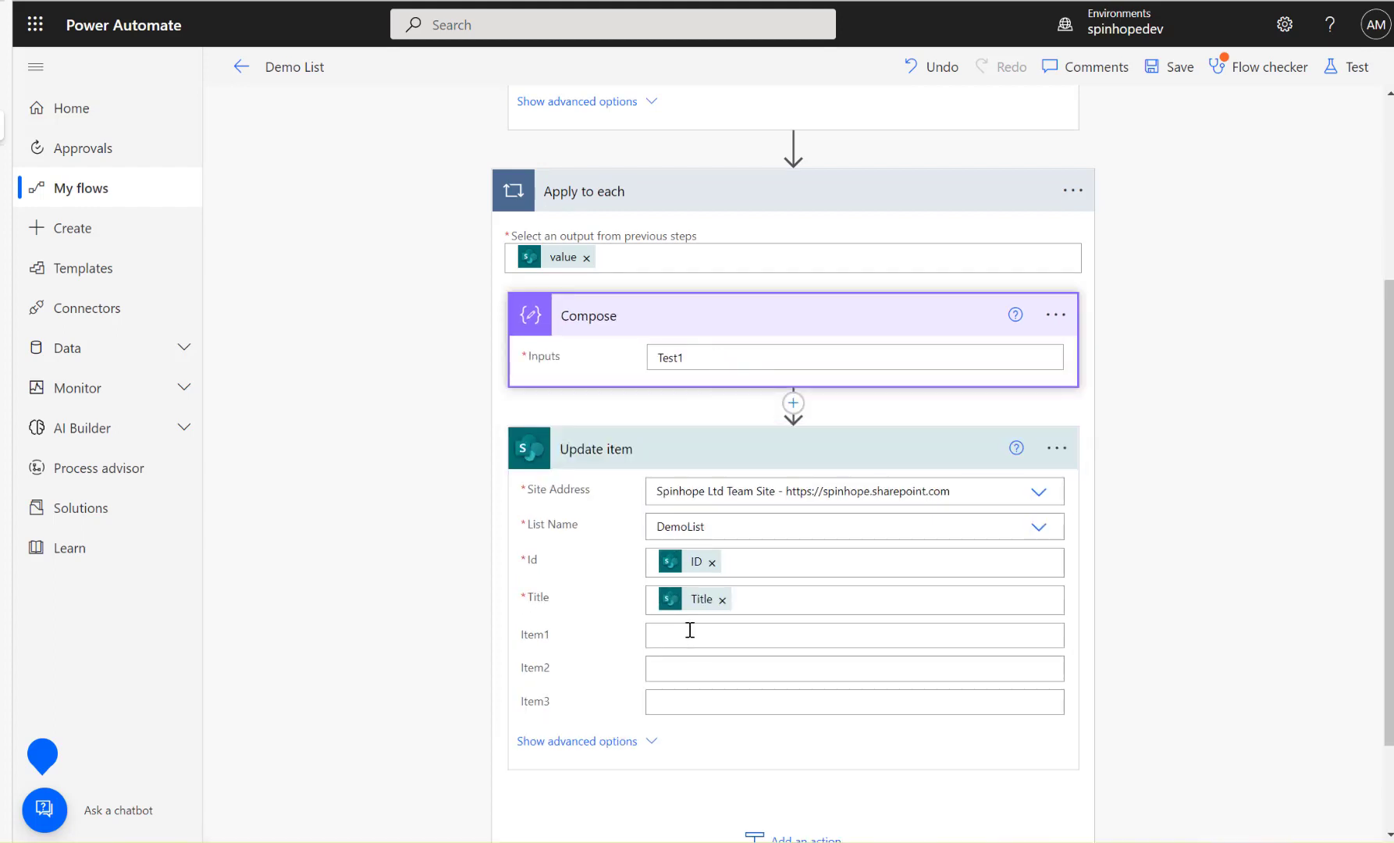
{"action": "left_click", "coordinate": [852, 635]}
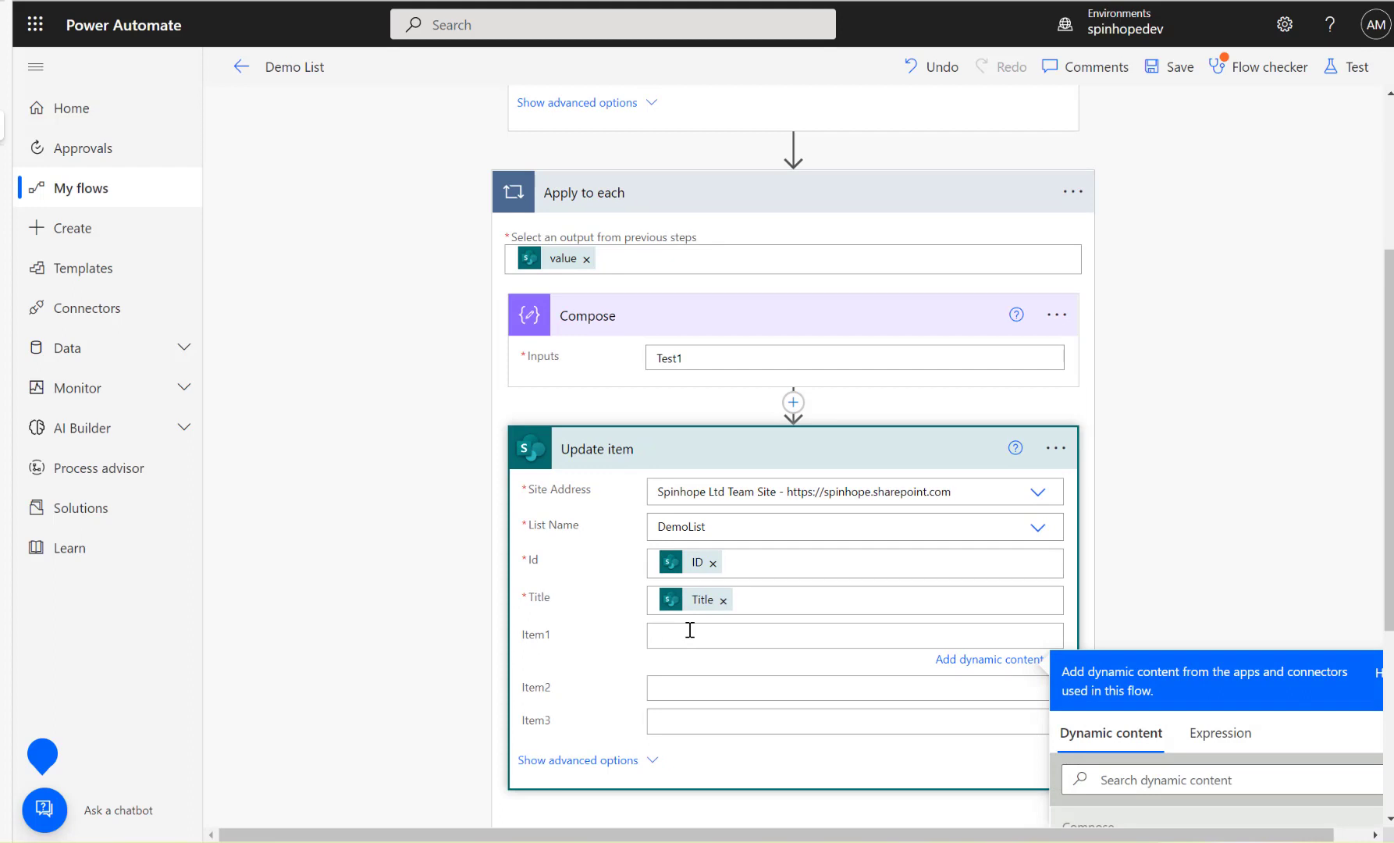
{"action": "mouse_move", "coordinate": [642, 365]}
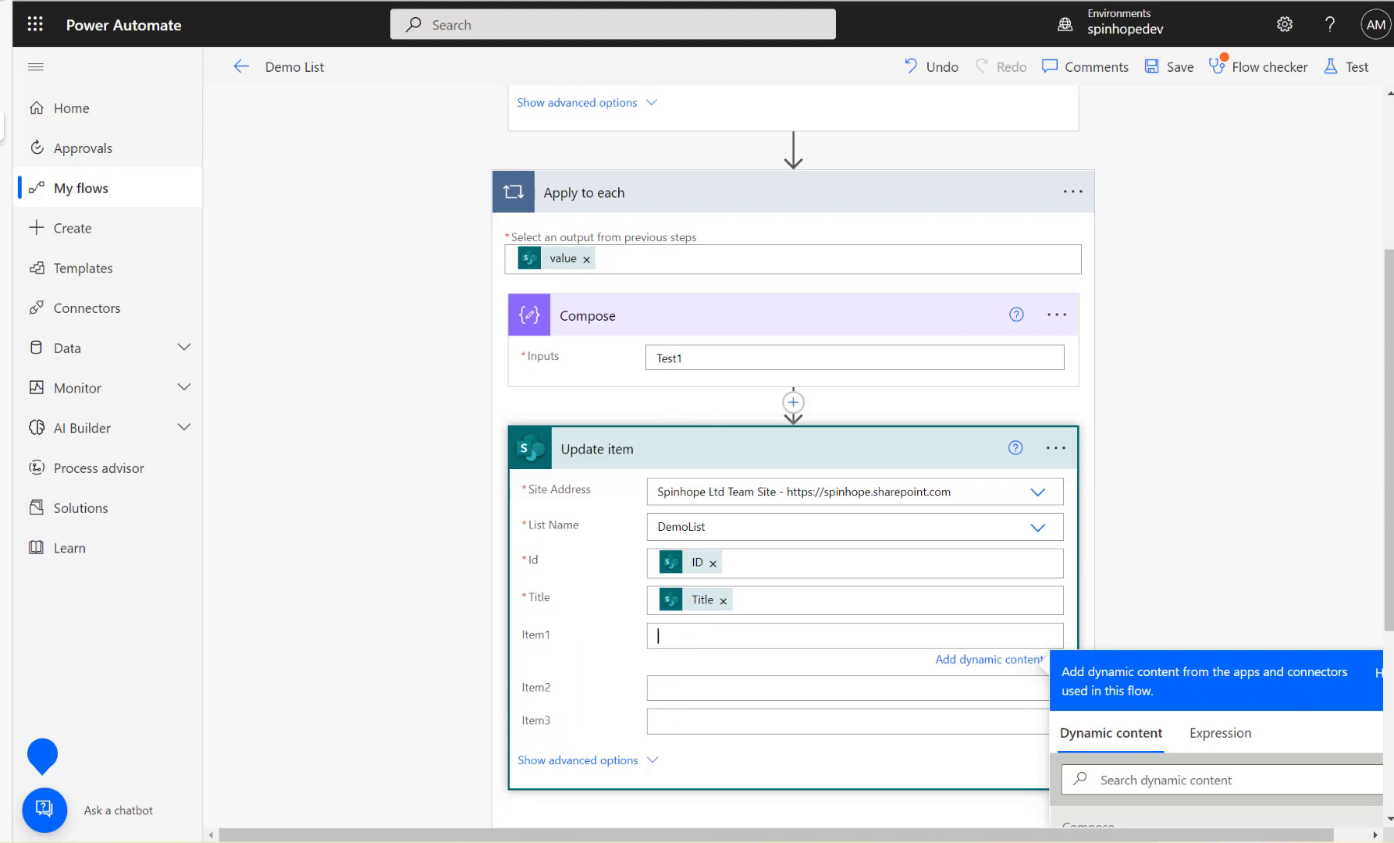
{"action": "mouse_move", "coordinate": [1344, 6]}
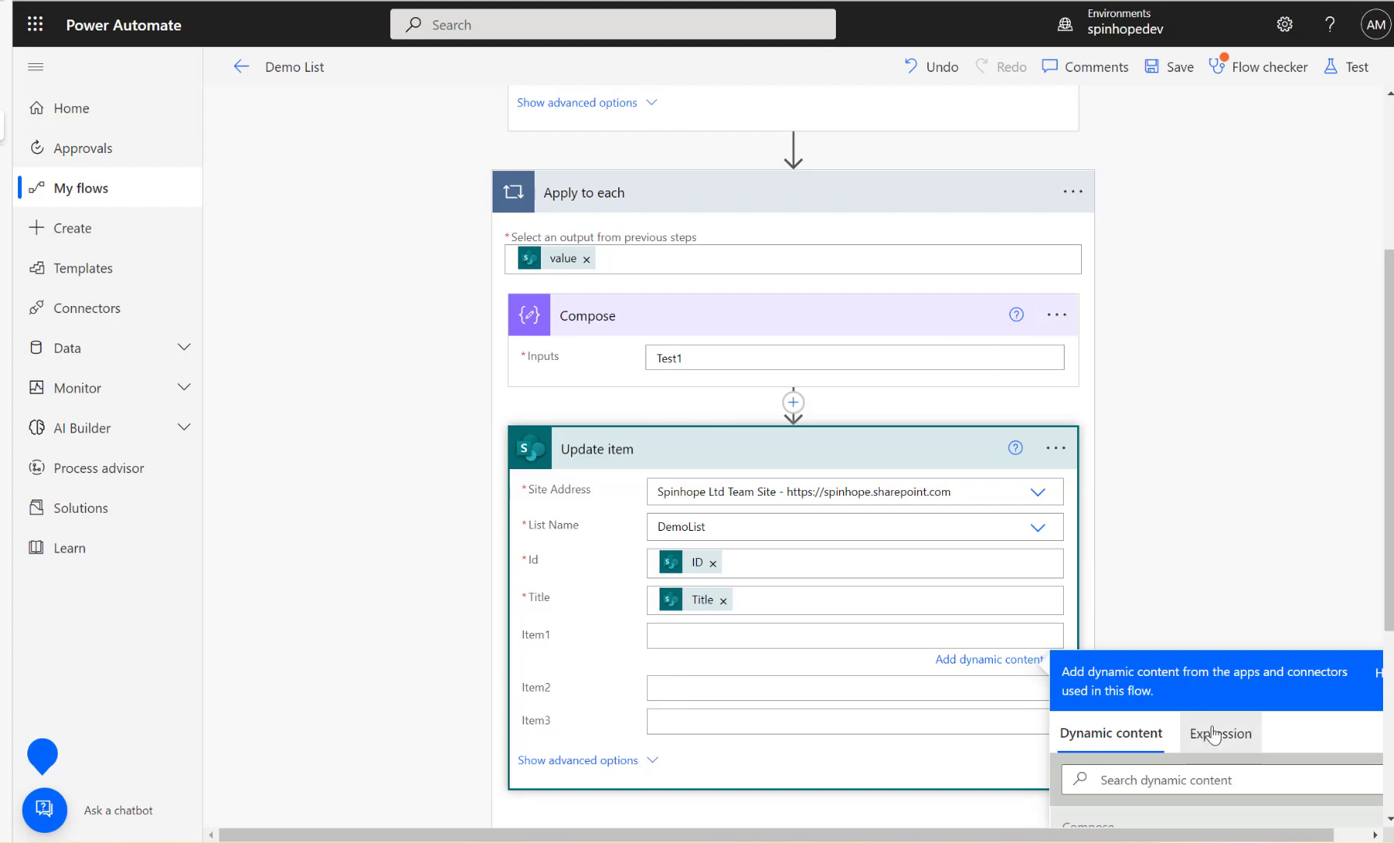
Step: Enter an if(empty()) expression in Item1 falling back to outputs('Compose'), correcting the invalid first attempt
{"action": "left_click", "coordinate": [1219, 732]}
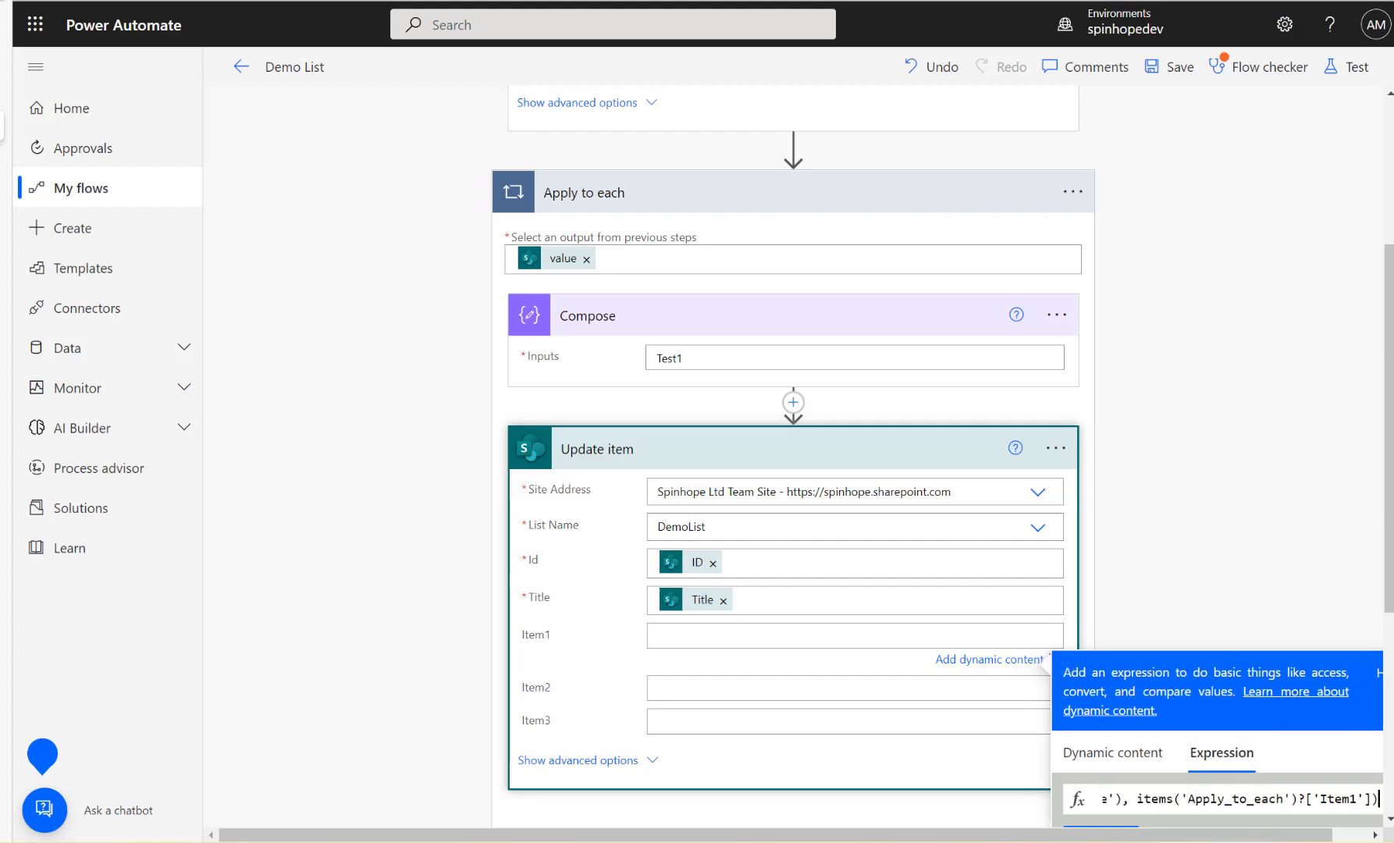
{"action": "scroll", "scroll_direction": "down", "scroll_amount": 3}
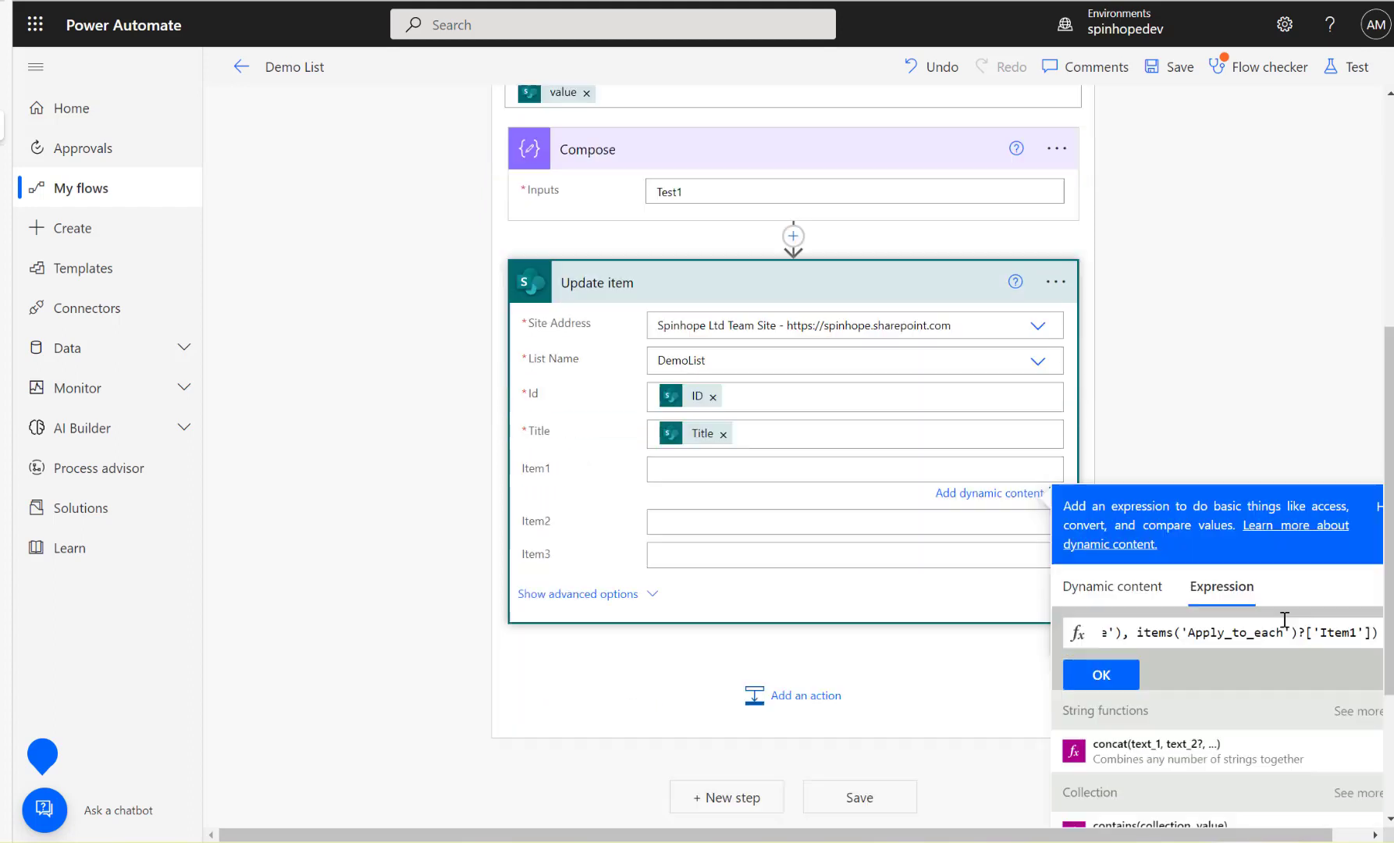
{"action": "left_click", "coordinate": [1099, 672]}
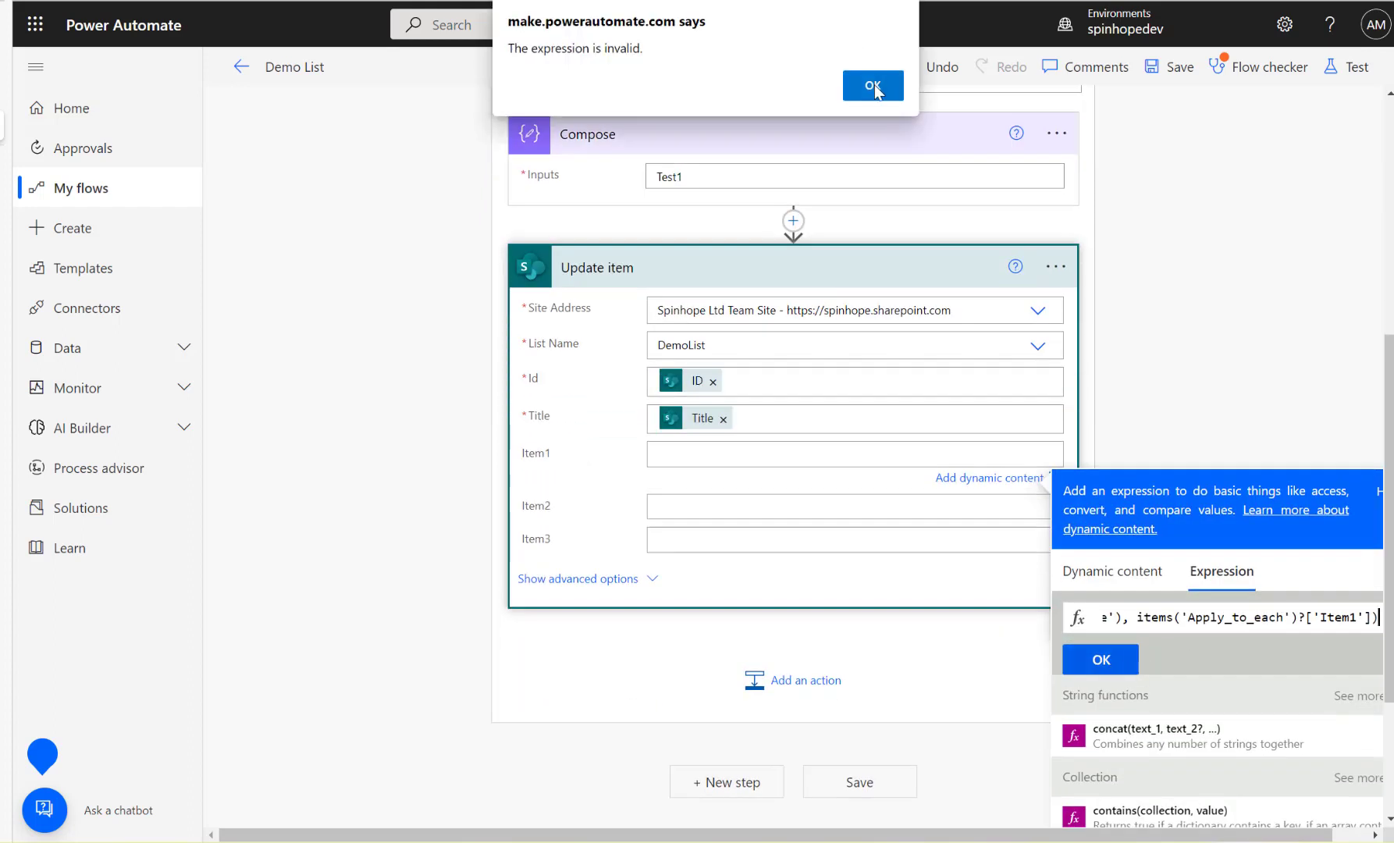
{"action": "left_click", "coordinate": [872, 86]}
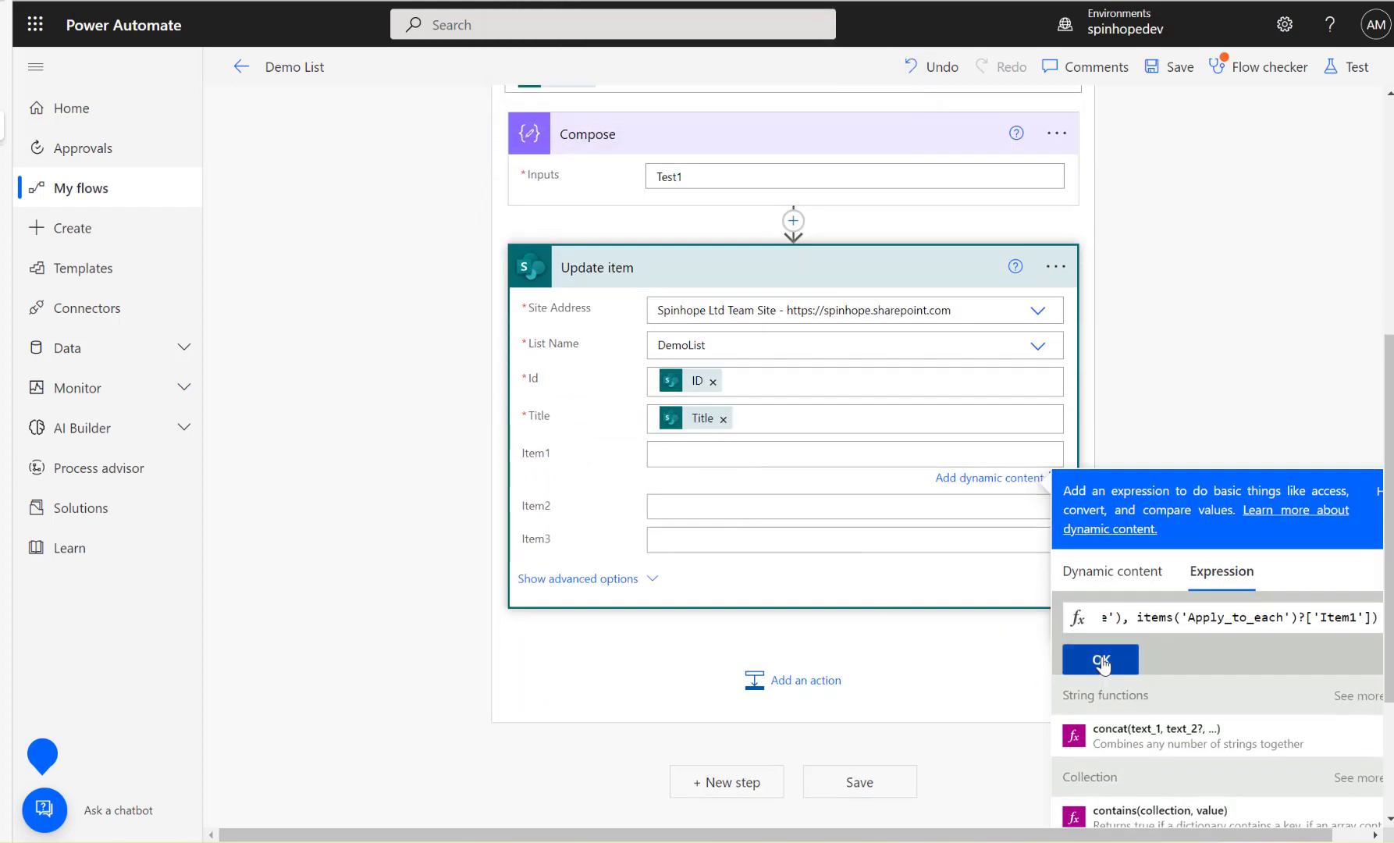
{"action": "left_click", "coordinate": [1099, 660]}
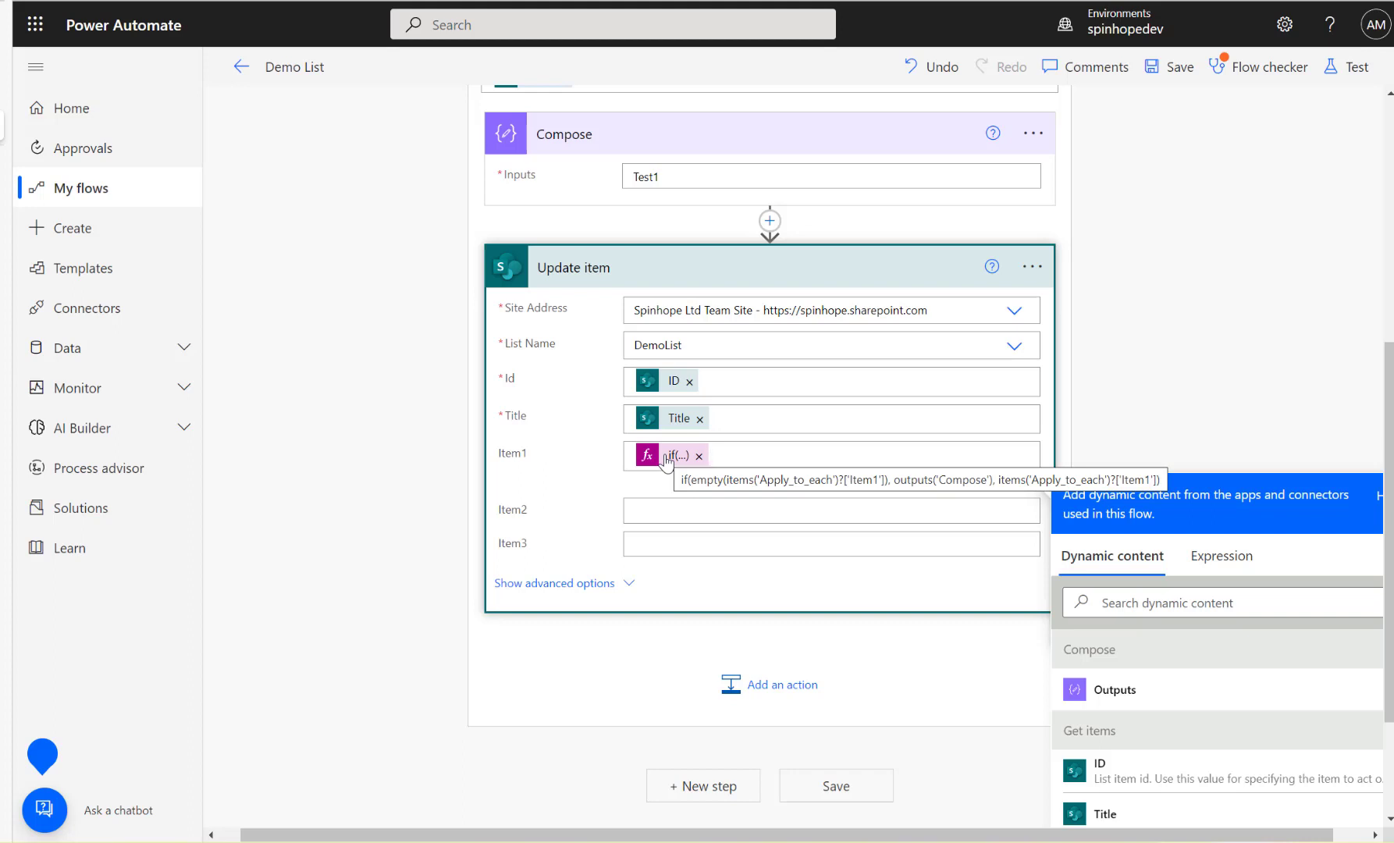
{"action": "mouse_move", "coordinate": [677, 295]}
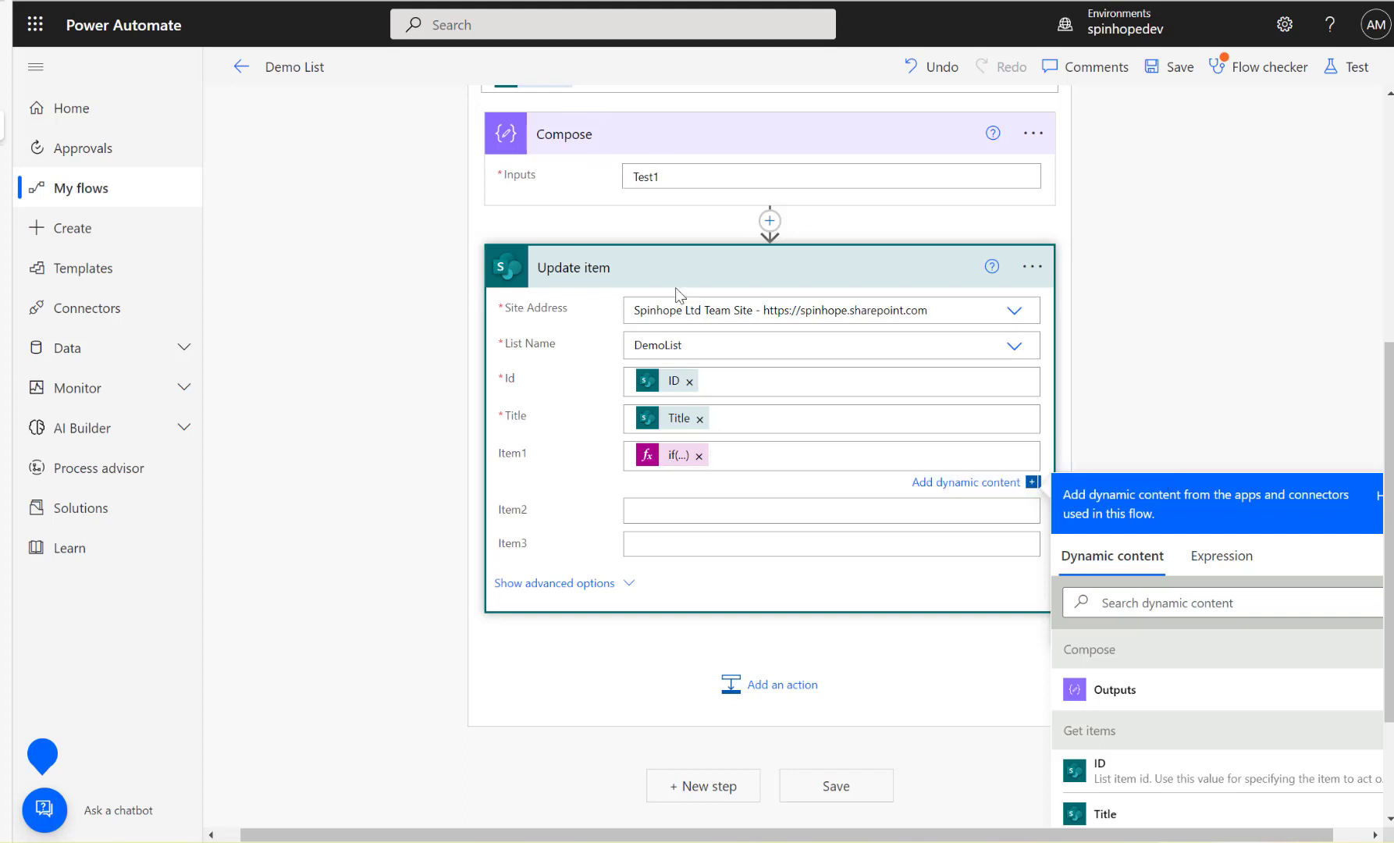
{"action": "mouse_move", "coordinate": [926, 490]}
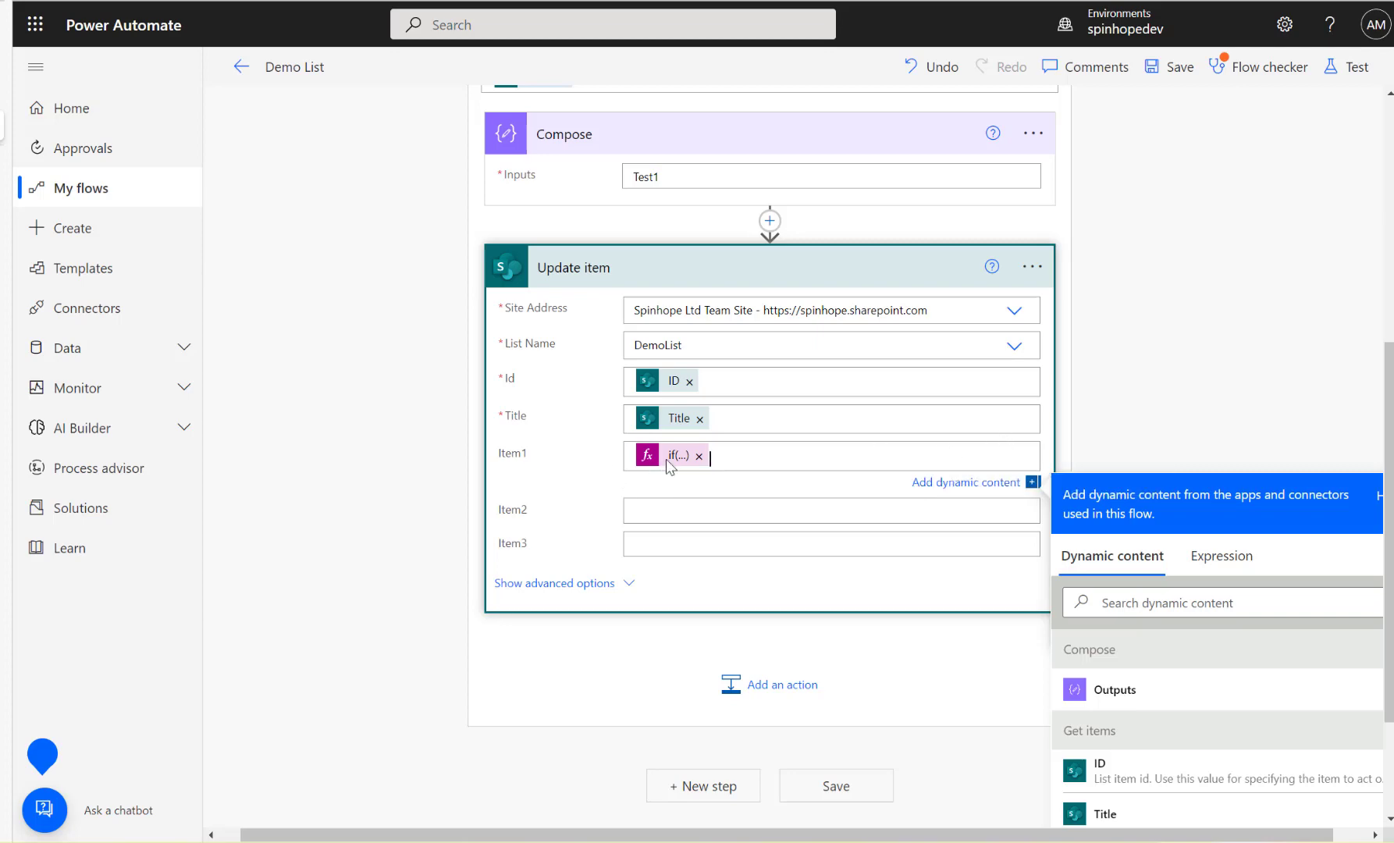
{"action": "scroll", "scroll_direction": "up", "scroll_amount": 3}
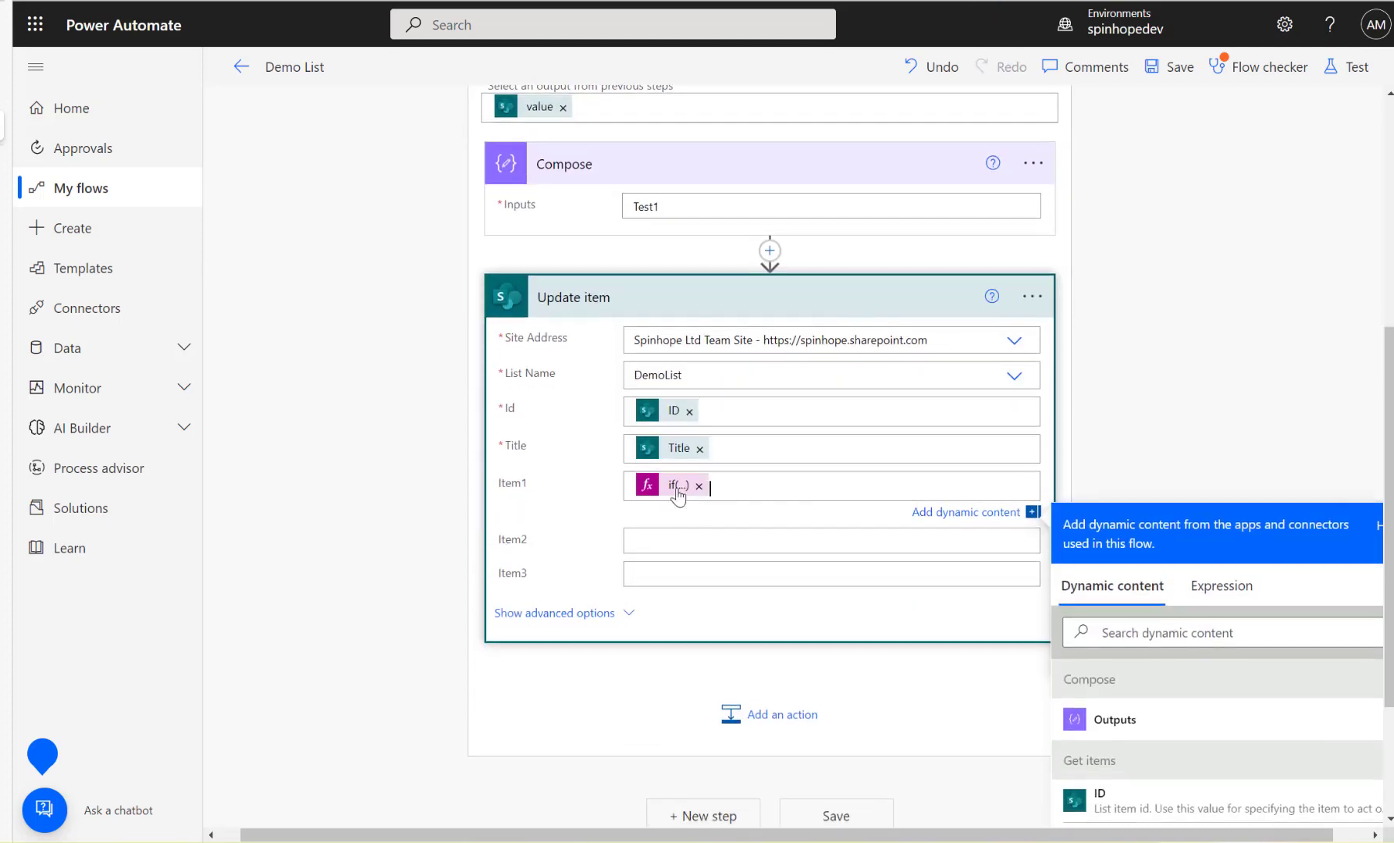
{"action": "mouse_move", "coordinate": [679, 487]}
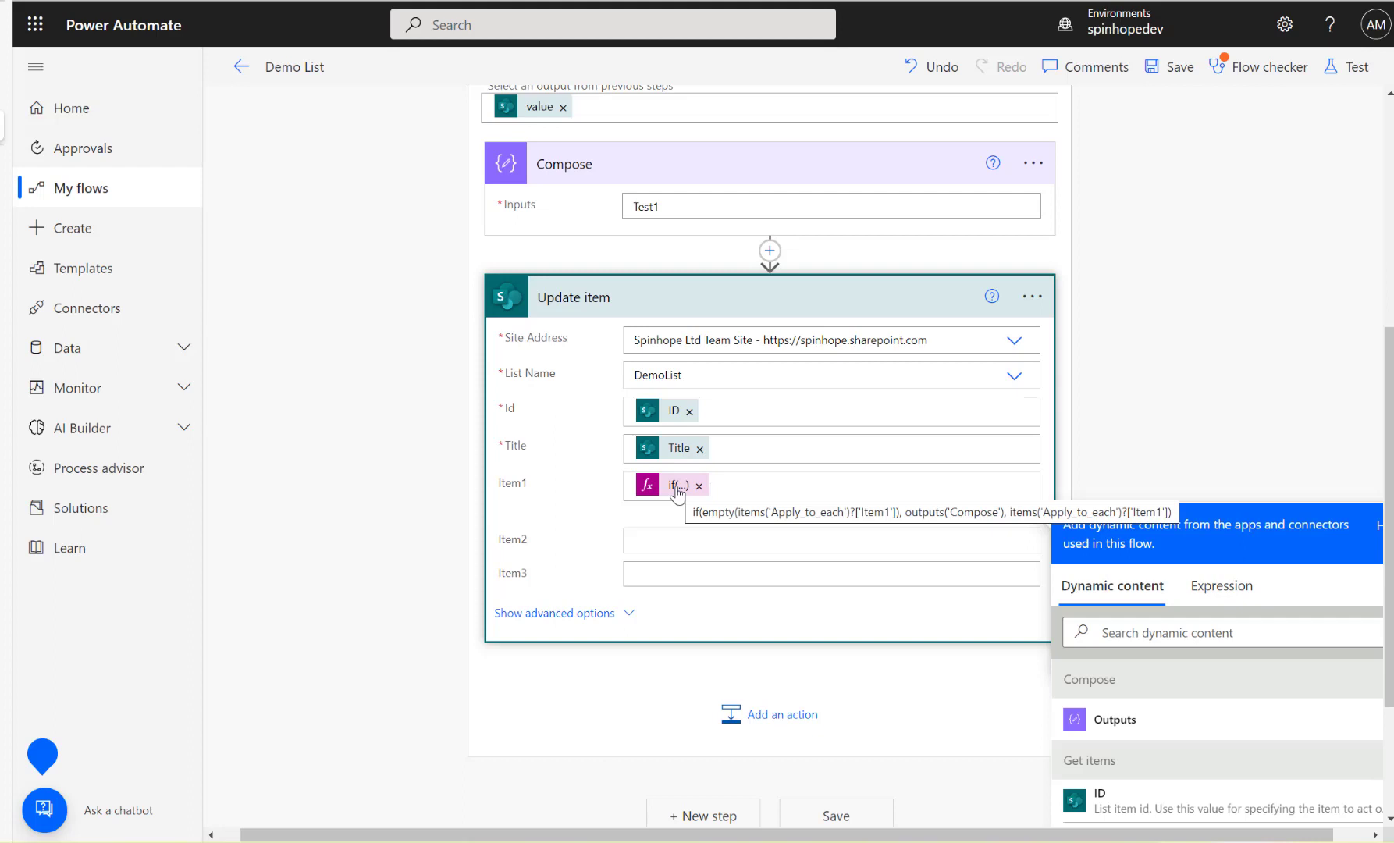
{"action": "mouse_move", "coordinate": [685, 498]}
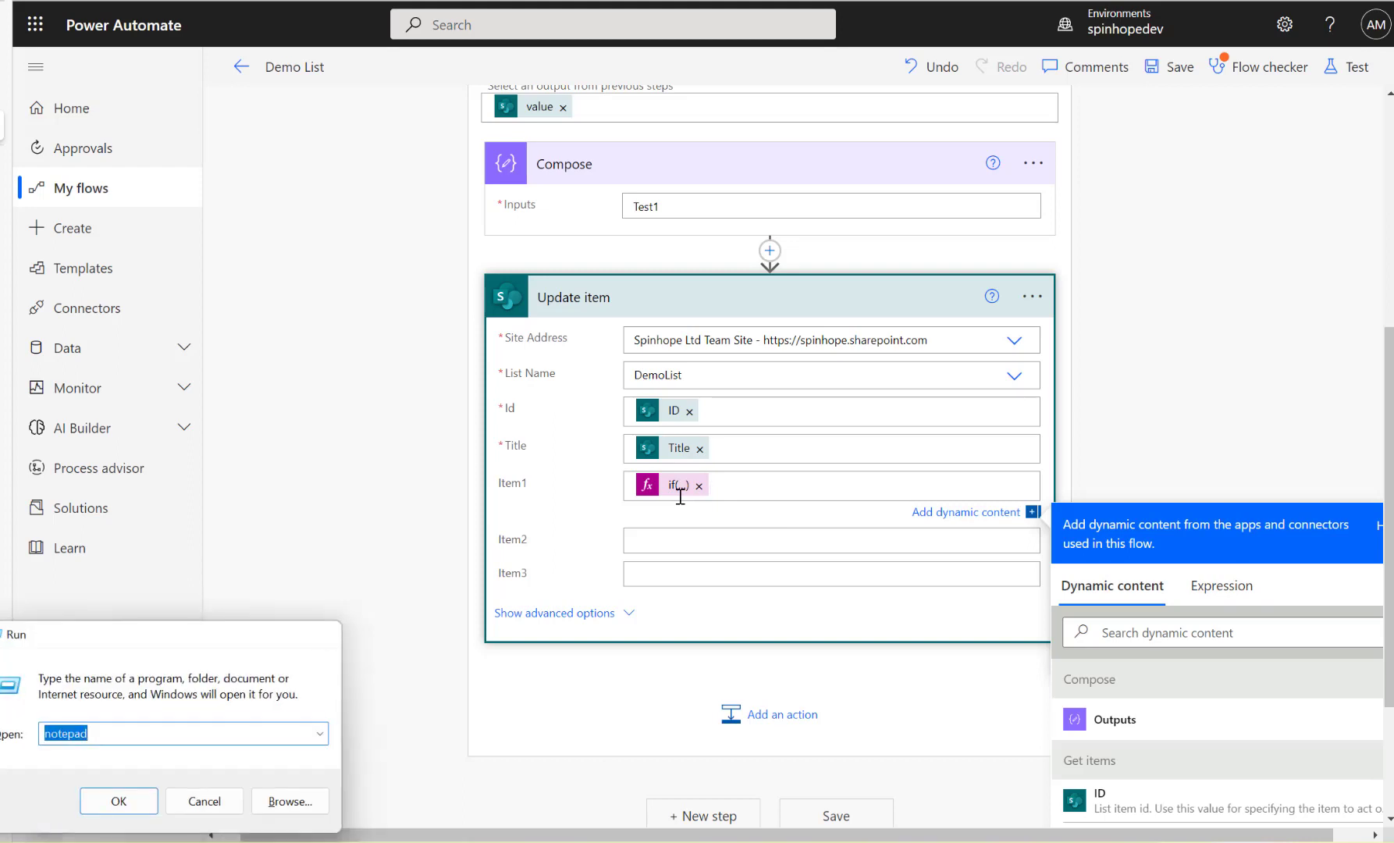
Step: Lay the Item1 if(empty()) expression out in an enlarged Notepad window to review outputs('Compose')
{"action": "left_click", "coordinate": [117, 800]}
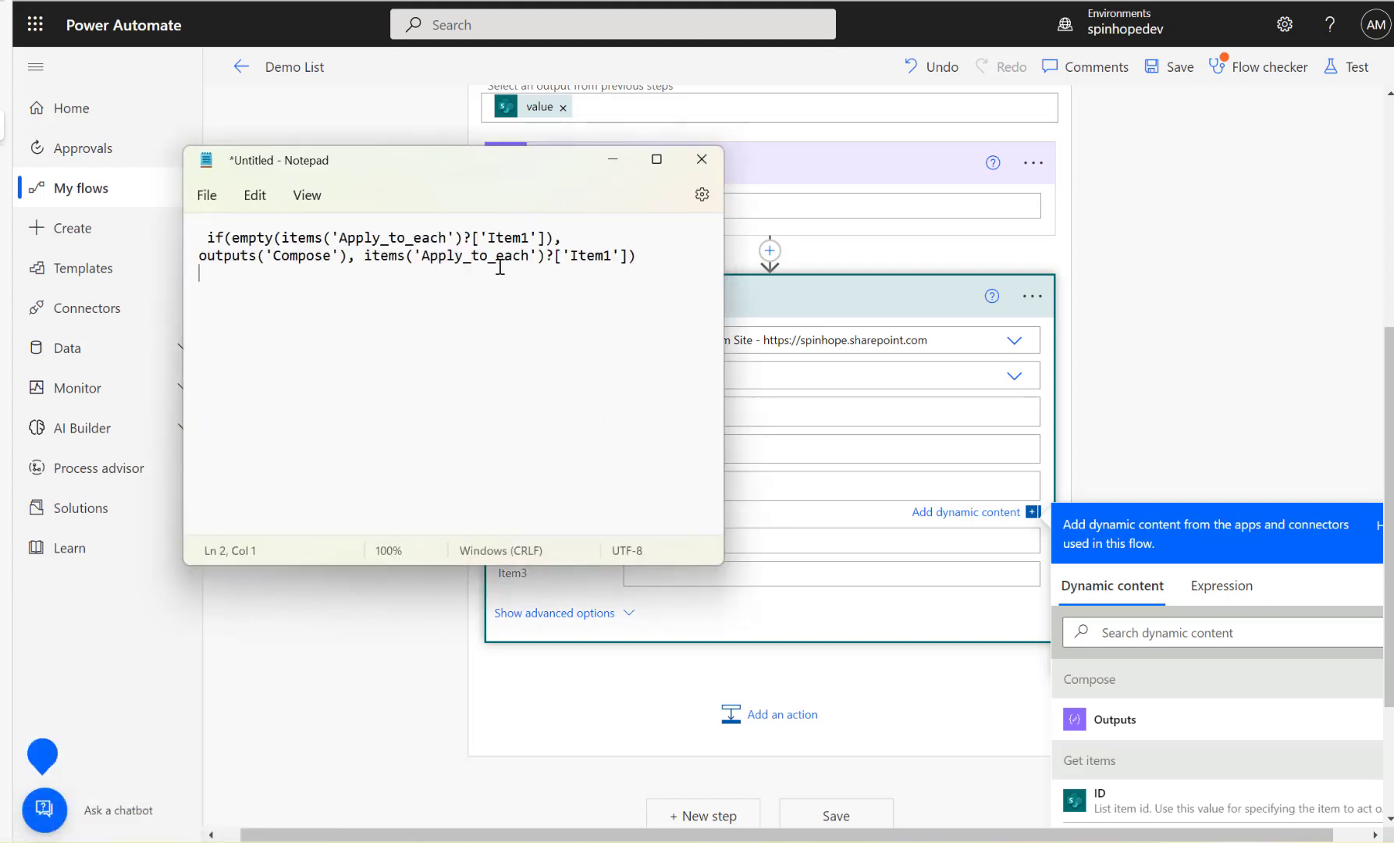
{"action": "mouse_move", "coordinate": [726, 266]}
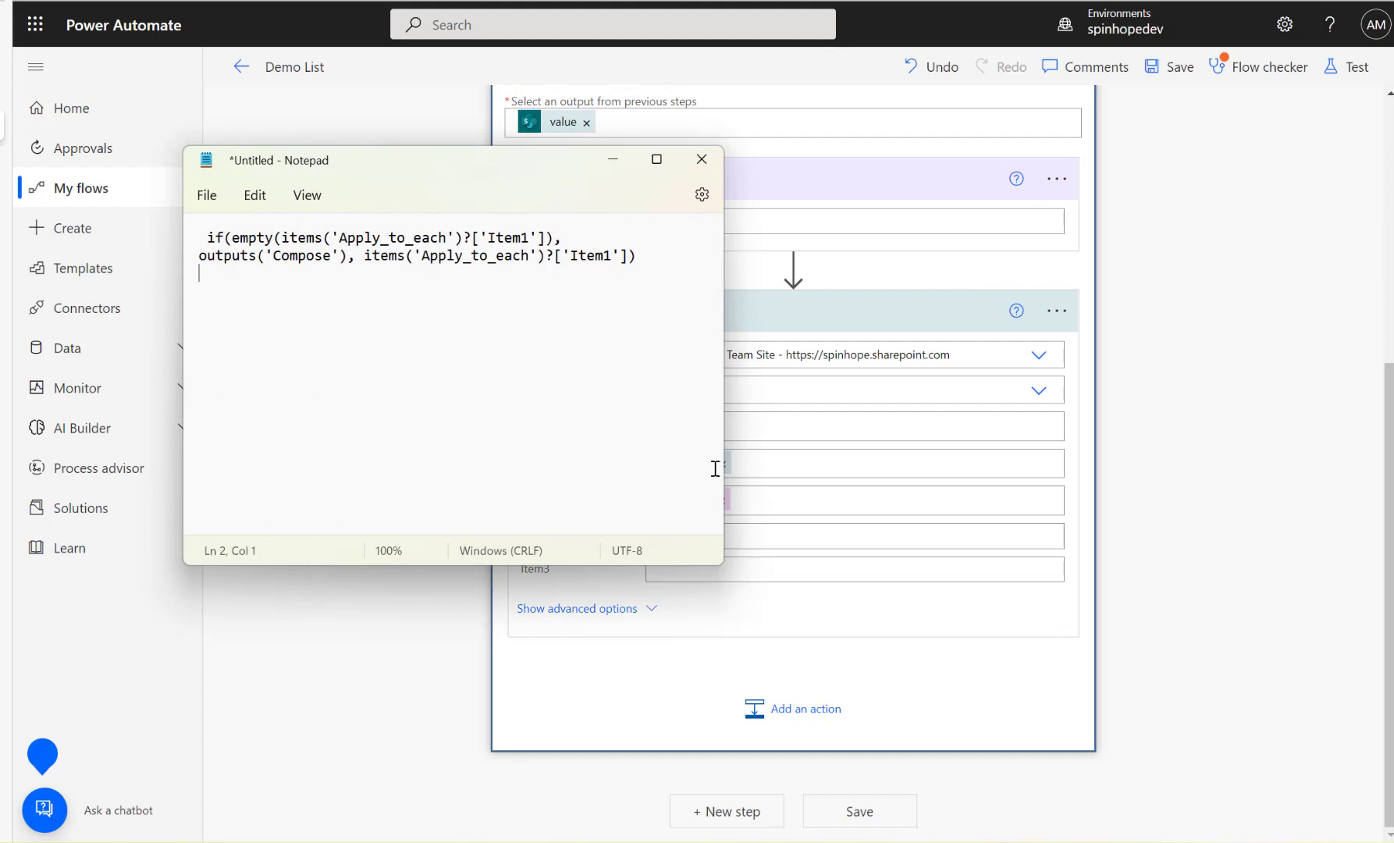
{"action": "mouse_move", "coordinate": [675, 181]}
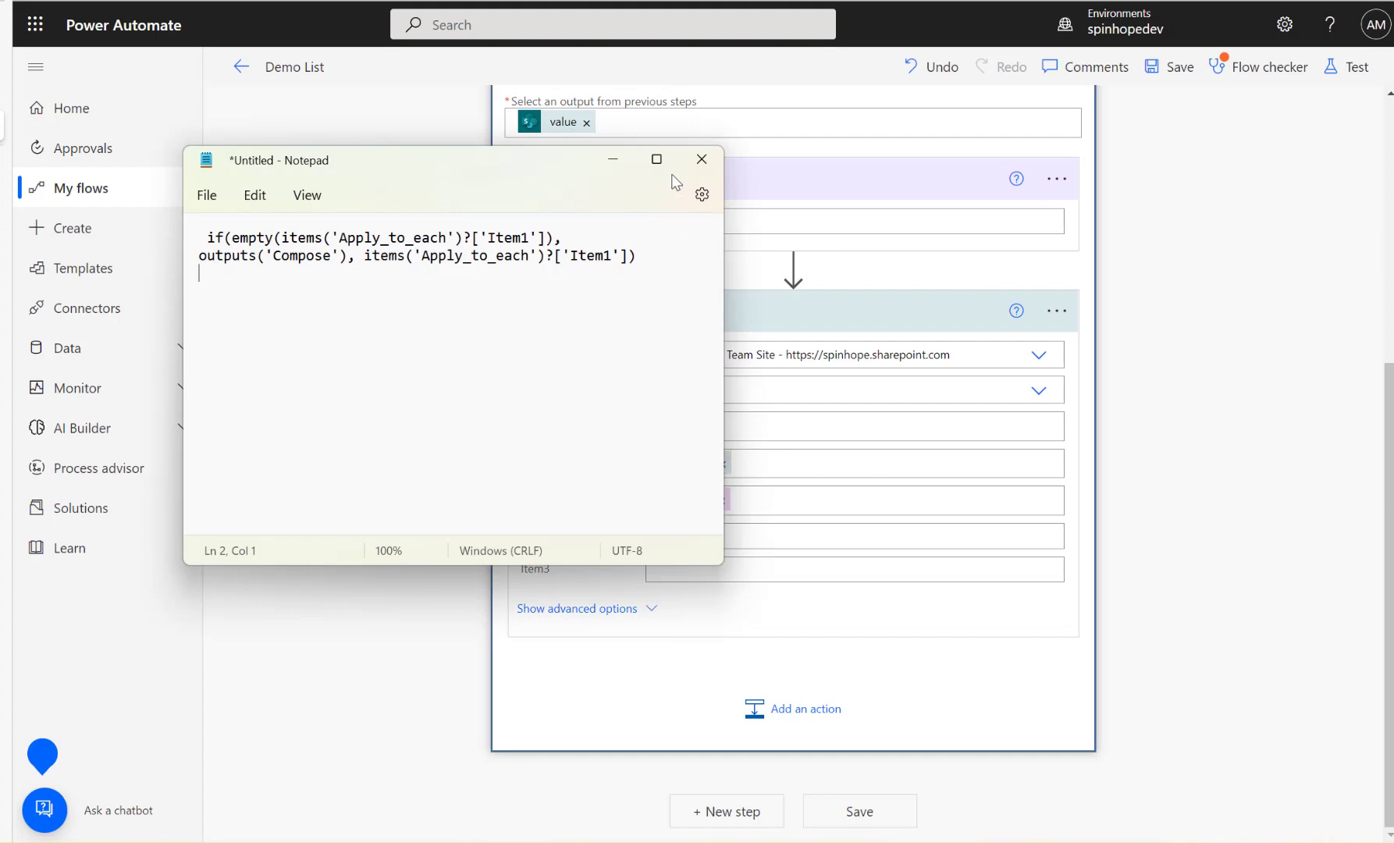
{"action": "left_click", "coordinate": [655, 159]}
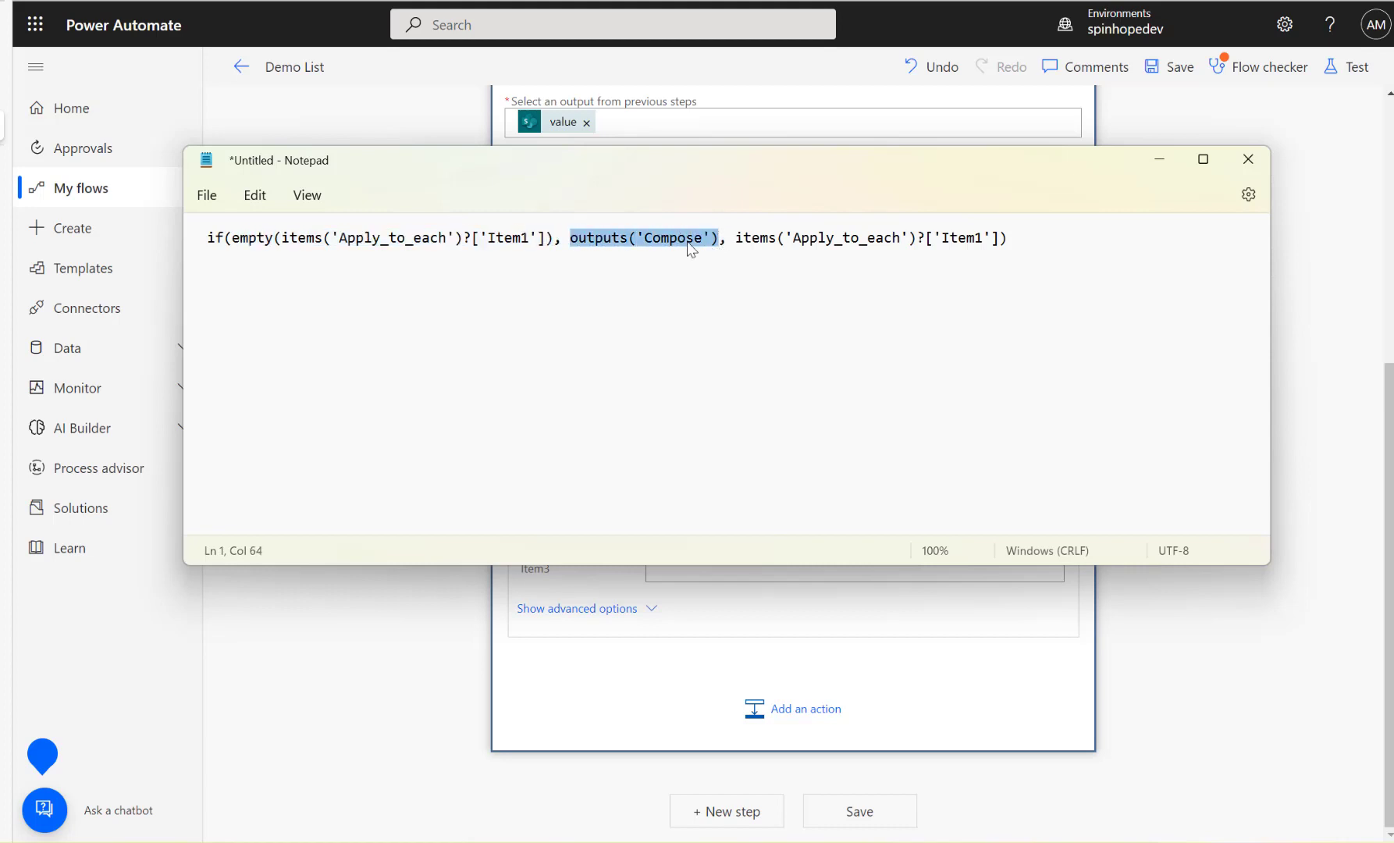
{"action": "mouse_move", "coordinate": [628, 220]}
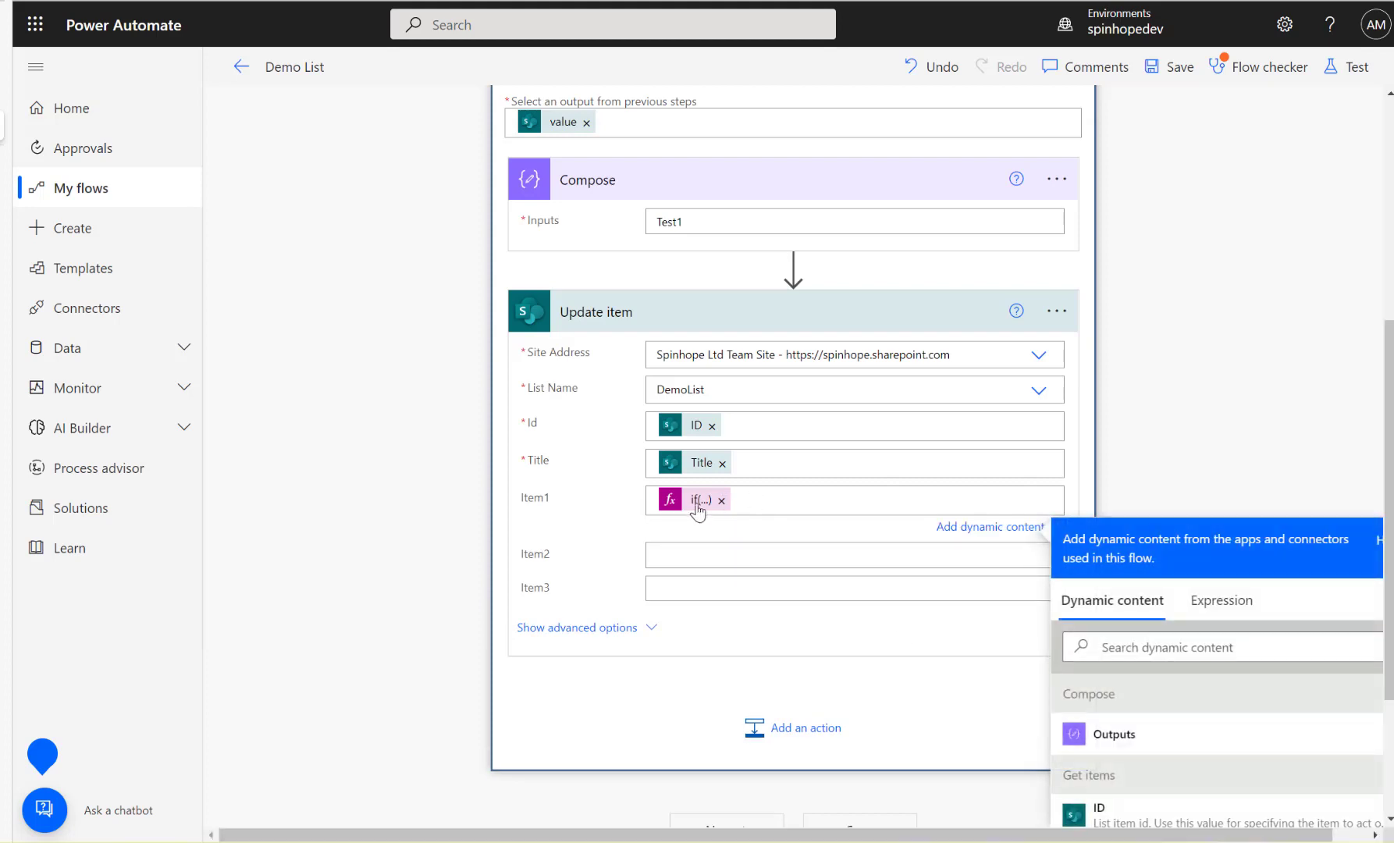
Step: Save the flow and launch a manual test run
{"action": "left_click", "coordinate": [1356, 65]}
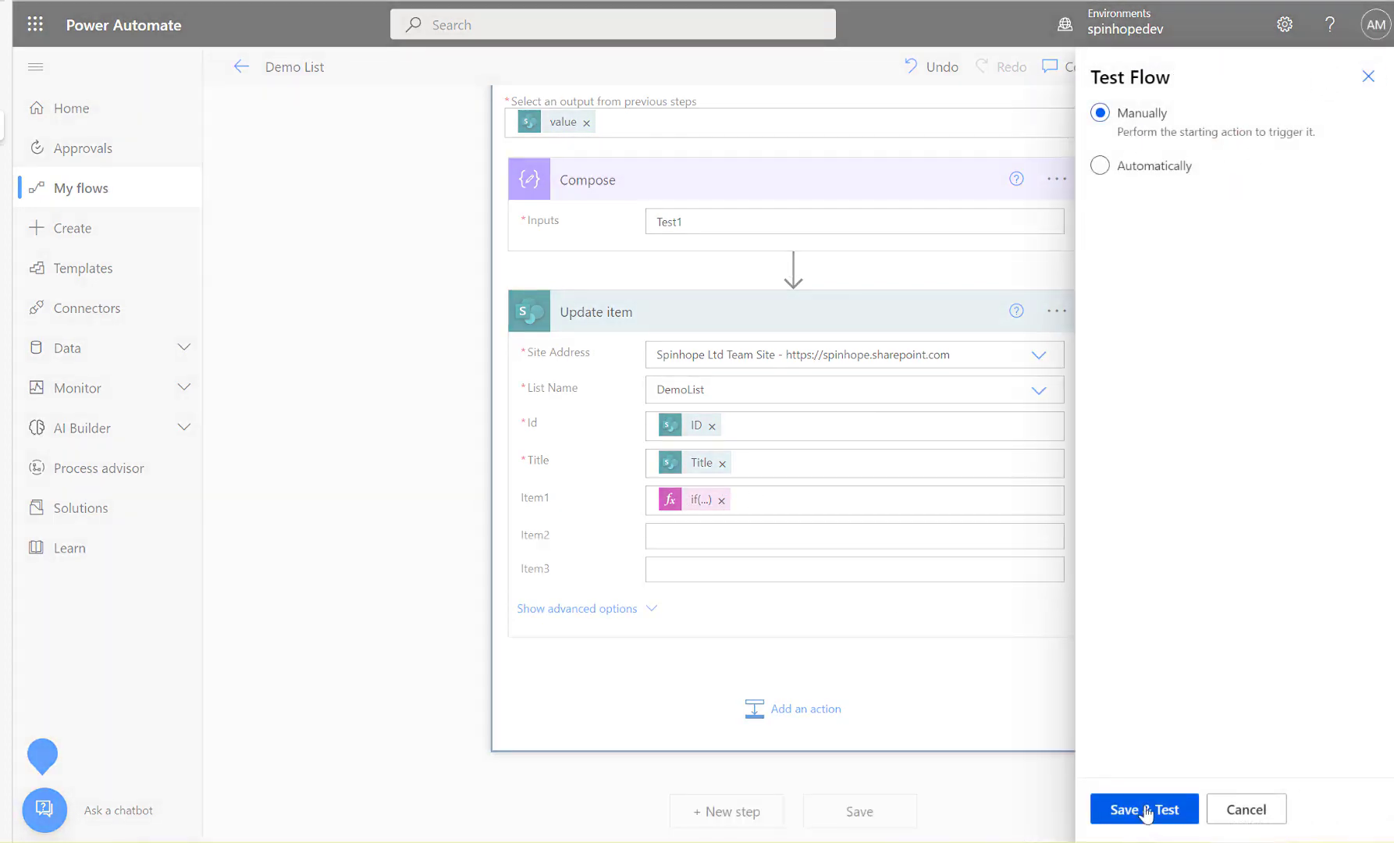
{"action": "left_click", "coordinate": [1143, 809]}
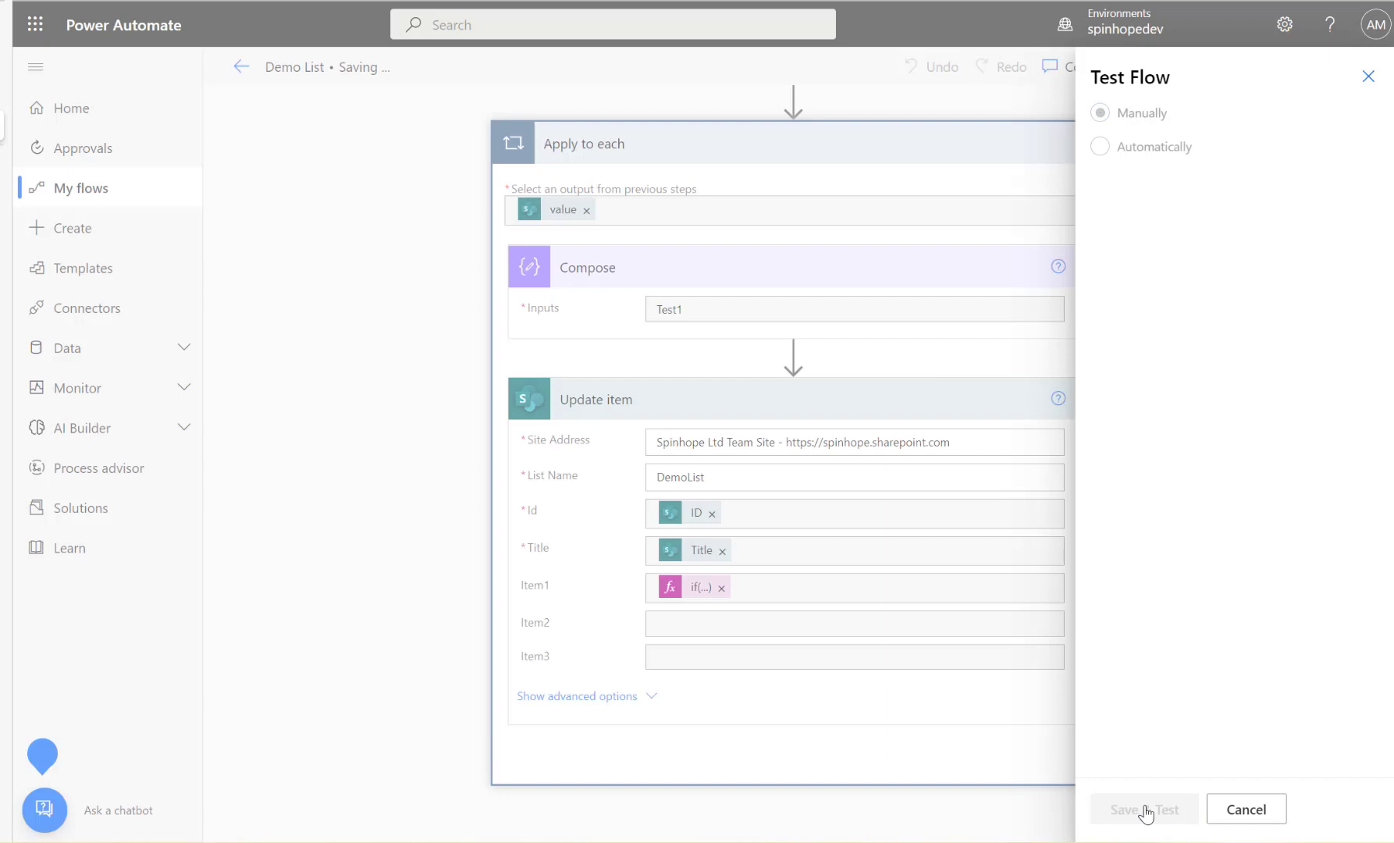
{"action": "left_click", "coordinate": [1142, 808]}
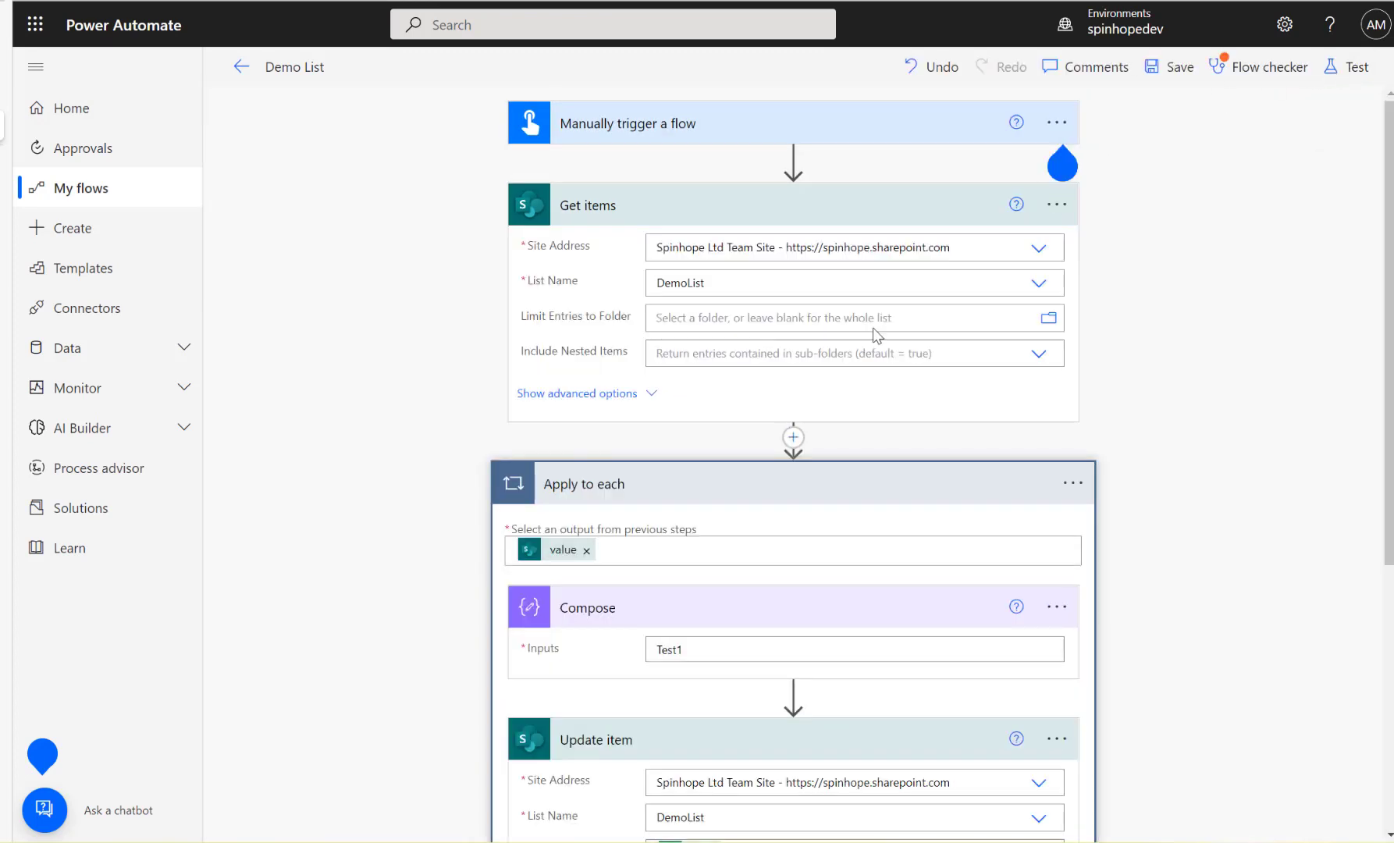
Step: Draft if(not(empty(Item1)), if(empty(Item2), outputs('Compose'), Item2), Item1) in Notepad below the first expression
{"action": "left_click", "coordinate": [844, 649]}
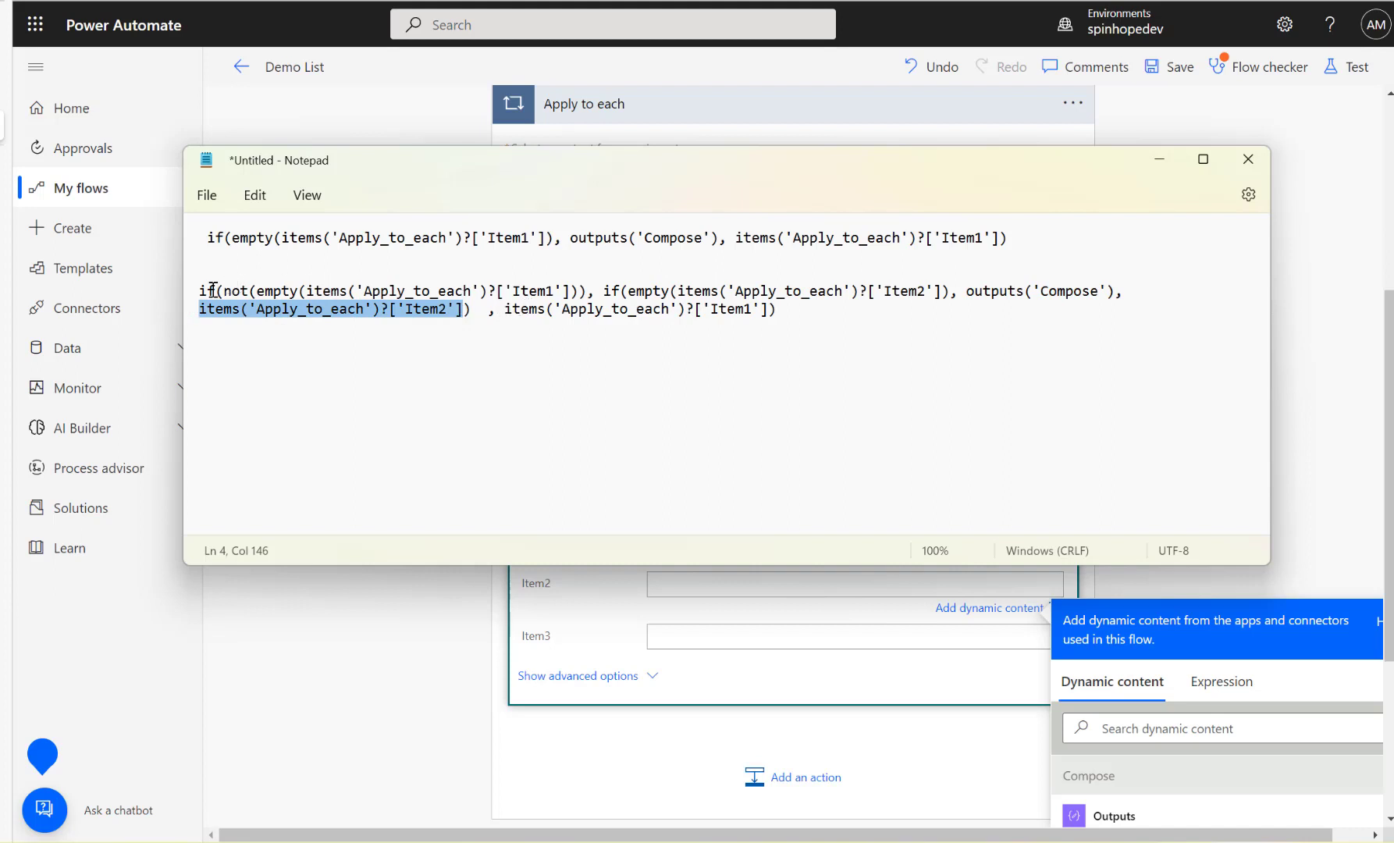
{"action": "mouse_move", "coordinate": [413, 284]}
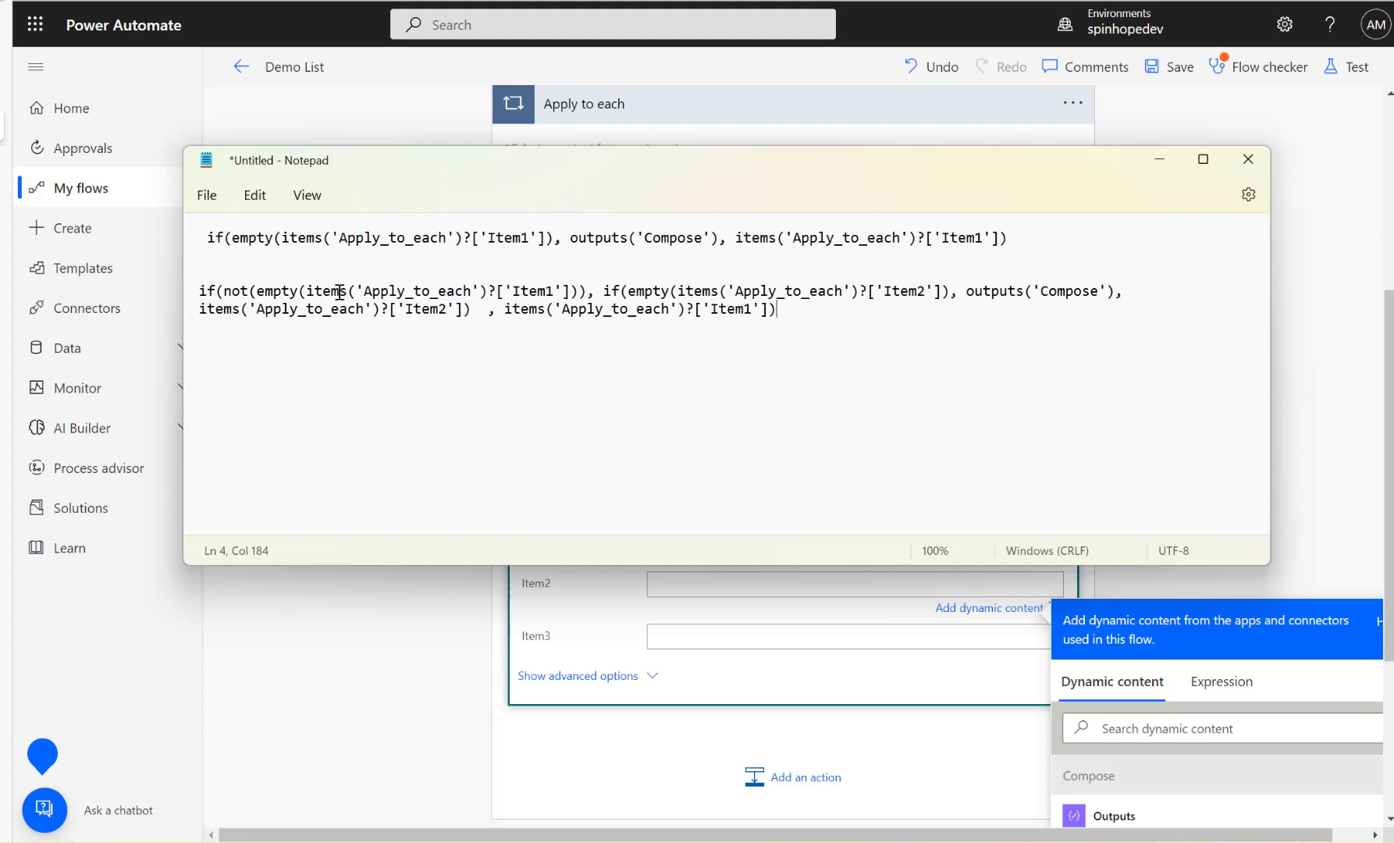
{"action": "mouse_move", "coordinate": [282, 295]}
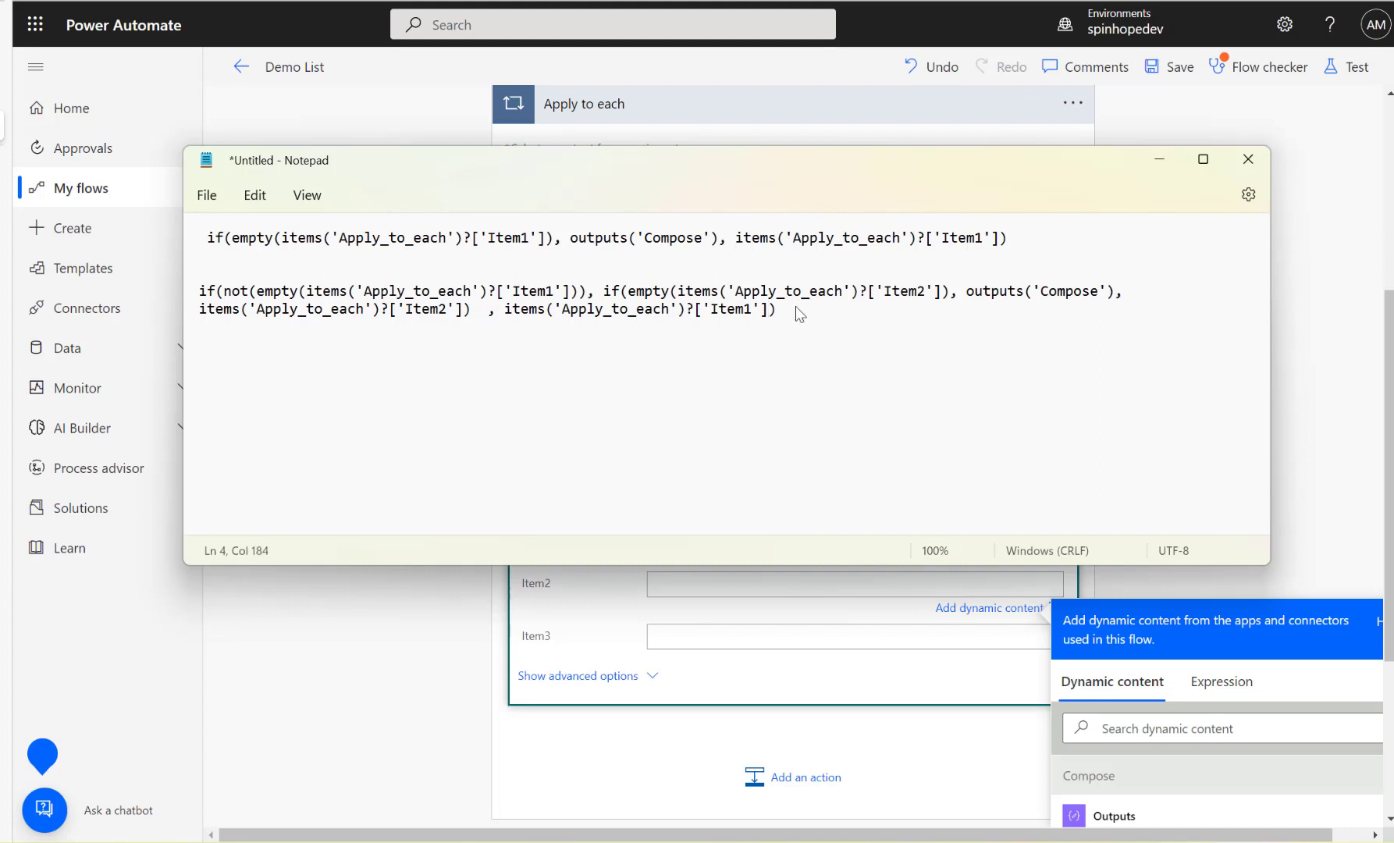
{"action": "mouse_move", "coordinate": [733, 328]}
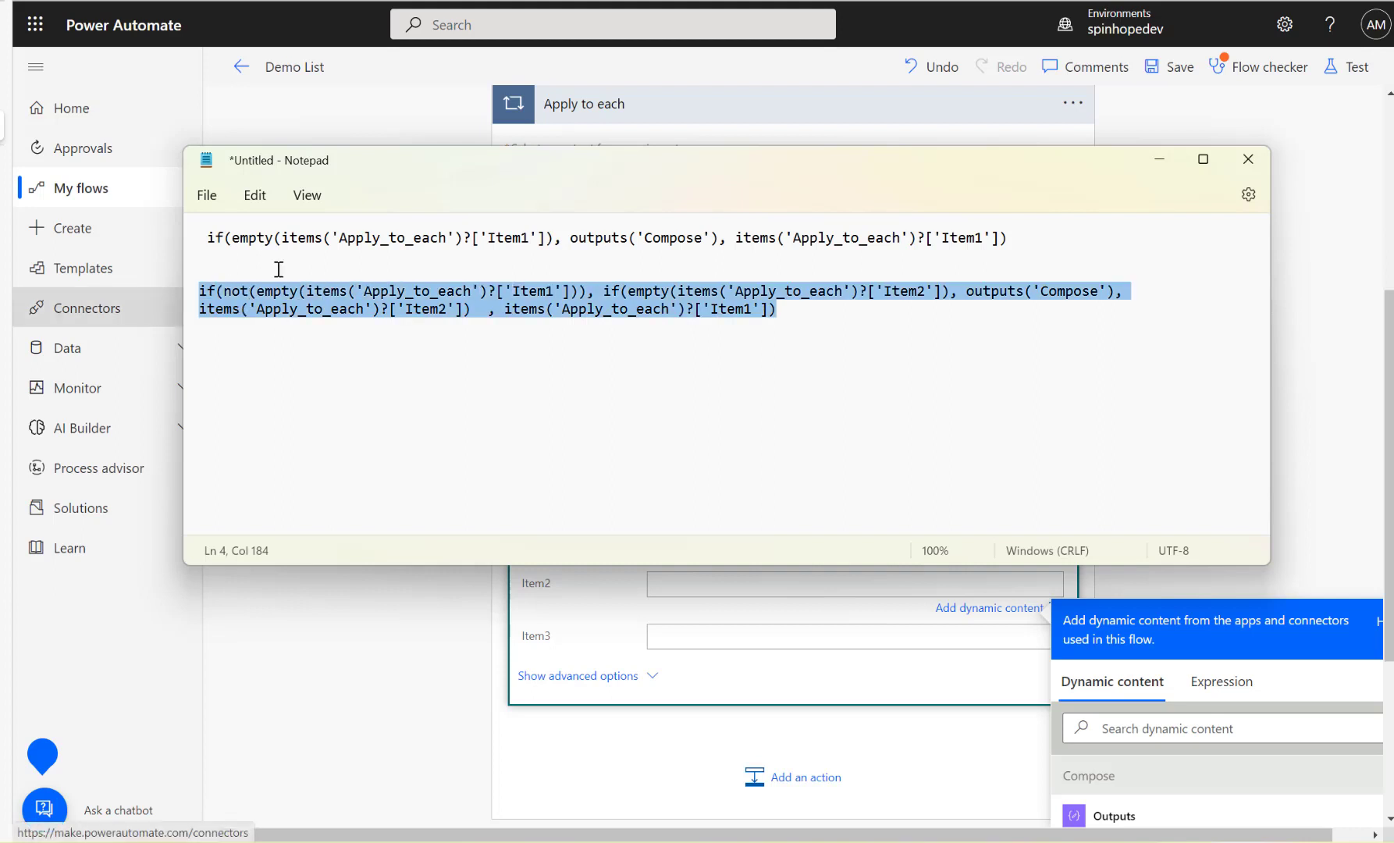
{"action": "mouse_move", "coordinate": [447, 662]}
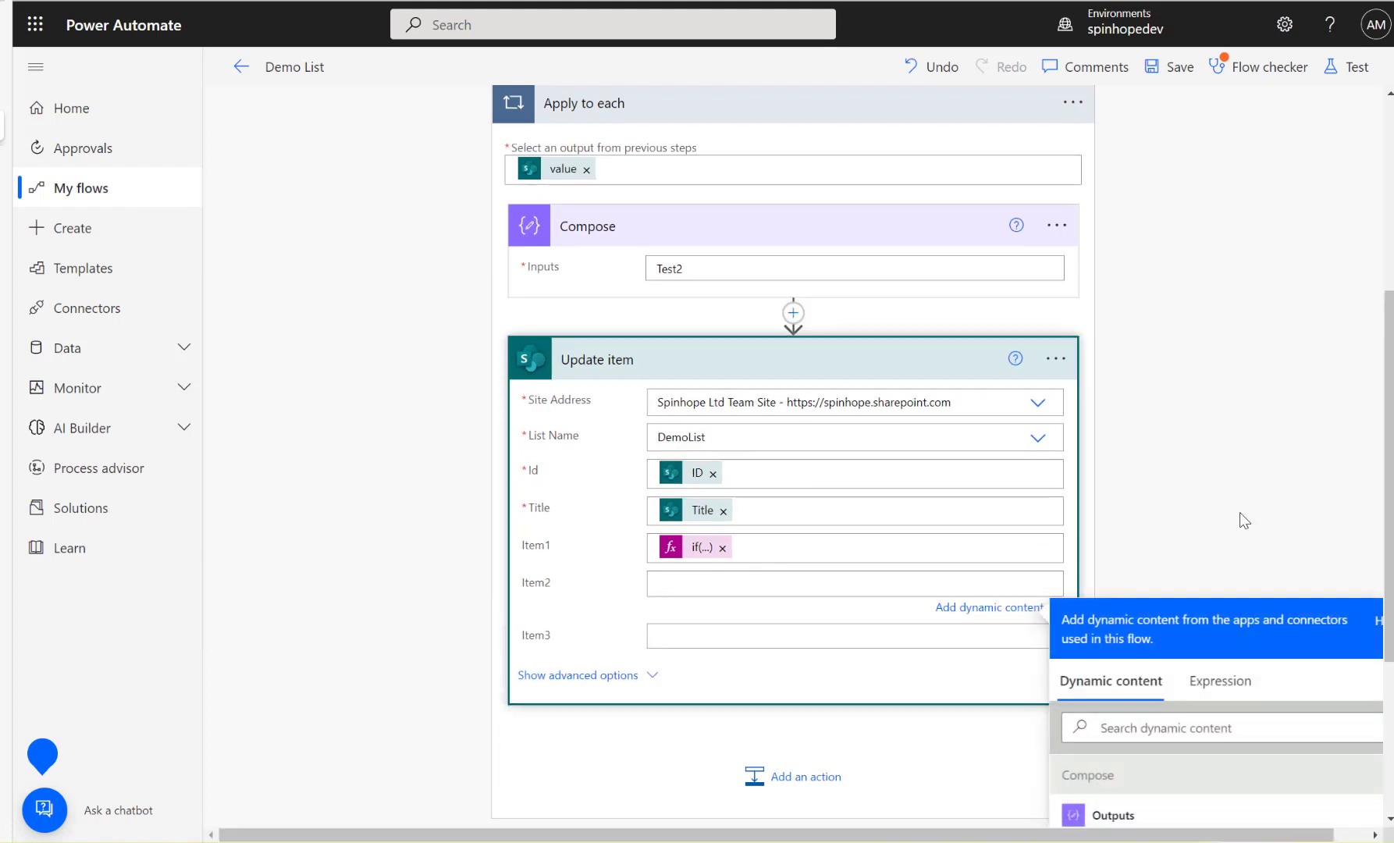
Step: Paste the nested if(not(empty())) expression into Update item's Item2 field
{"action": "left_click", "coordinate": [1219, 681]}
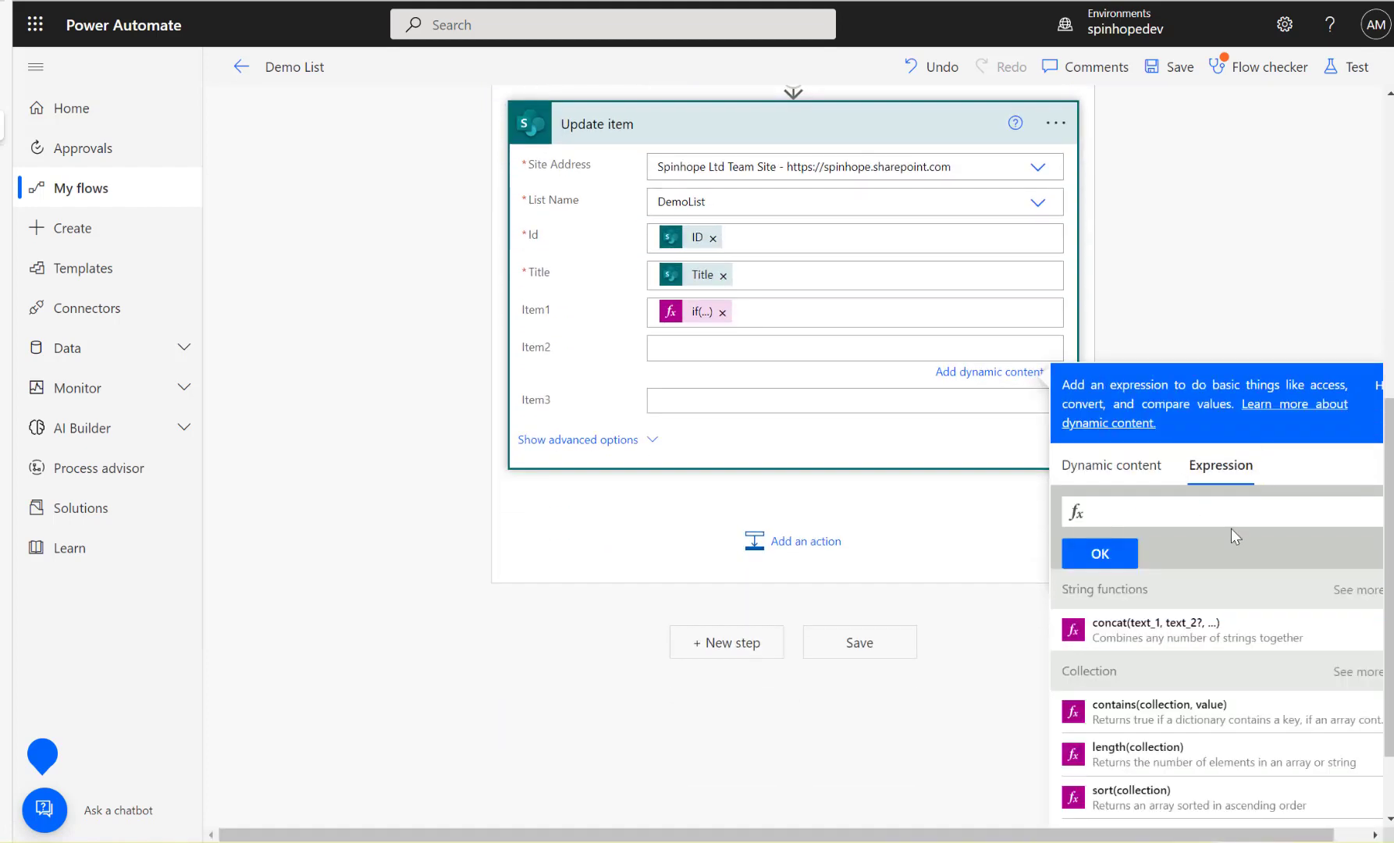
{"action": "type", "text": "), items('Apply_to_each')?['Item1'])"}
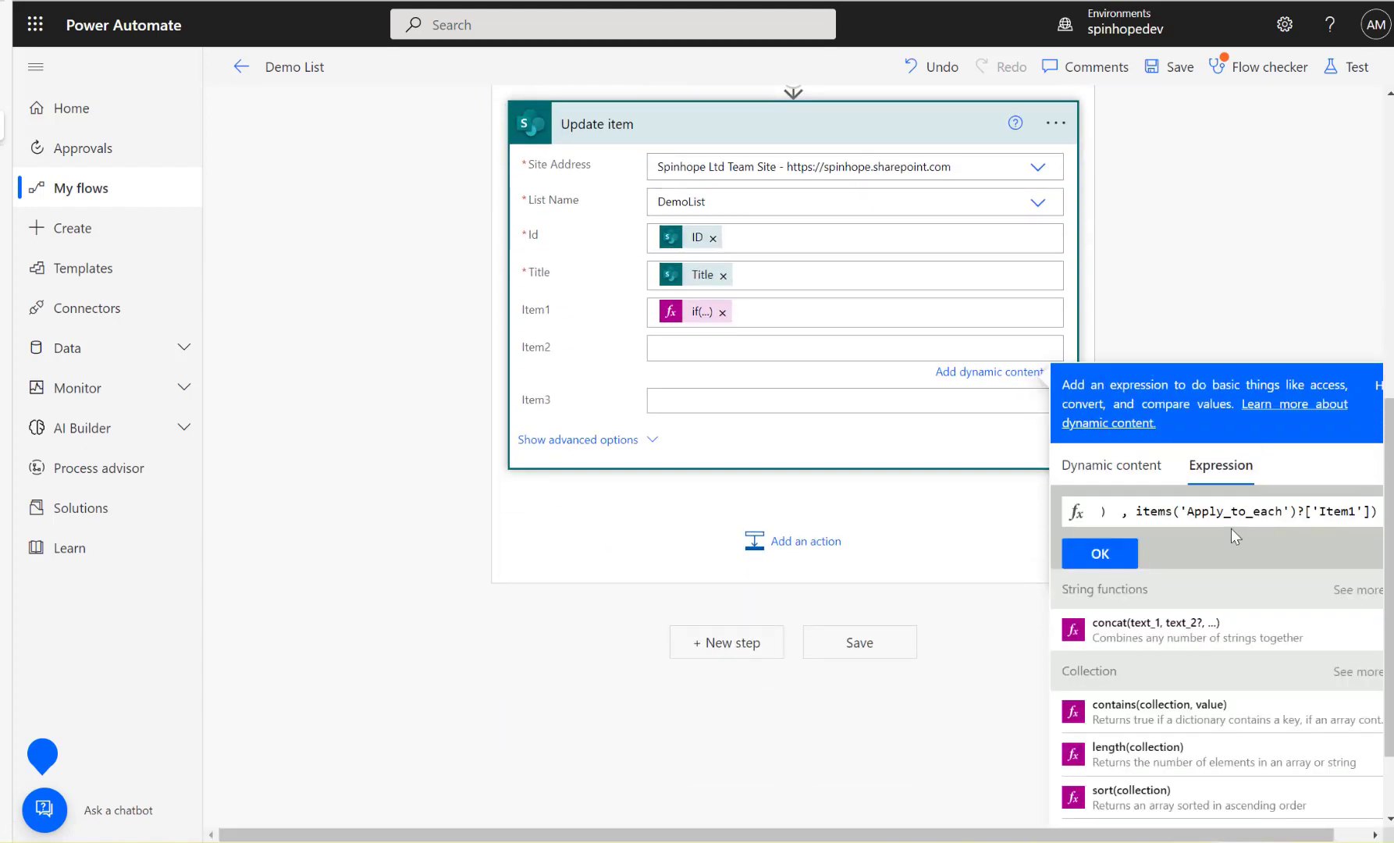
{"action": "left_click", "coordinate": [1097, 553]}
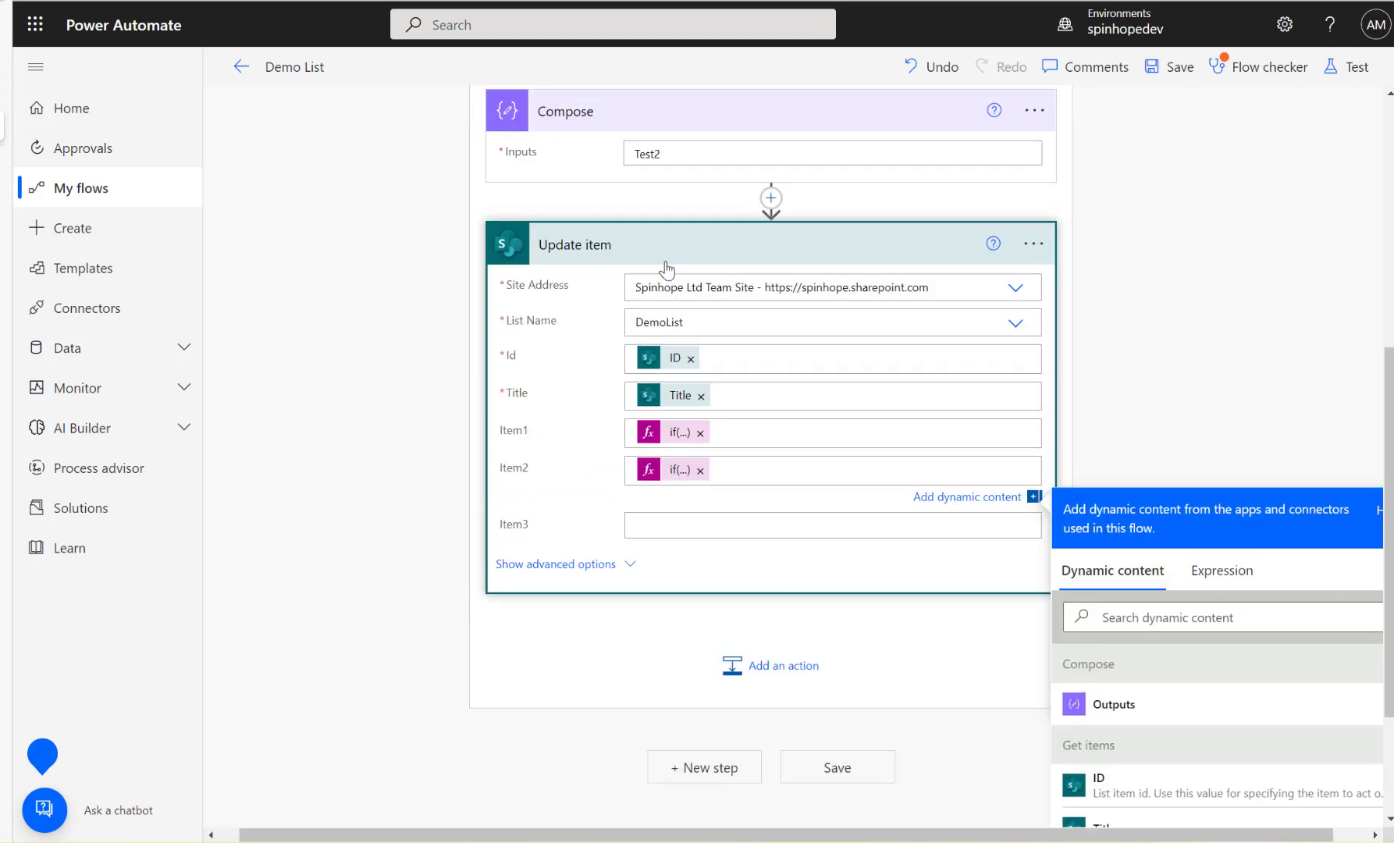
Step: Save the flow and run the manual test
{"action": "left_click", "coordinate": [1350, 68]}
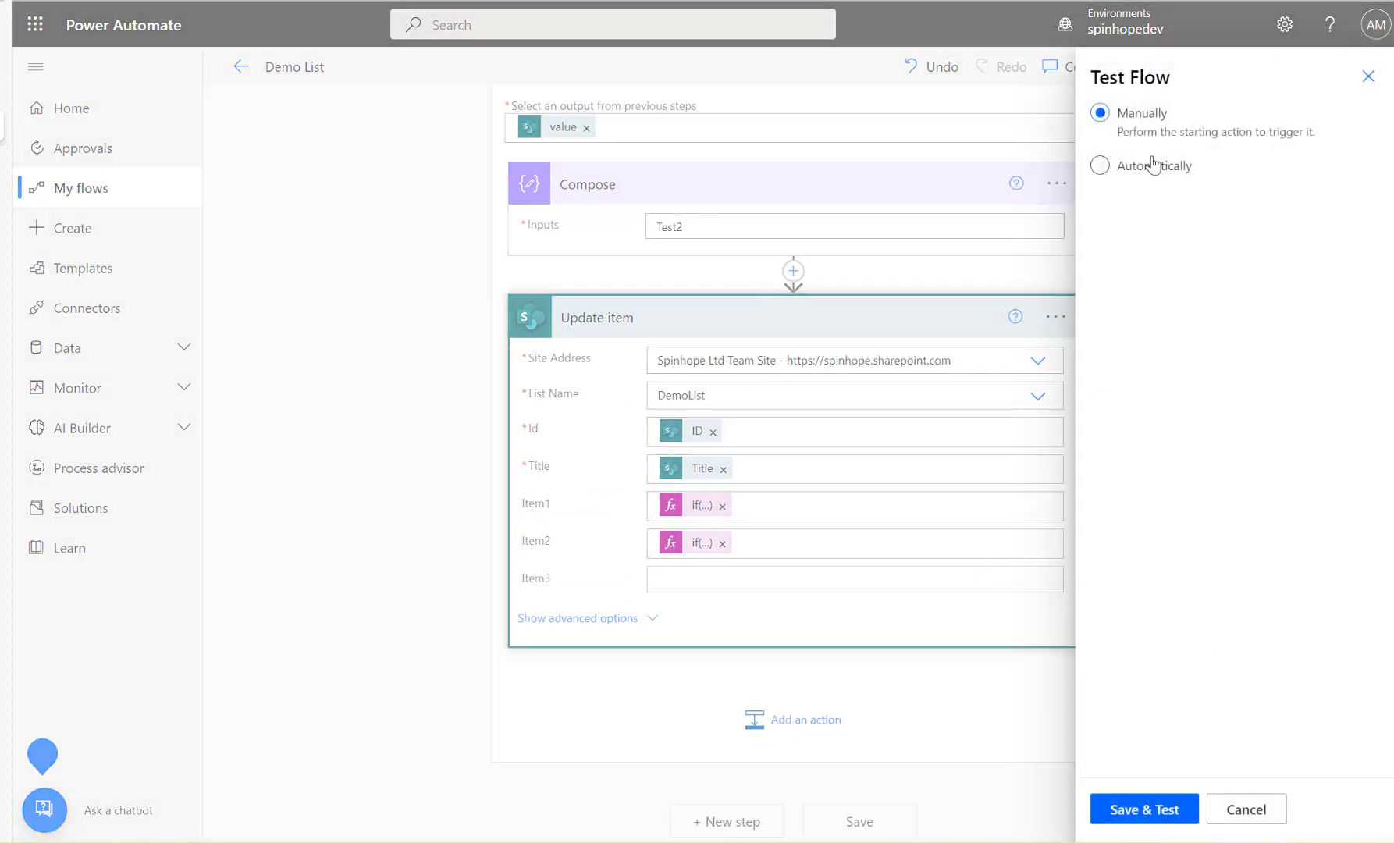
{"action": "left_click", "coordinate": [1099, 165]}
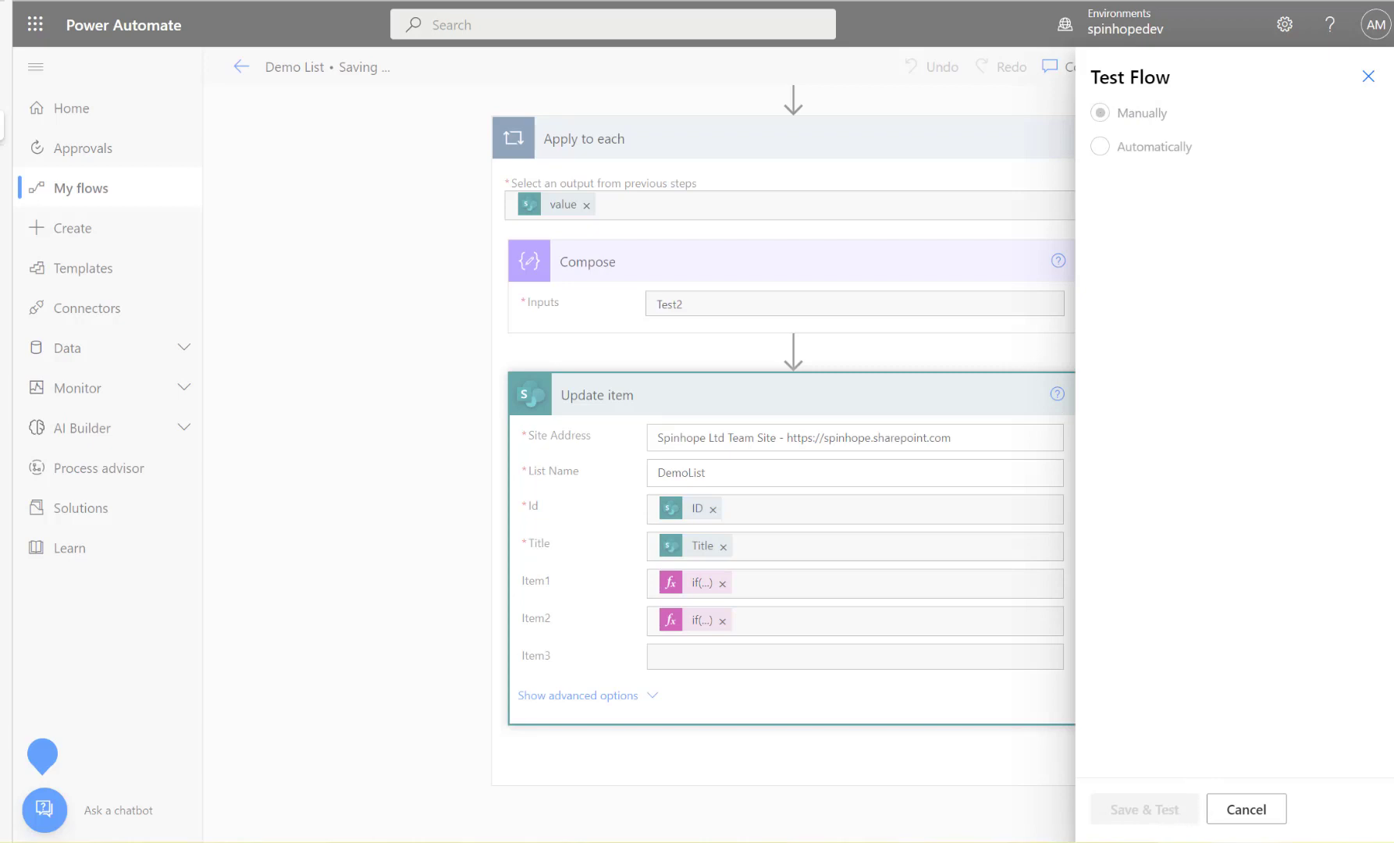
{"action": "left_click", "coordinate": [1144, 808]}
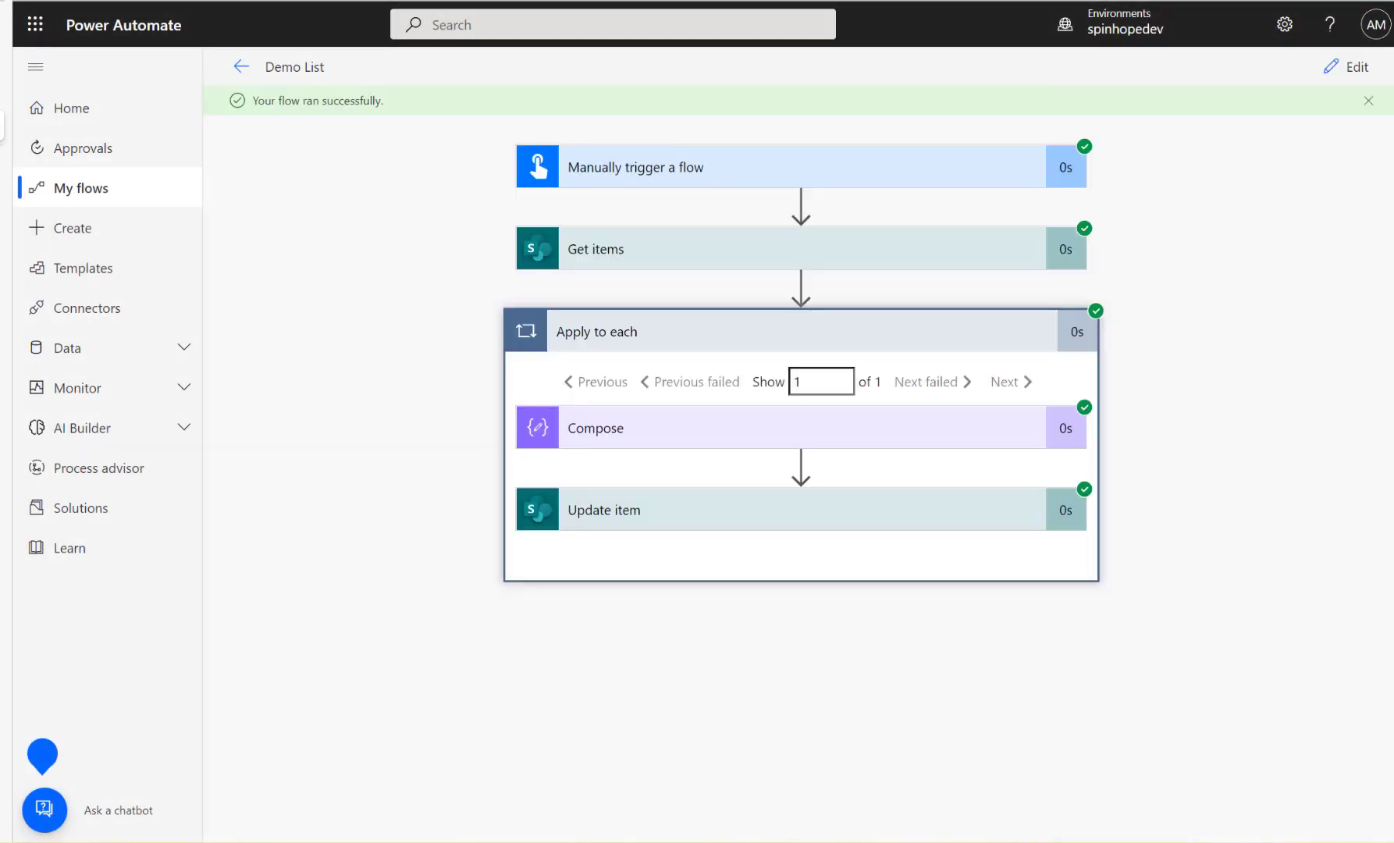
{"action": "mouse_move", "coordinate": [681, 508]}
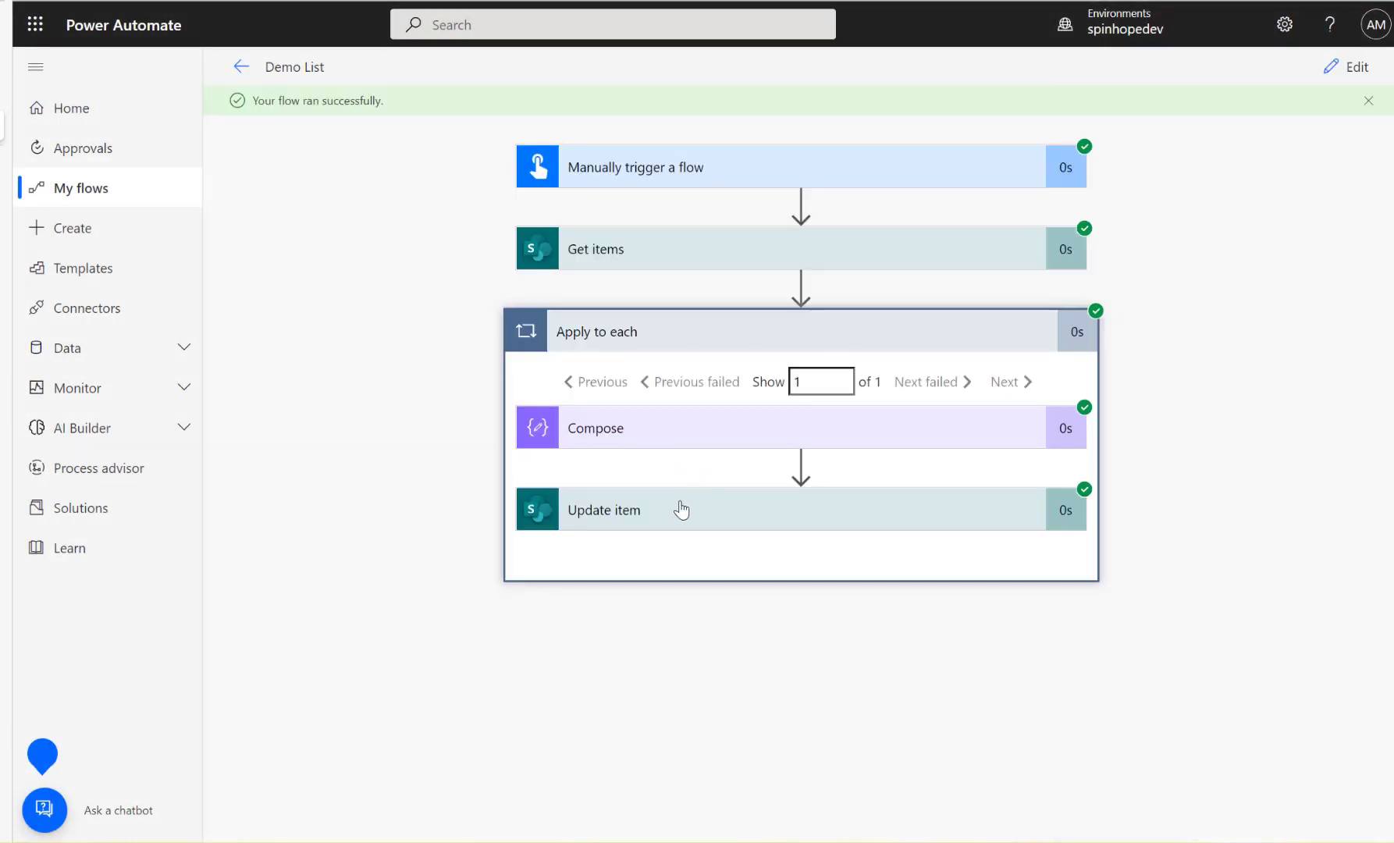
Step: Expand Update item's run output to confirm Test1 in Item1 and Test2 in Item2
{"action": "left_click", "coordinate": [604, 509]}
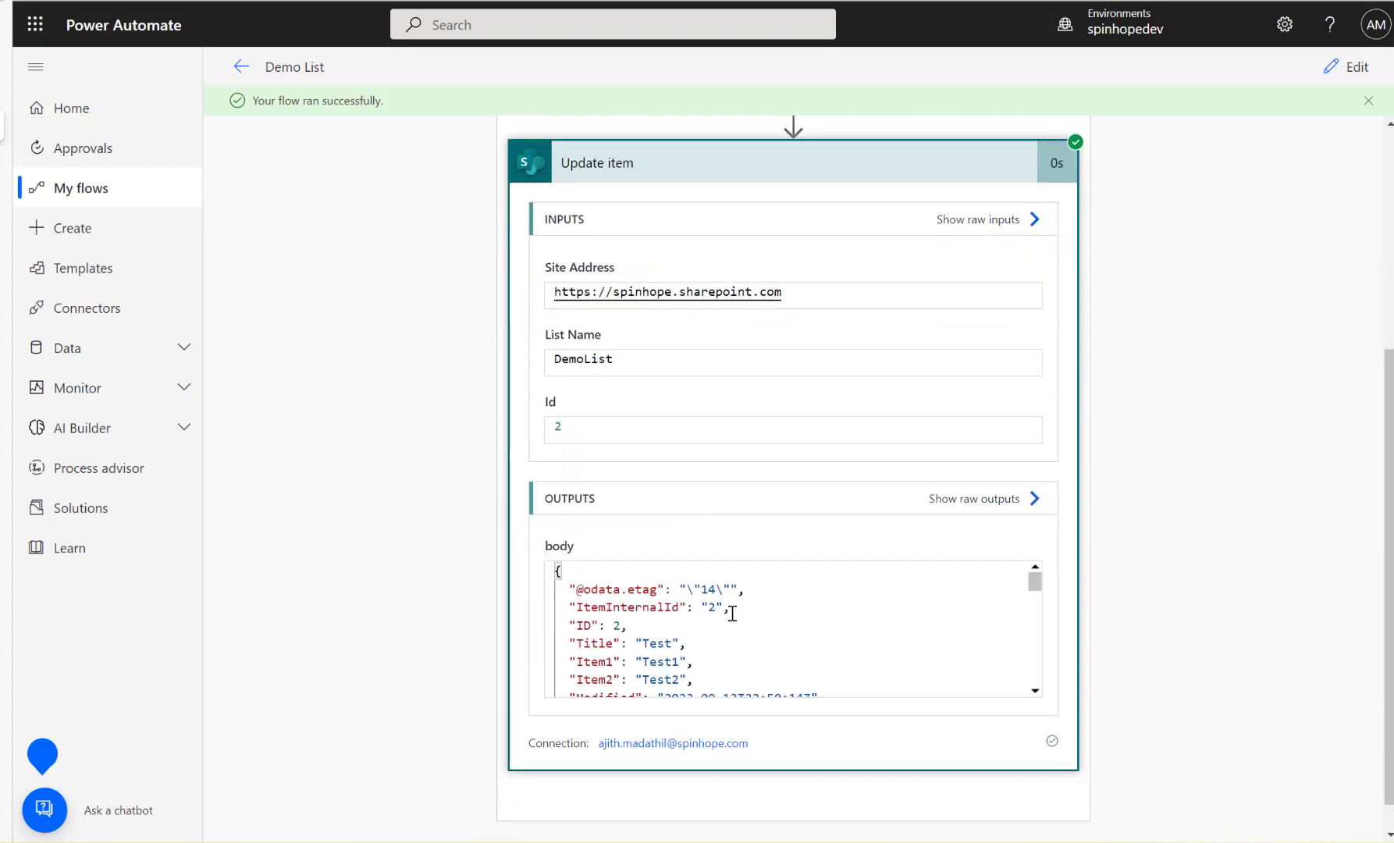
{"action": "scroll", "scroll_direction": "down", "scroll_amount": 3}
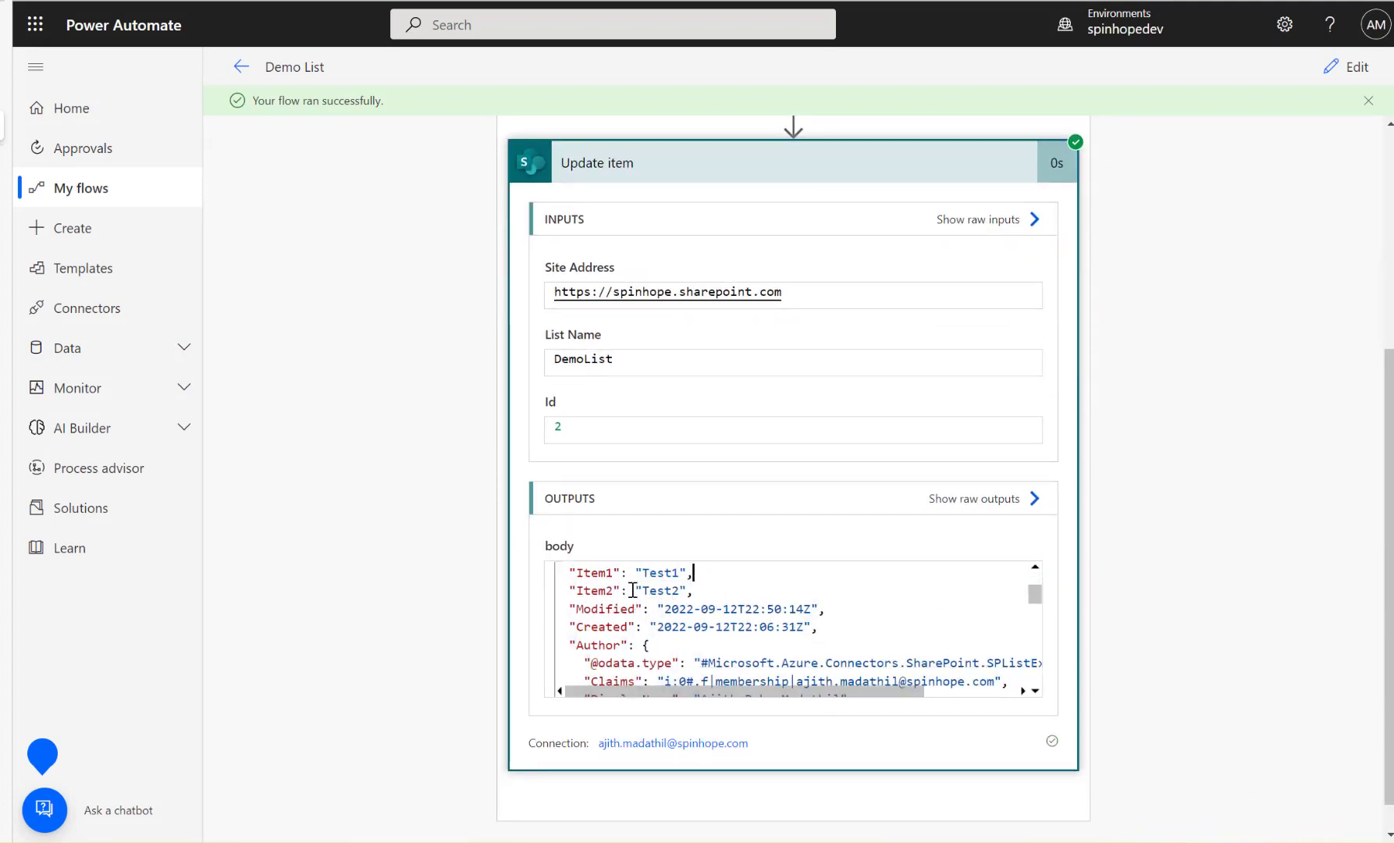
{"action": "double_click", "coordinate": [660, 590]}
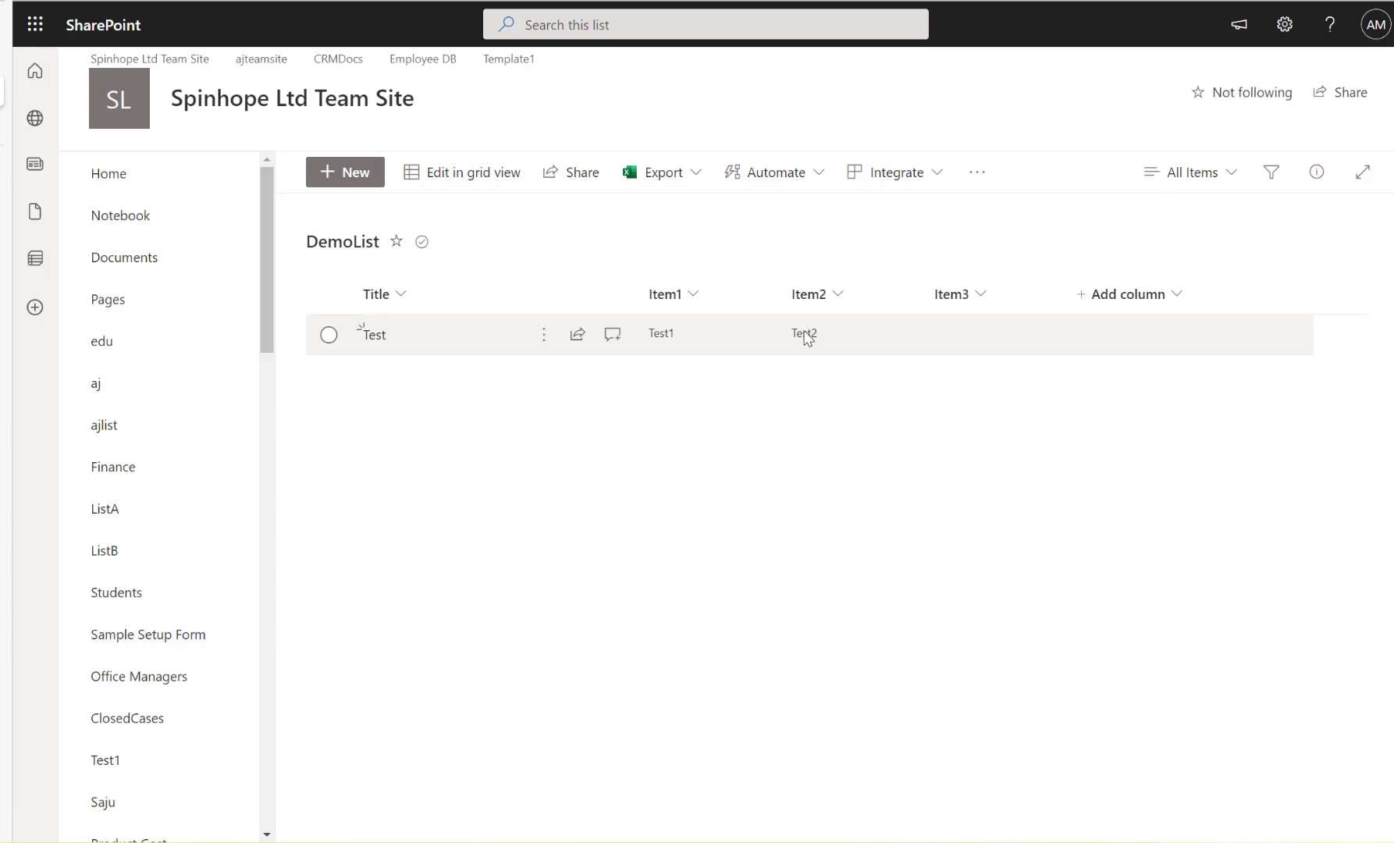
{"action": "mouse_move", "coordinate": [955, 337]}
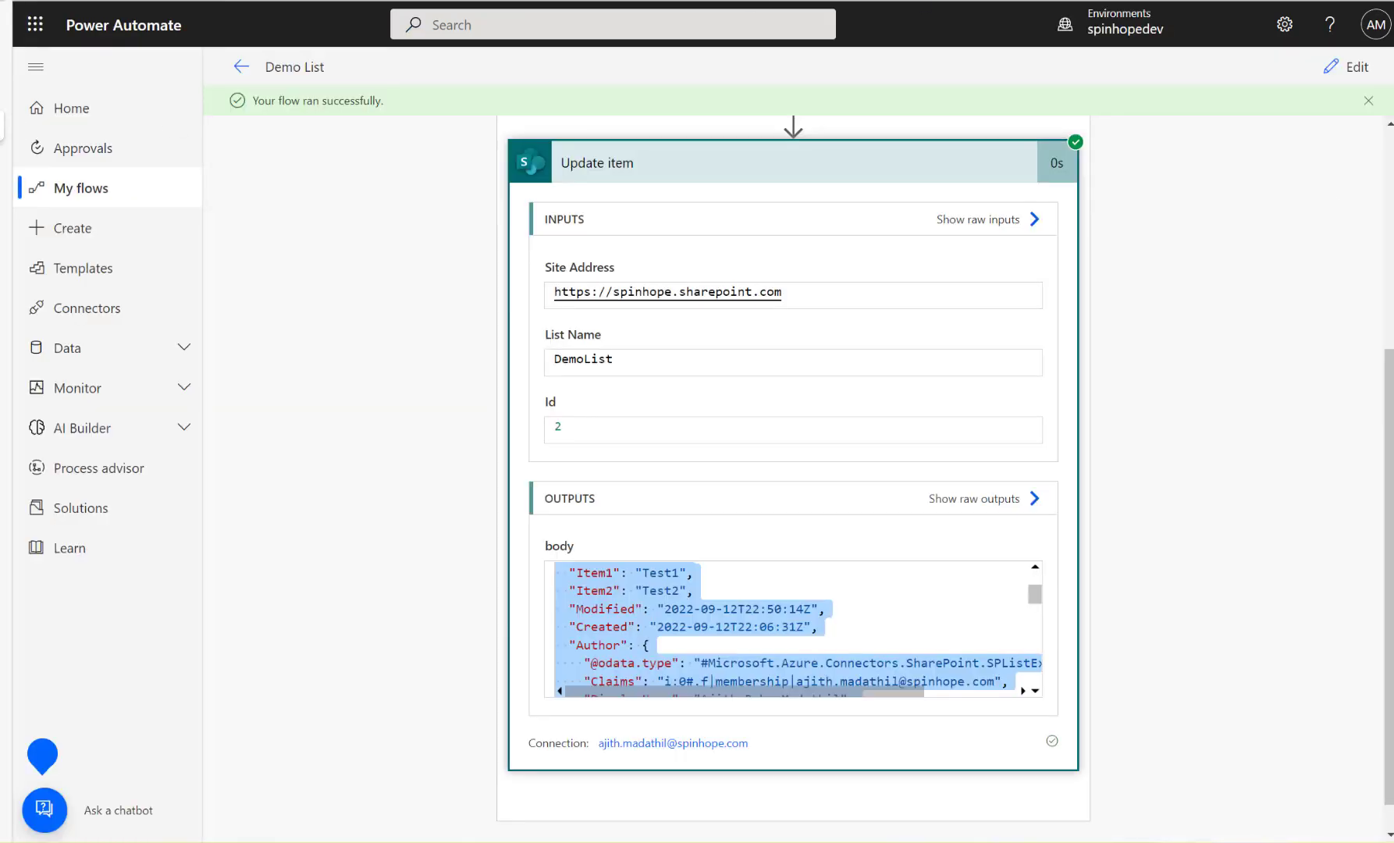
Step: Run the Demo List flow test again and reopen the flow for editing
{"action": "left_click", "coordinate": [1355, 66]}
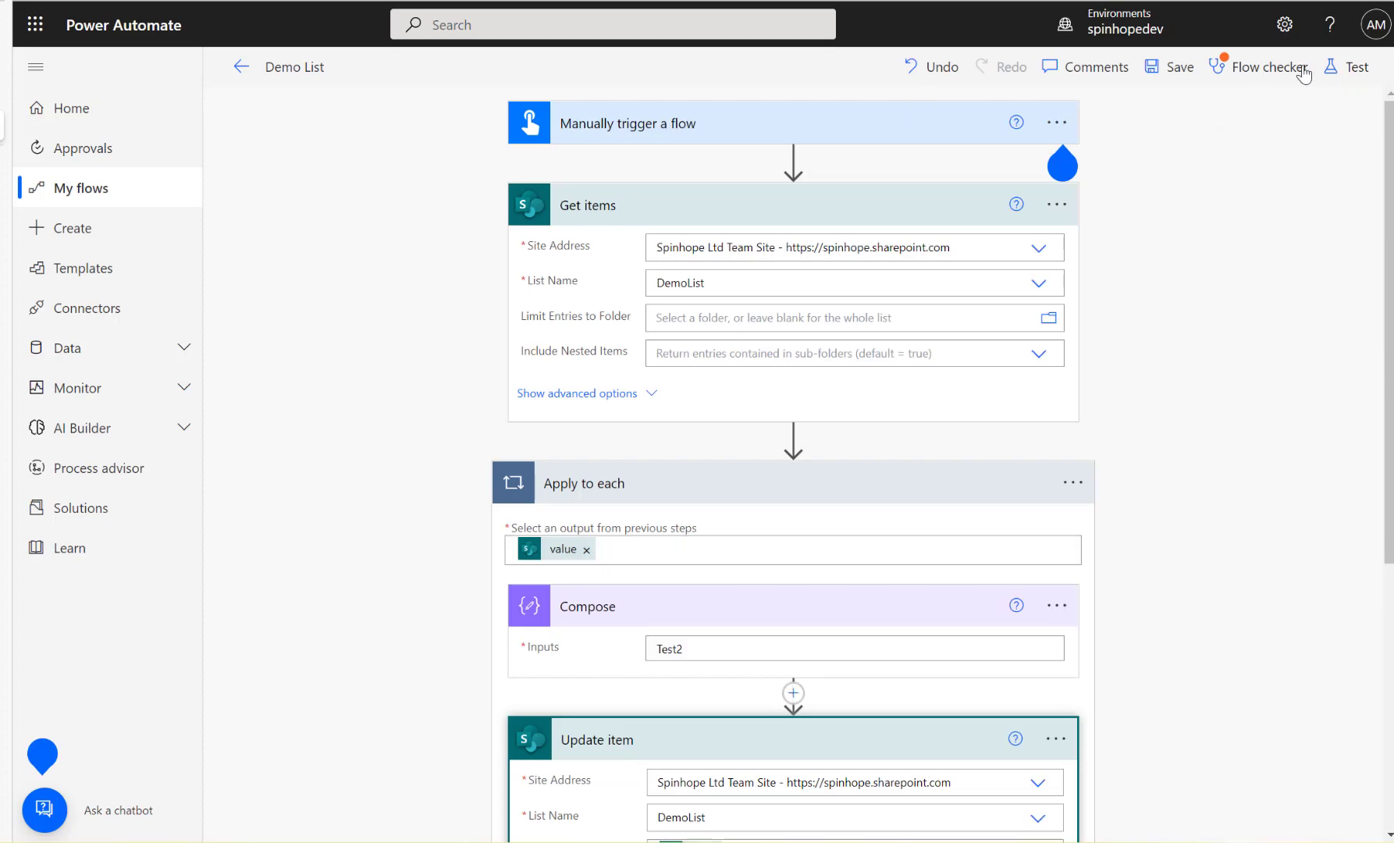
{"action": "left_click", "coordinate": [1354, 65]}
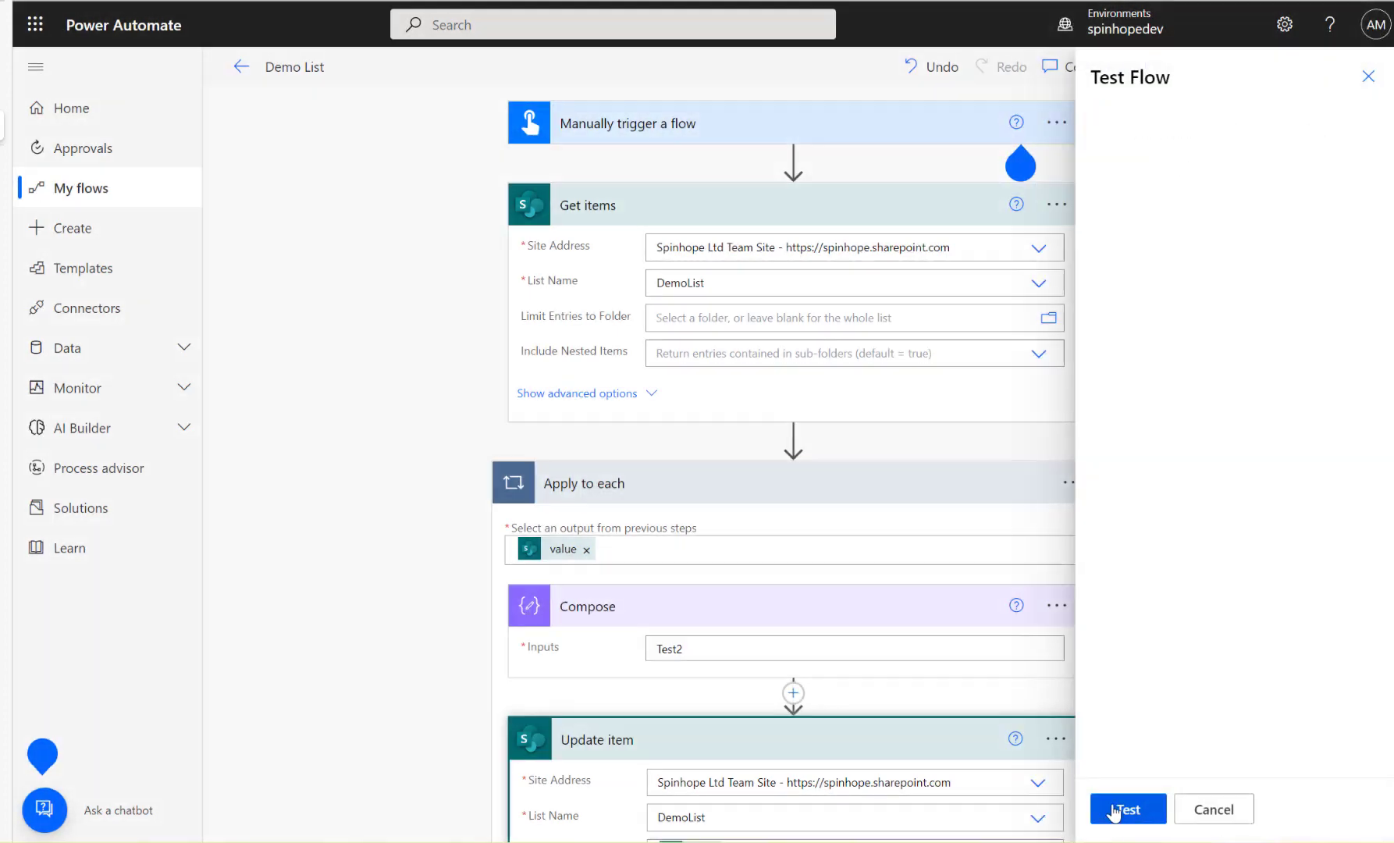
{"action": "left_click", "coordinate": [1126, 808]}
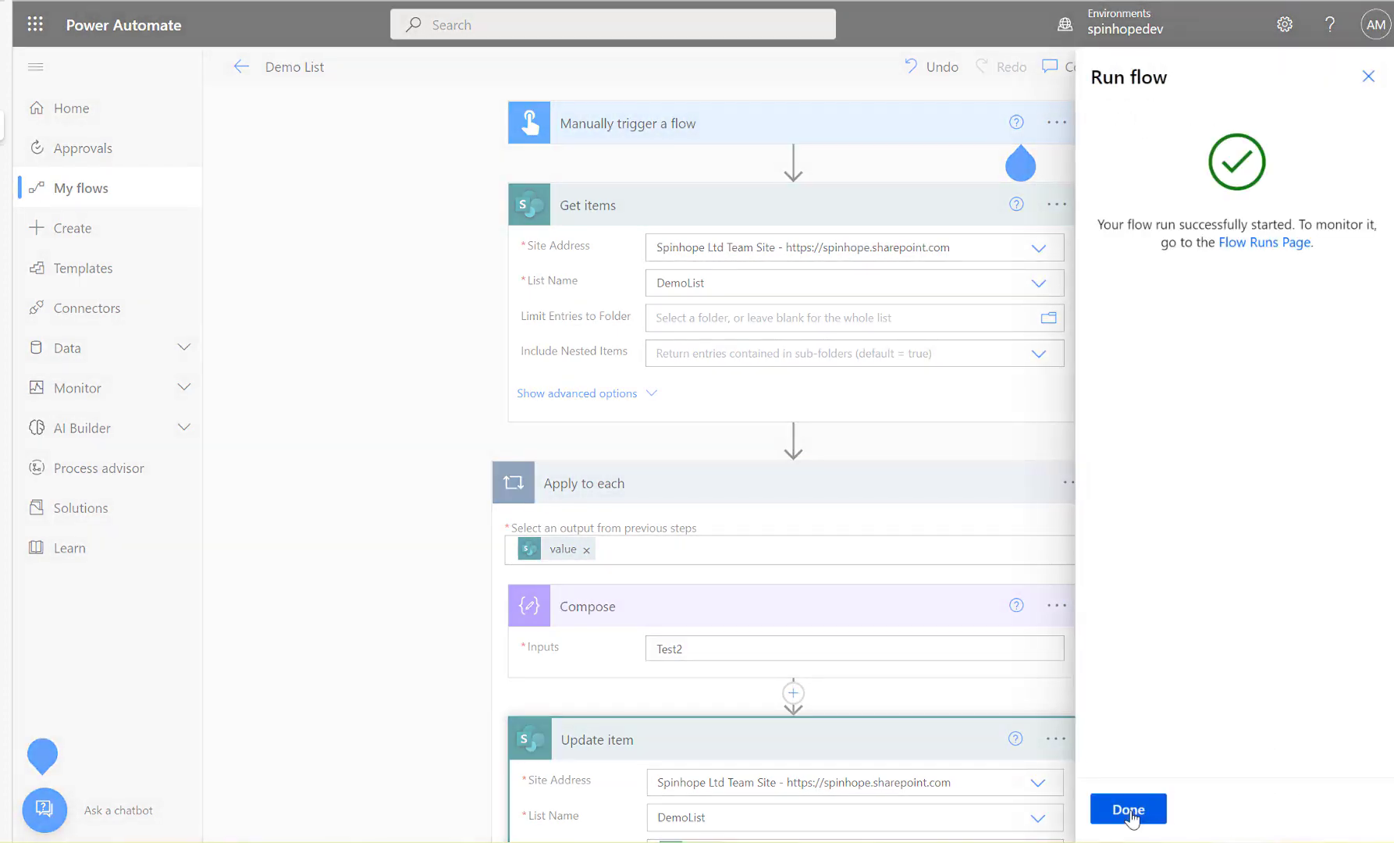
{"action": "left_click", "coordinate": [1127, 808]}
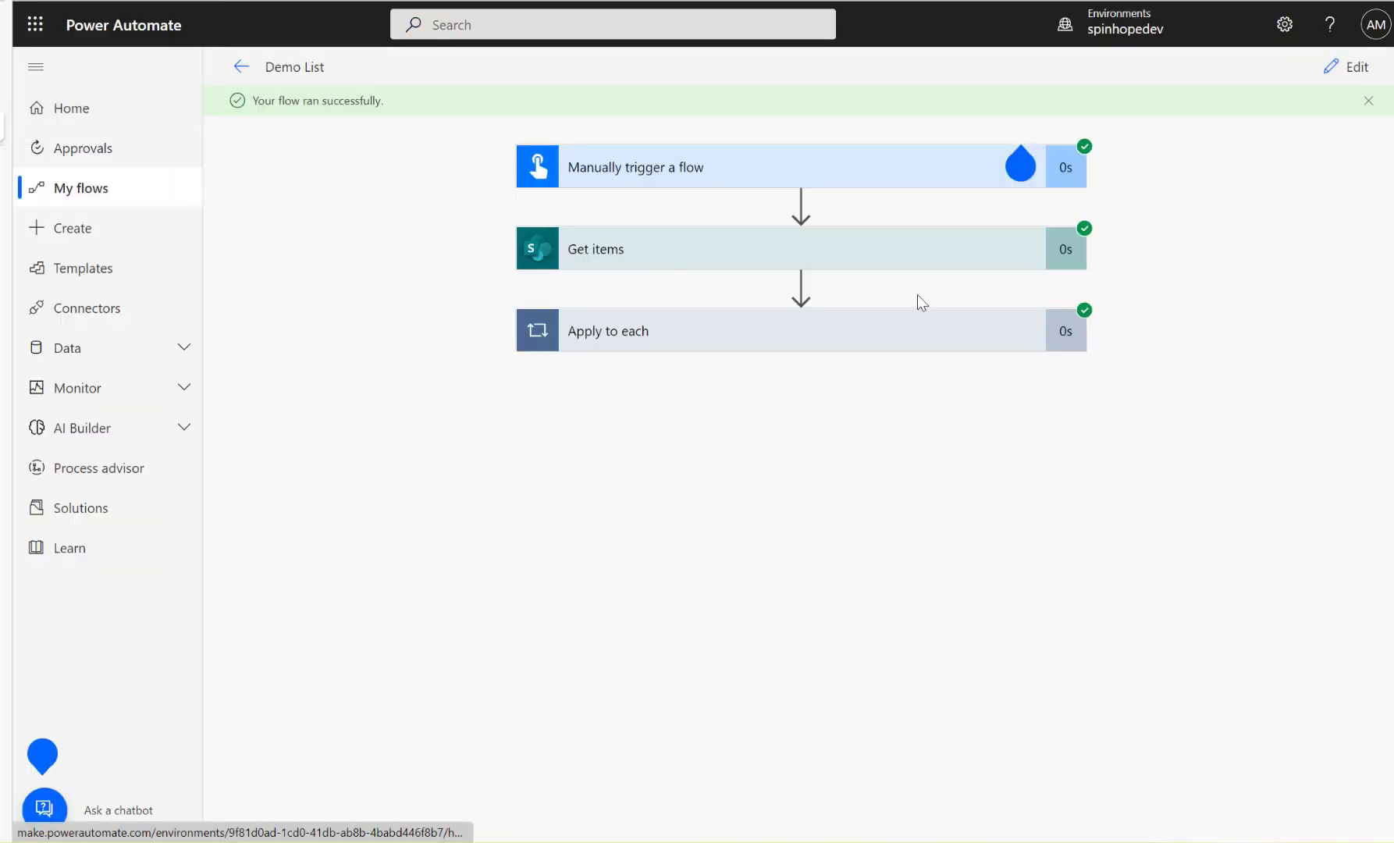
{"action": "left_click", "coordinate": [1356, 67]}
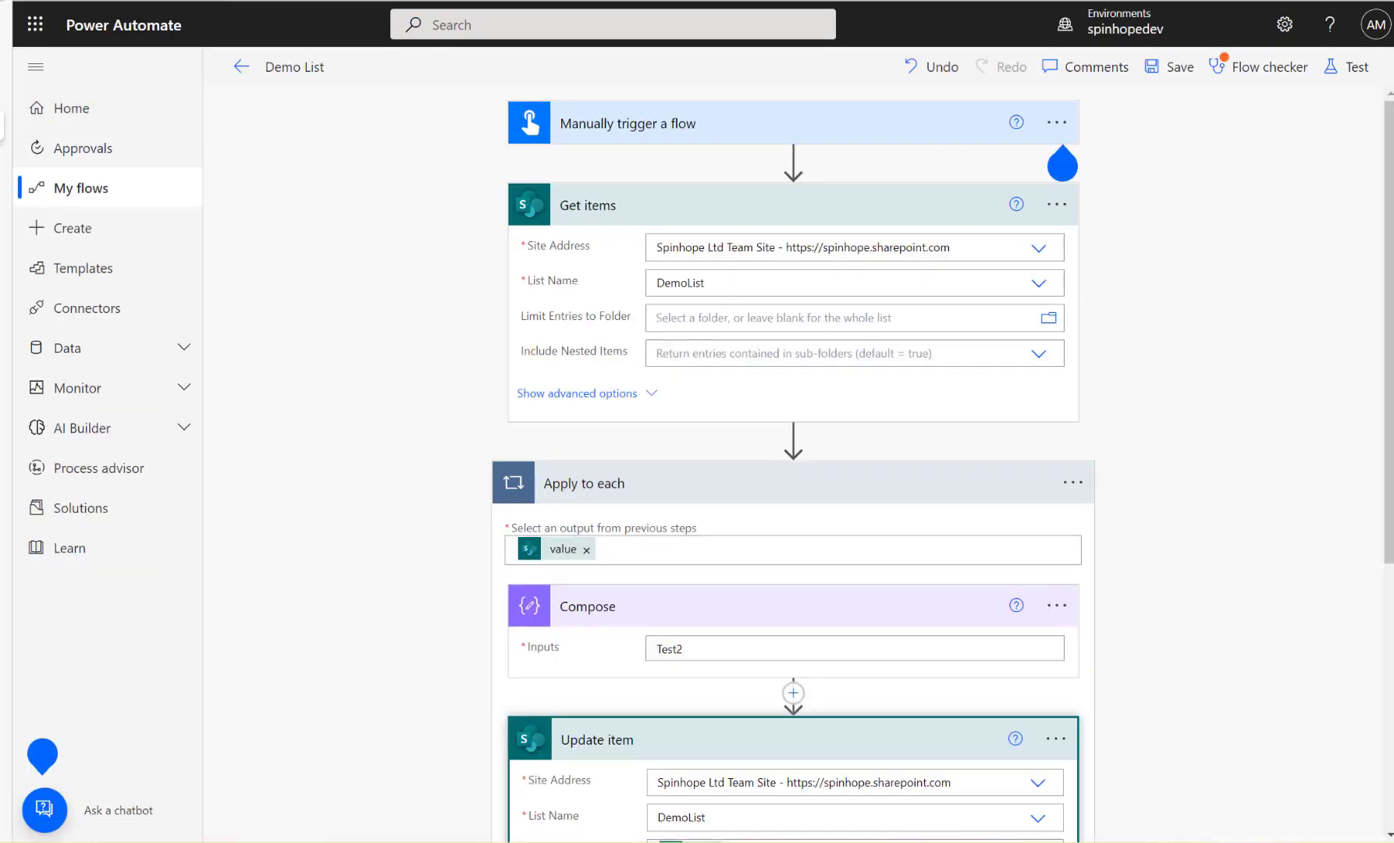
Step: Fill Item3 with the nested if expression and change the Compose input to Test3
{"action": "scroll", "scroll_direction": "down", "scroll_amount": 3}
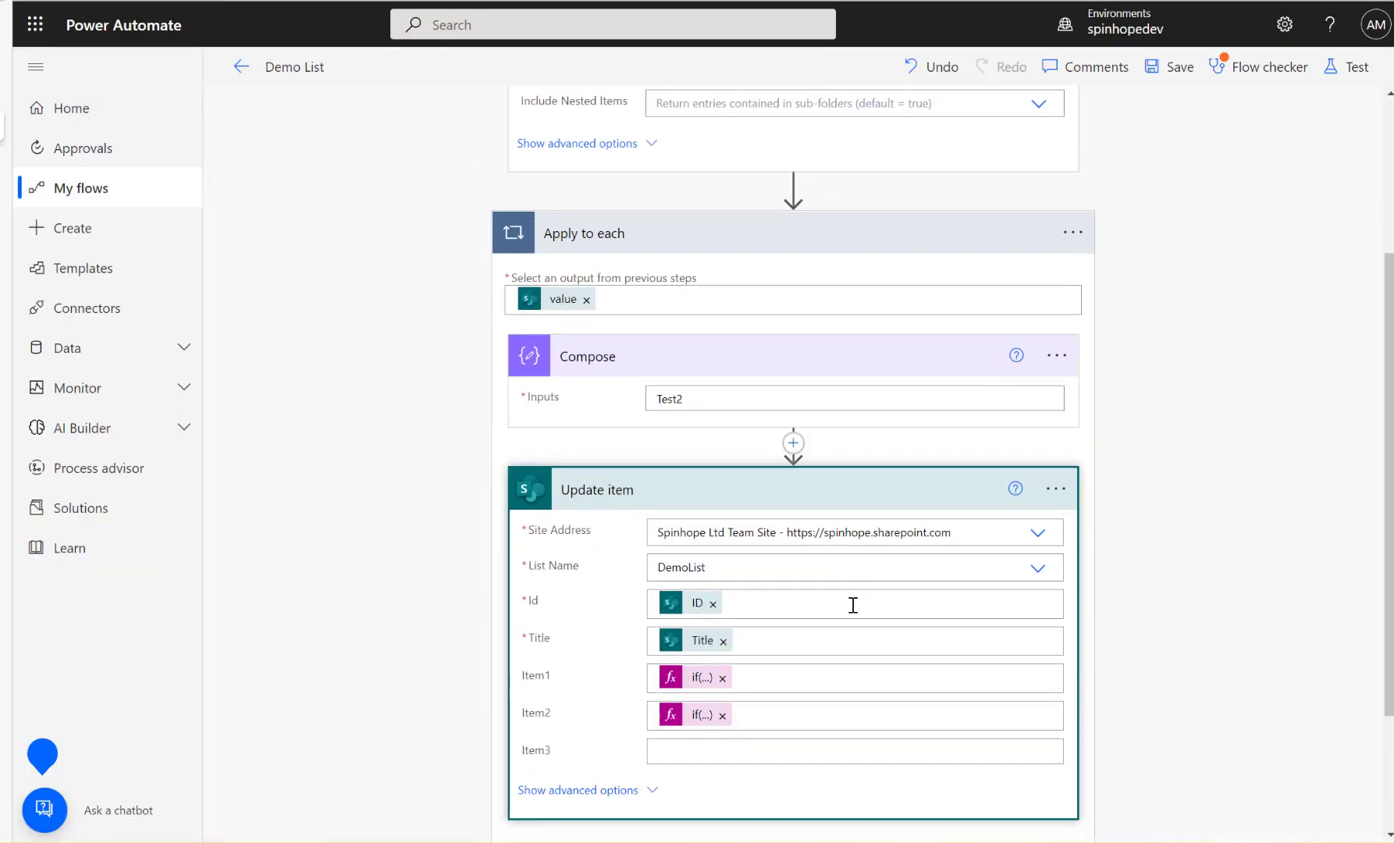
{"action": "scroll", "scroll_direction": "down", "scroll_amount": 3}
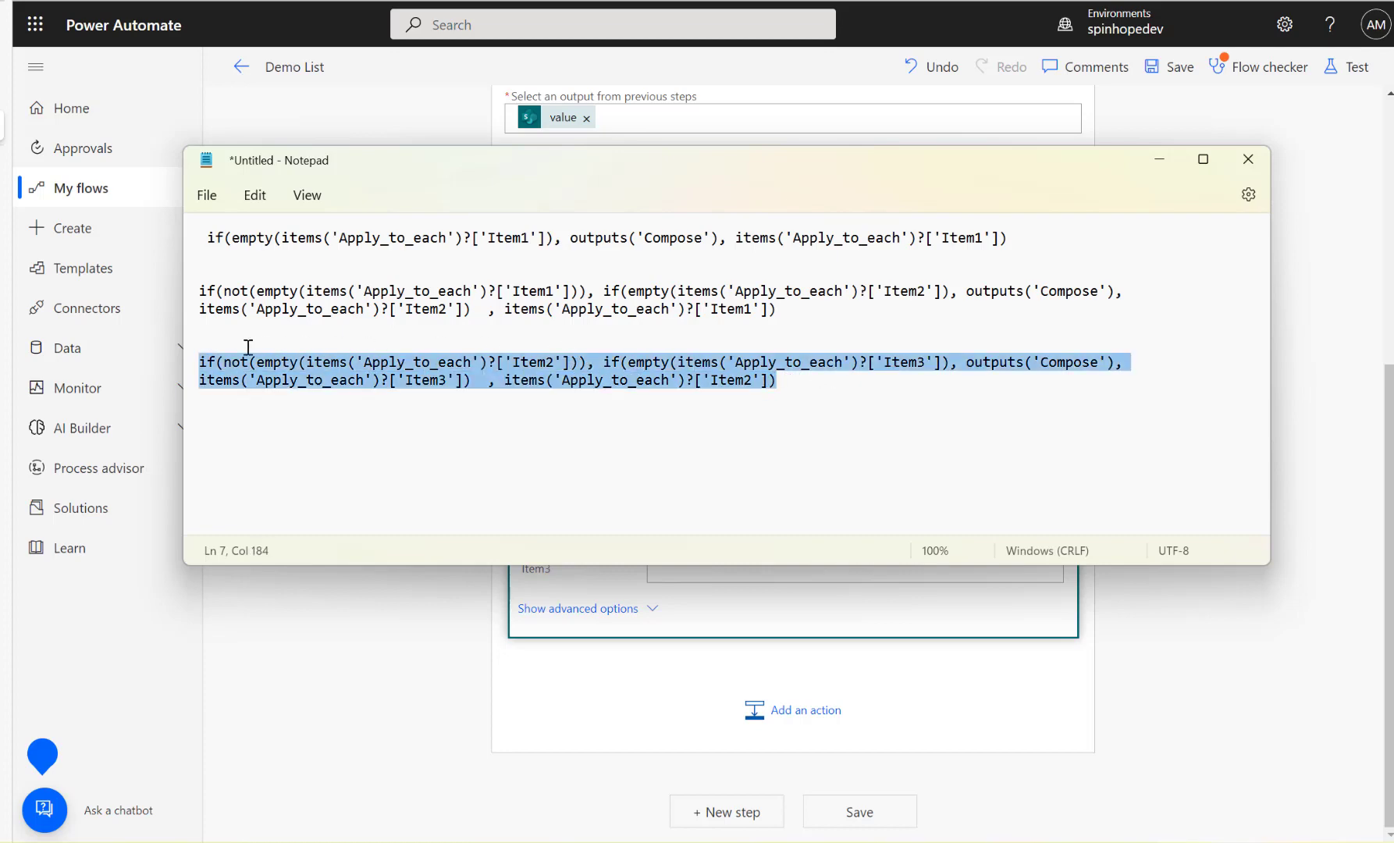
{"action": "left_click", "coordinate": [788, 395]}
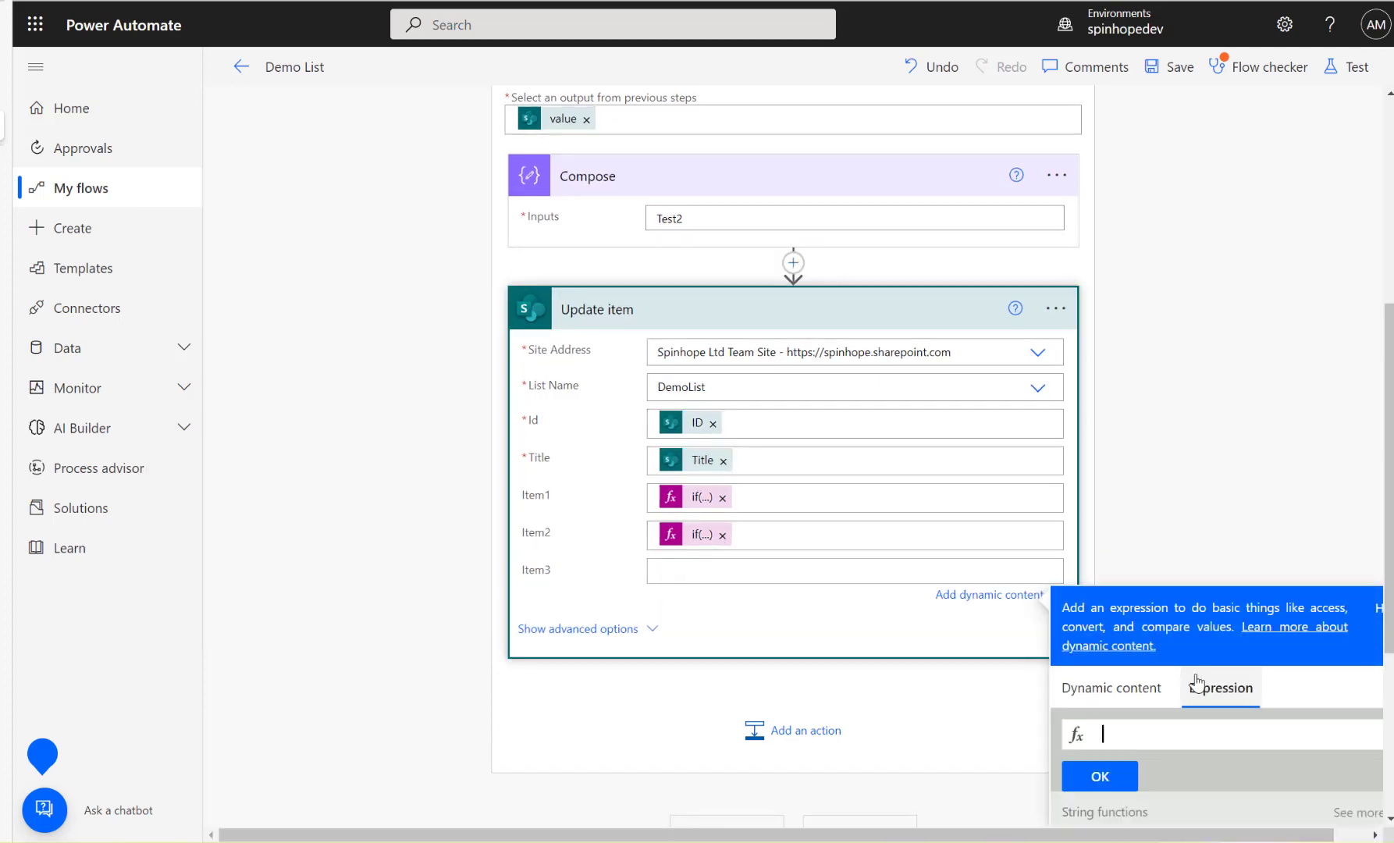
{"action": "left_click", "coordinate": [1108, 687]}
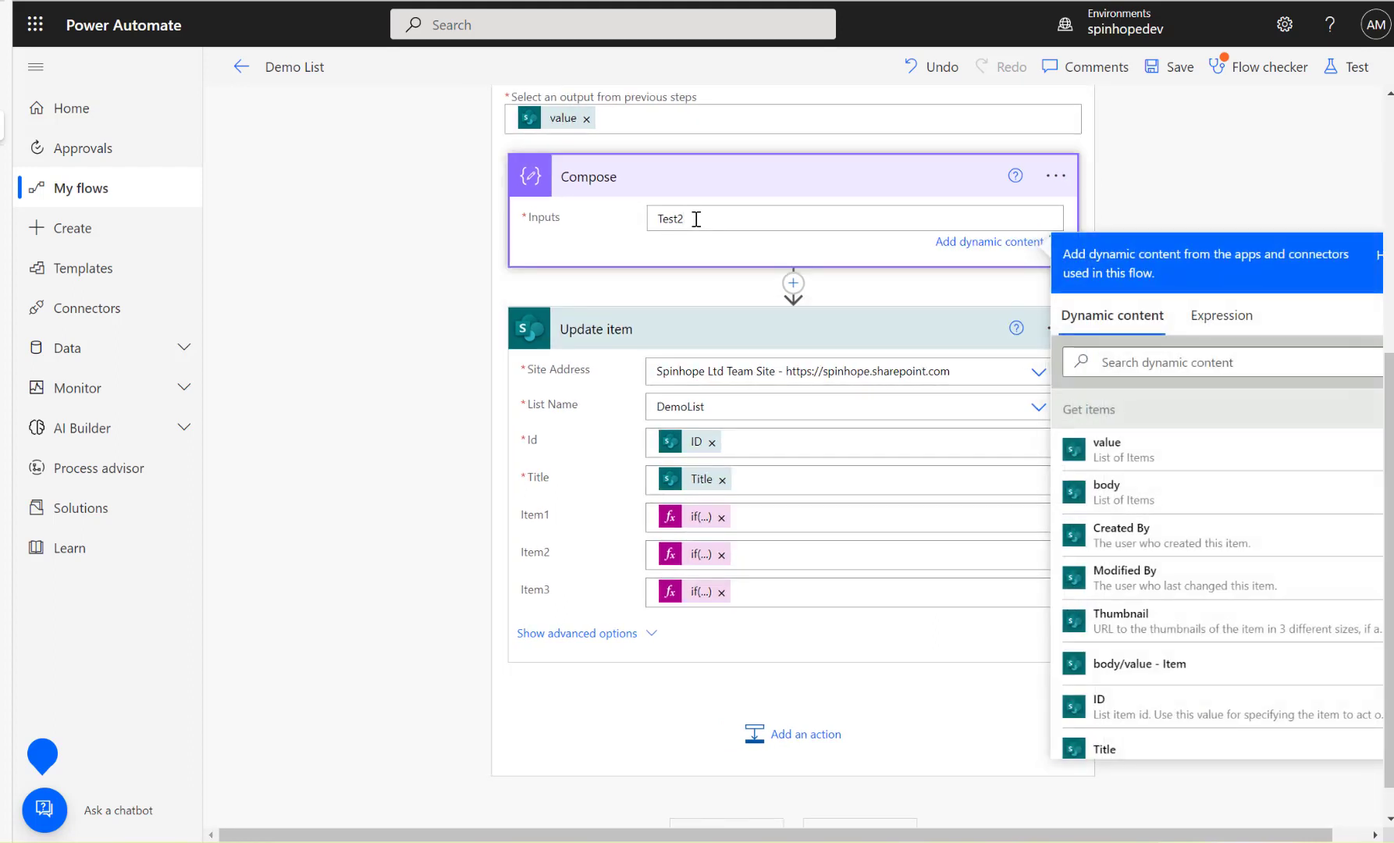
{"action": "type", "text": "Test3"}
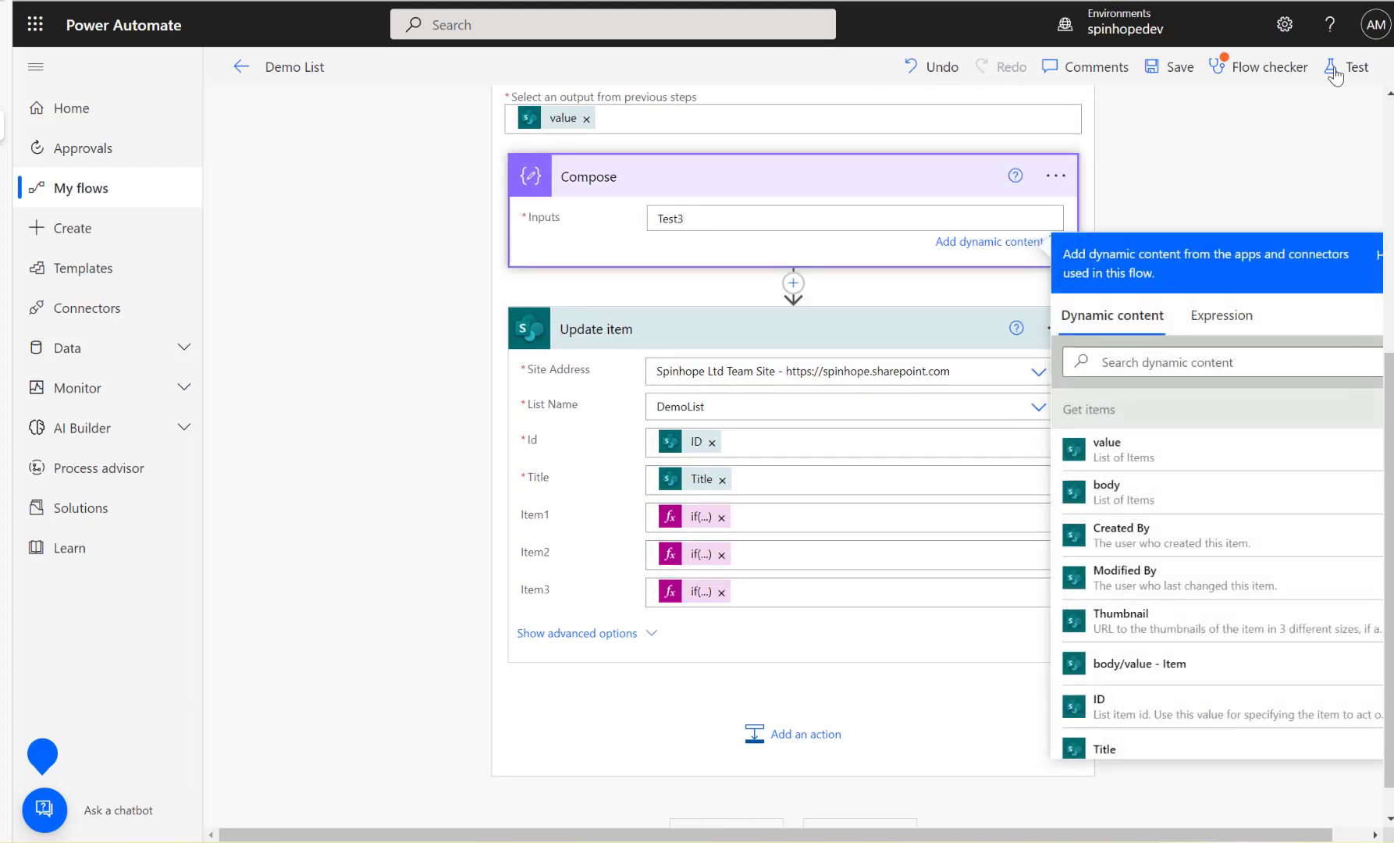
Step: Save and test the flow, then review Update item's output body showing Test1, Test2 and Test3
{"action": "left_click", "coordinate": [1352, 67]}
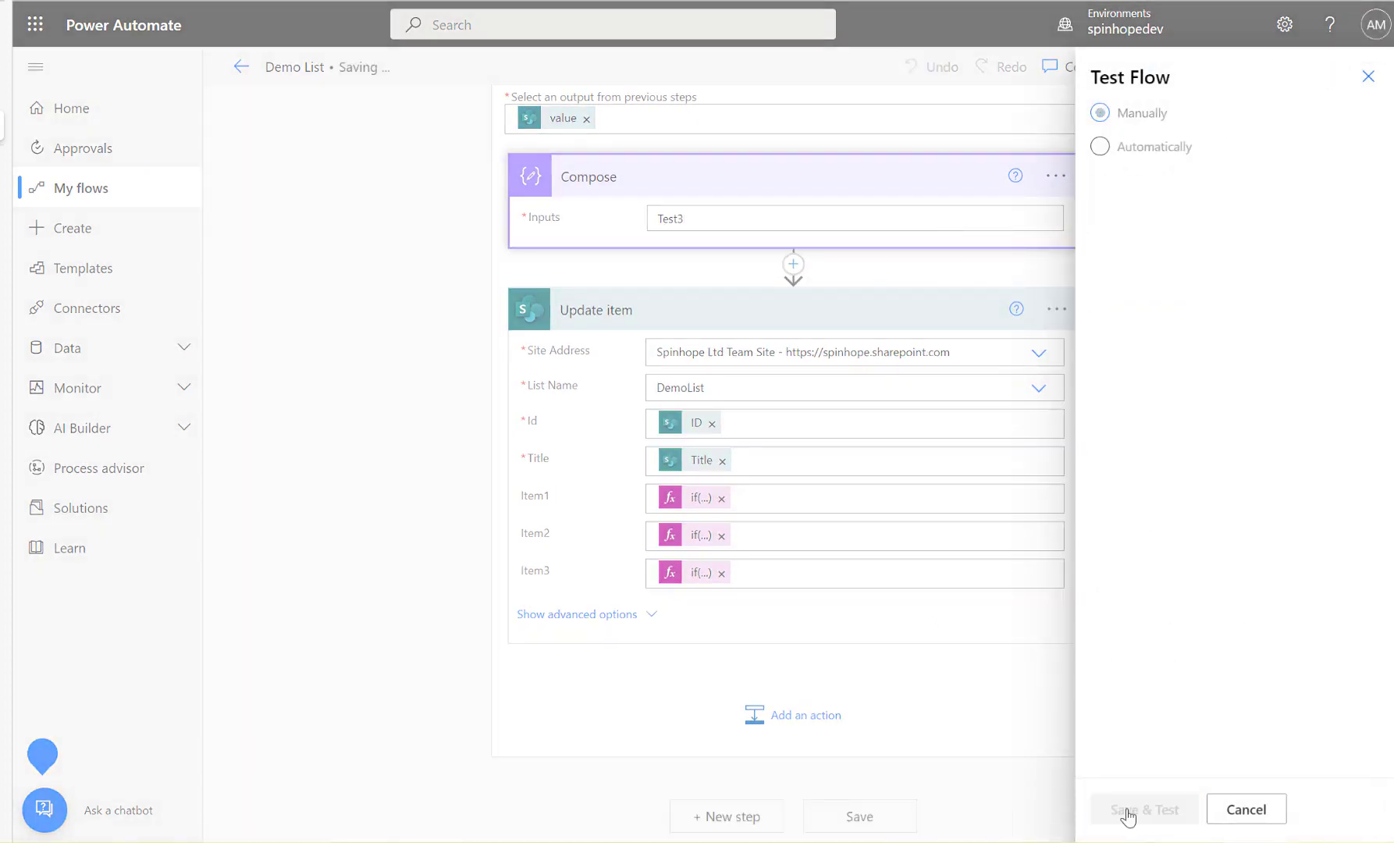
{"action": "scroll", "scroll_direction": "up", "scroll_amount": 3}
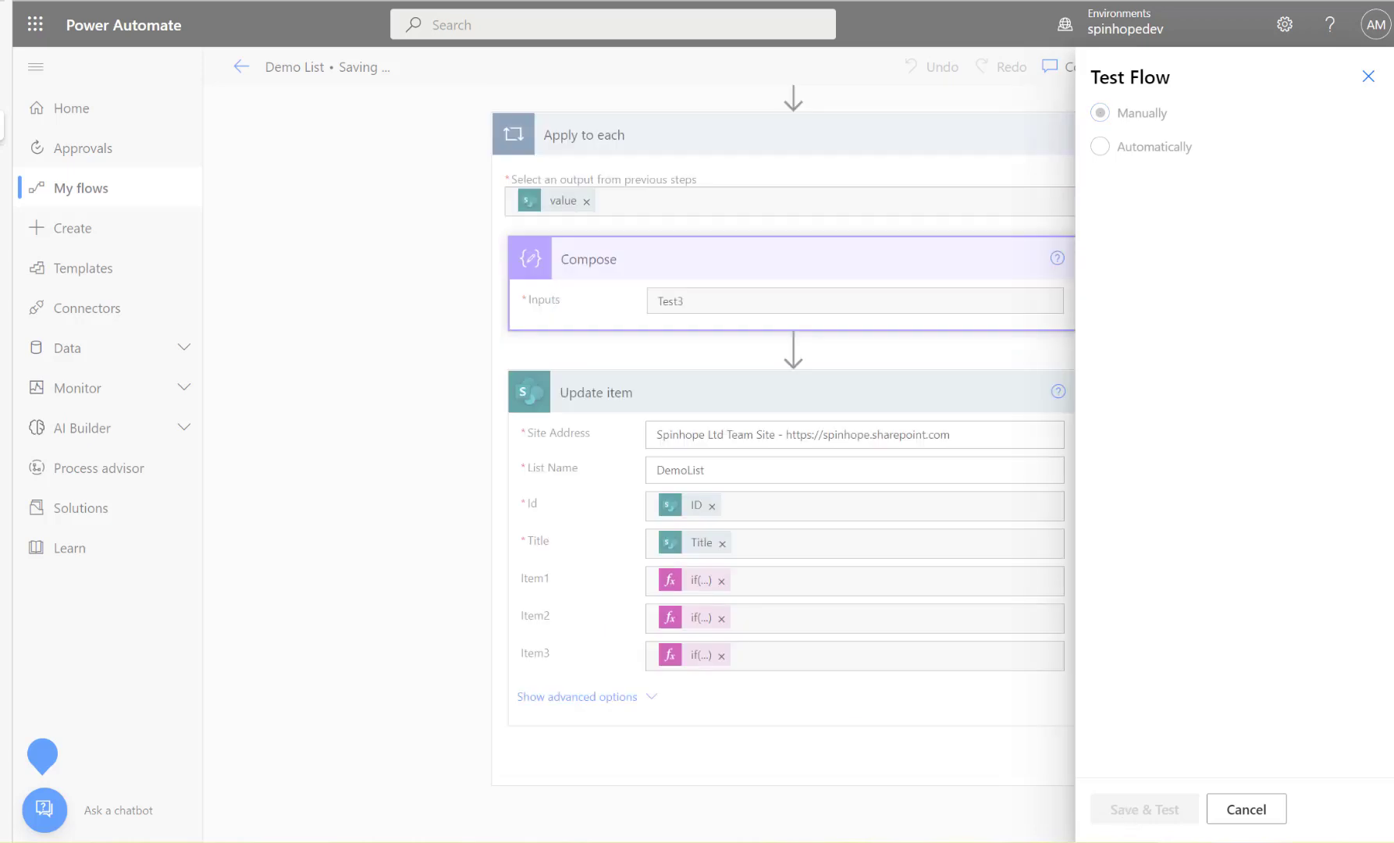
{"action": "left_click", "coordinate": [1143, 809]}
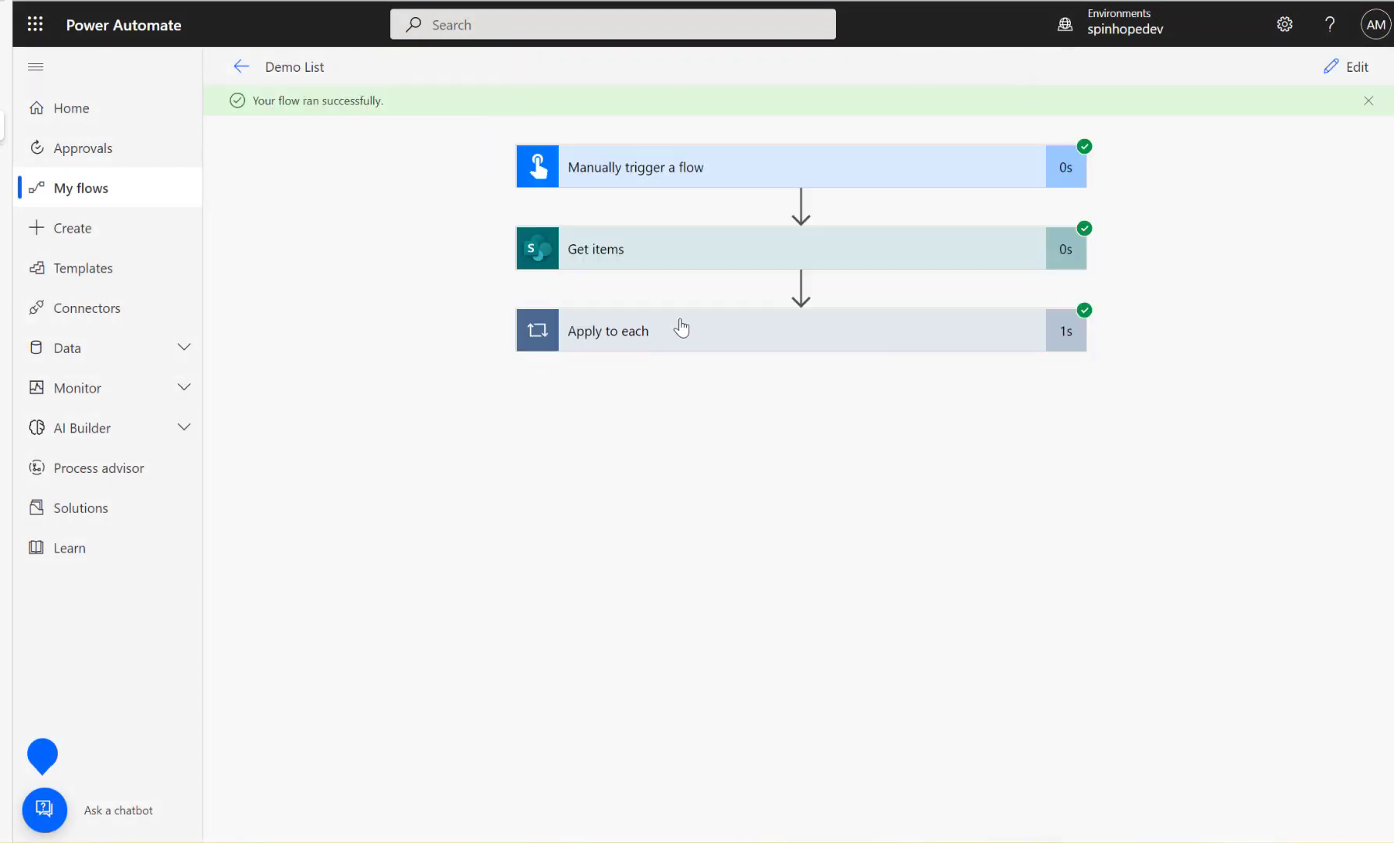
{"action": "left_click", "coordinate": [608, 331]}
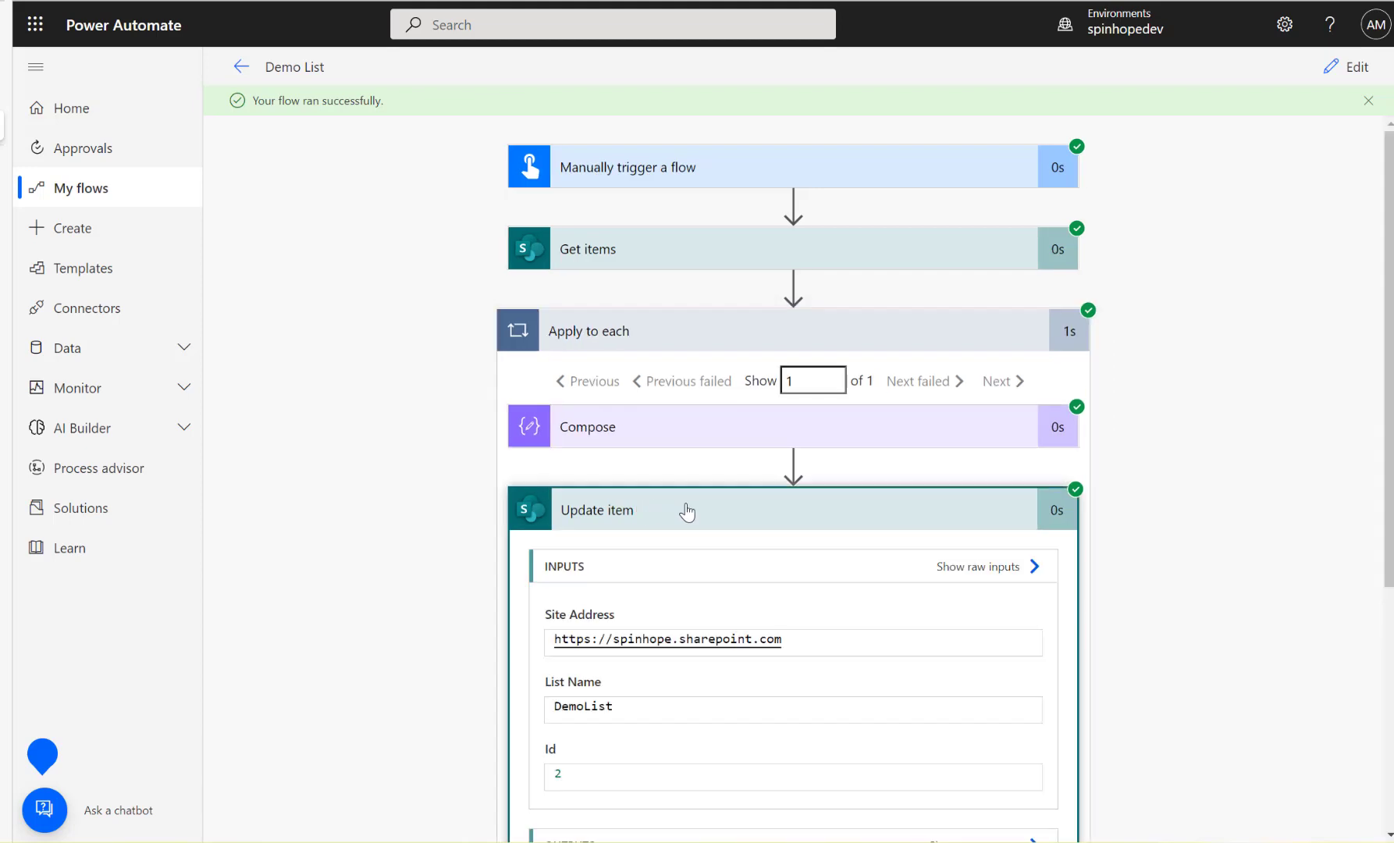
{"action": "scroll", "scroll_direction": "down", "scroll_amount": 3}
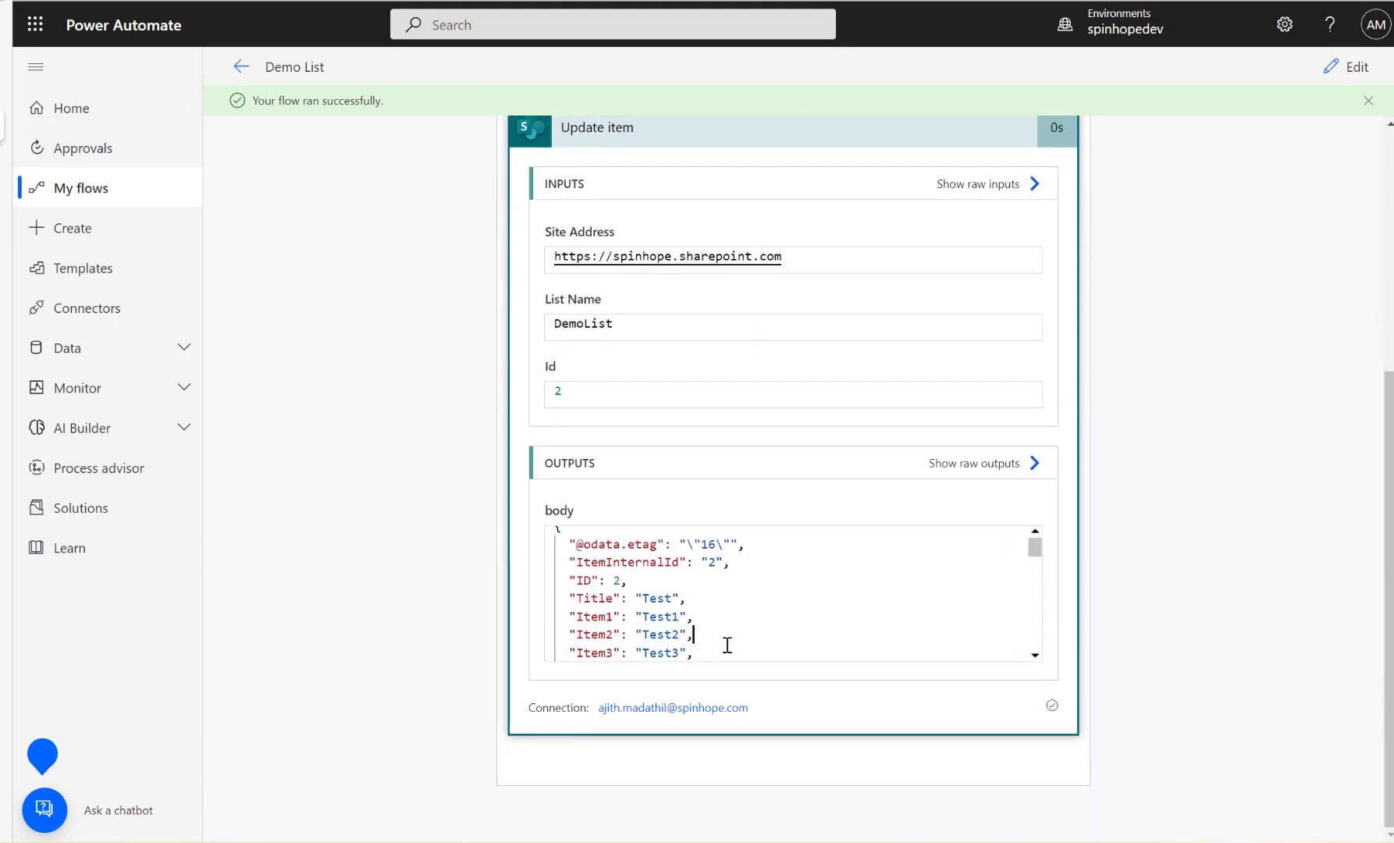
{"action": "scroll", "scroll_direction": "down", "scroll_amount": 3}
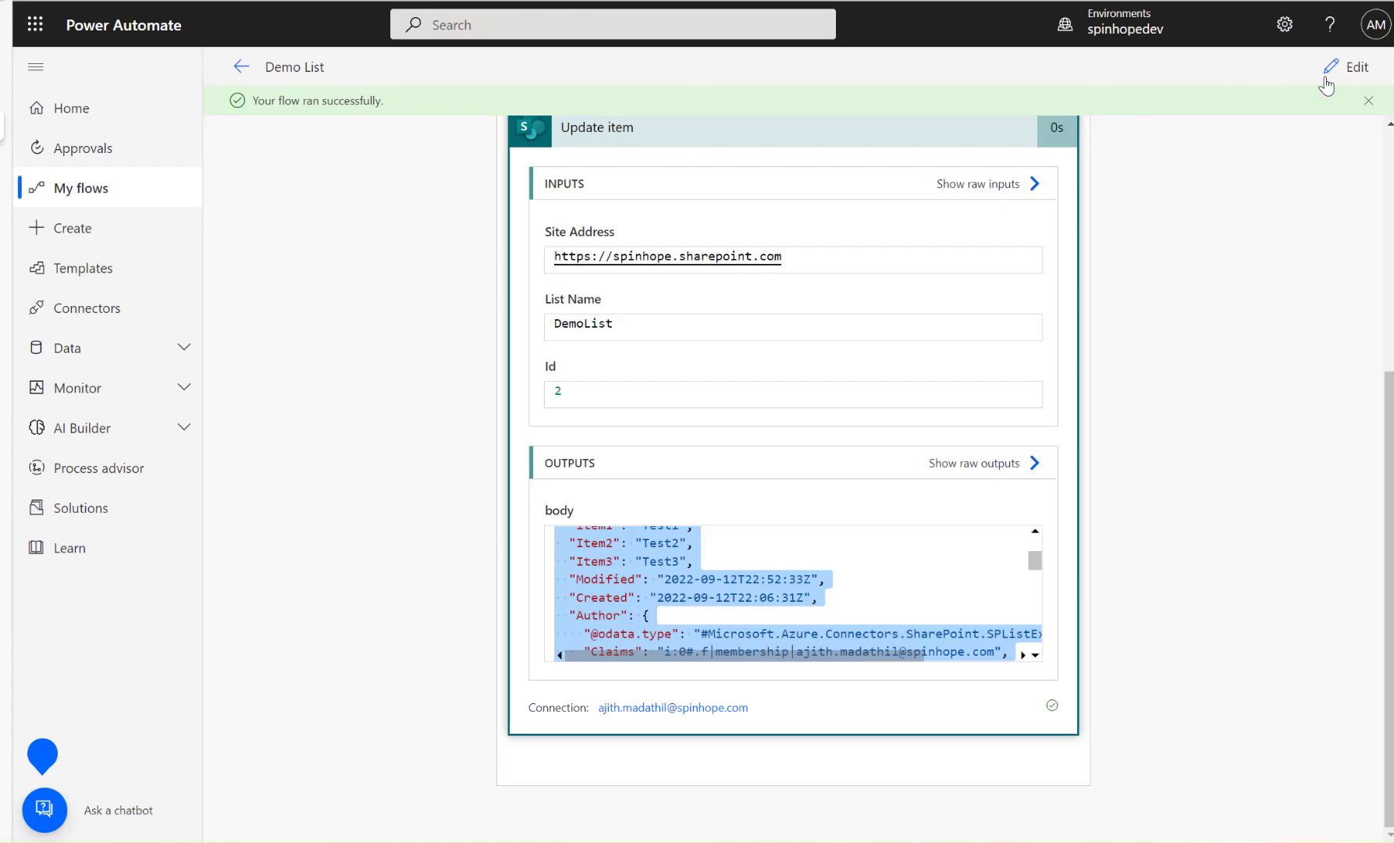
Step: Reopen the flow for editing and switch to the SharePoint DemoList view with the Test row
{"action": "left_click", "coordinate": [1354, 65]}
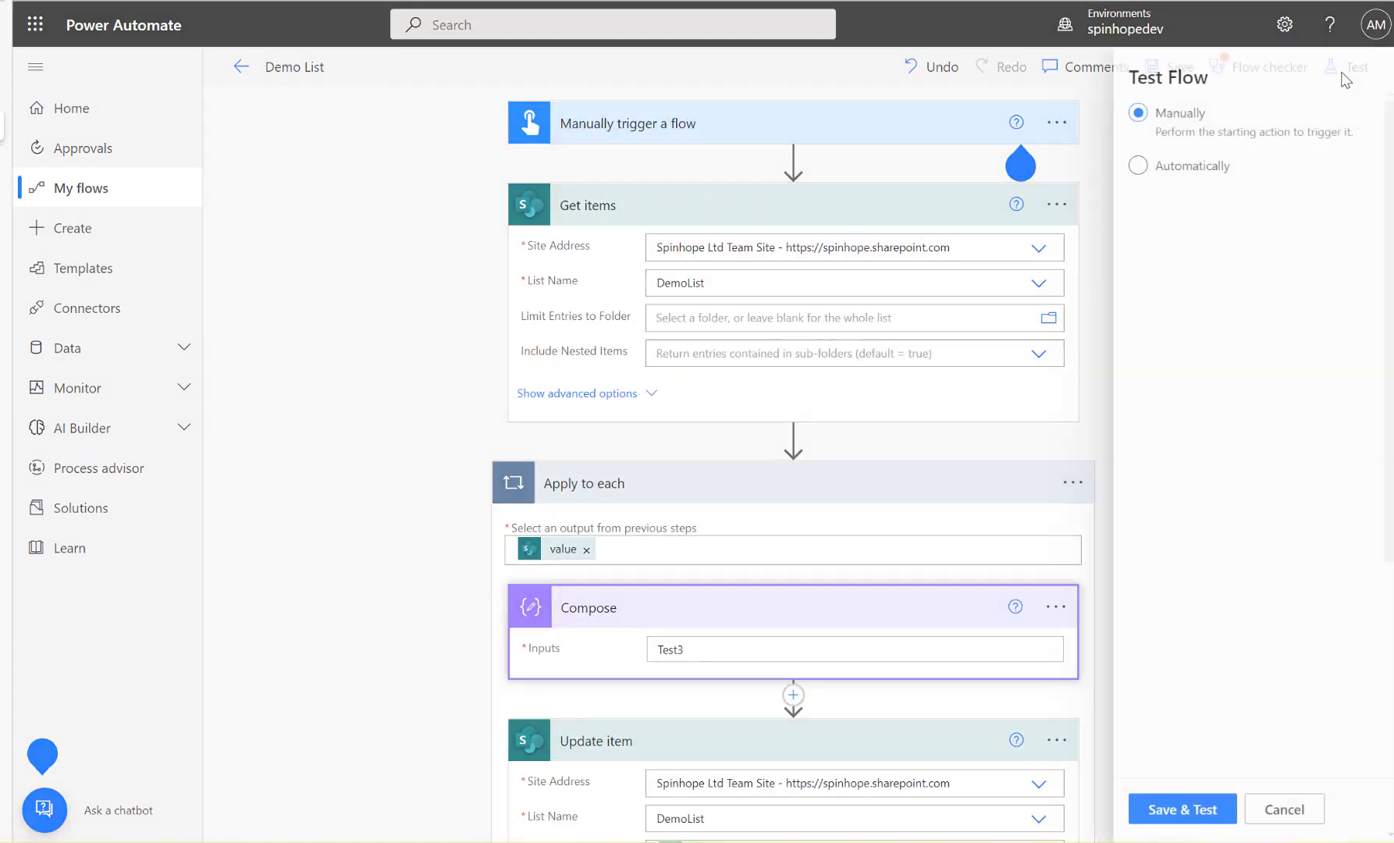
{"action": "left_click", "coordinate": [1180, 809]}
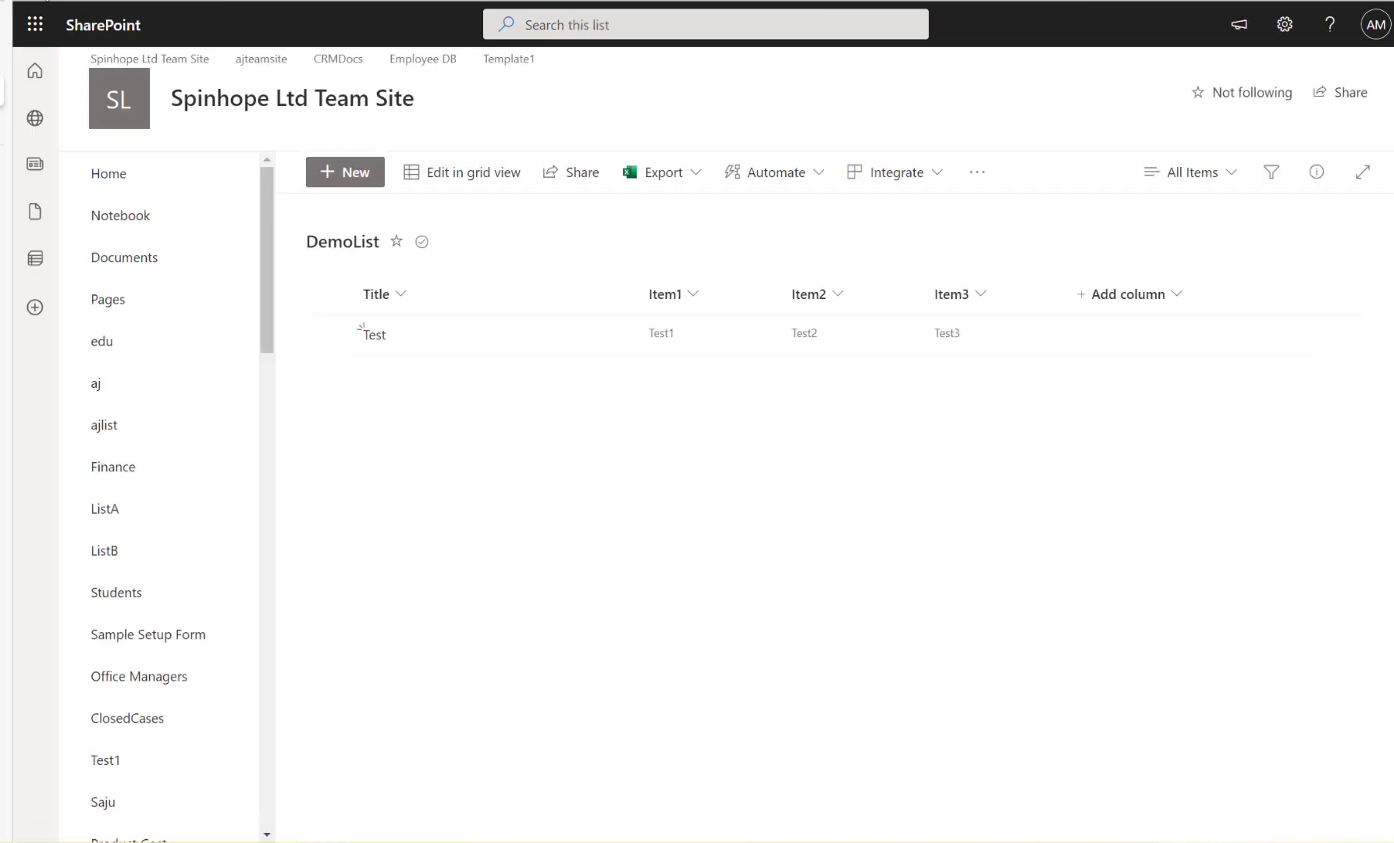
{"action": "mouse_move", "coordinate": [688, 347]}
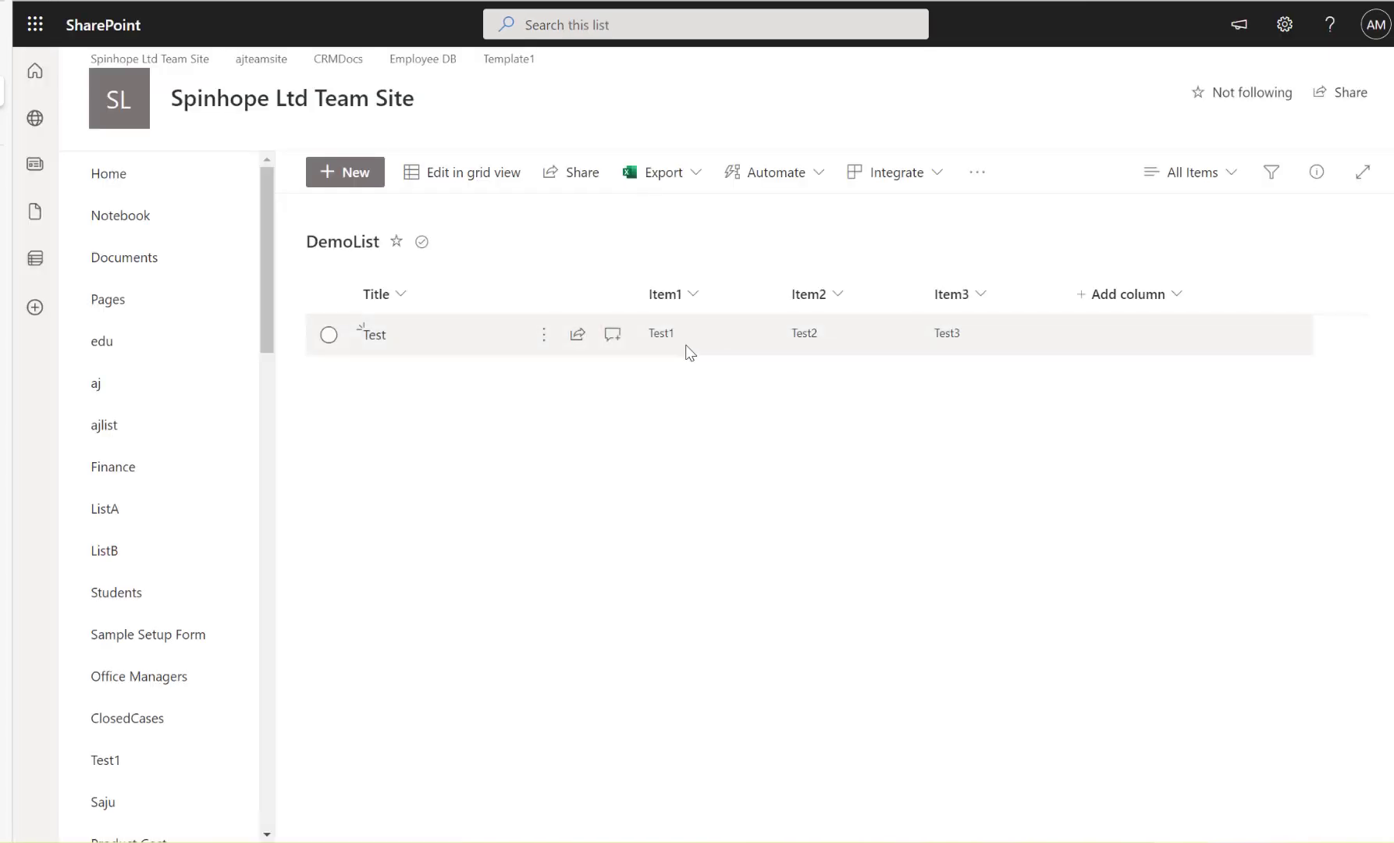
{"action": "mouse_move", "coordinate": [979, 347]}
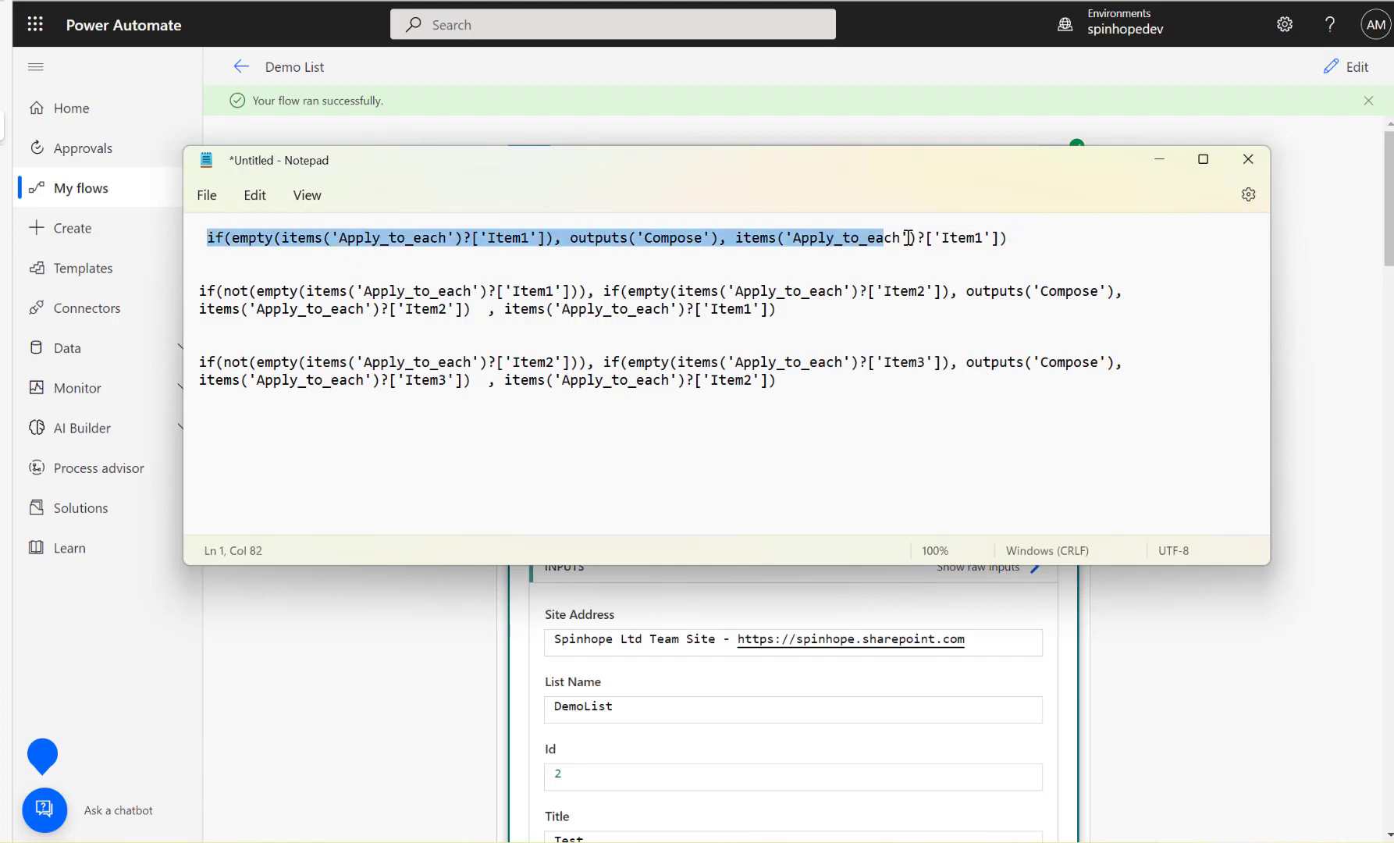
Step: Bring the Notepad window with the three if(empty()) expressions to the front
{"action": "left_click", "coordinate": [231, 290]}
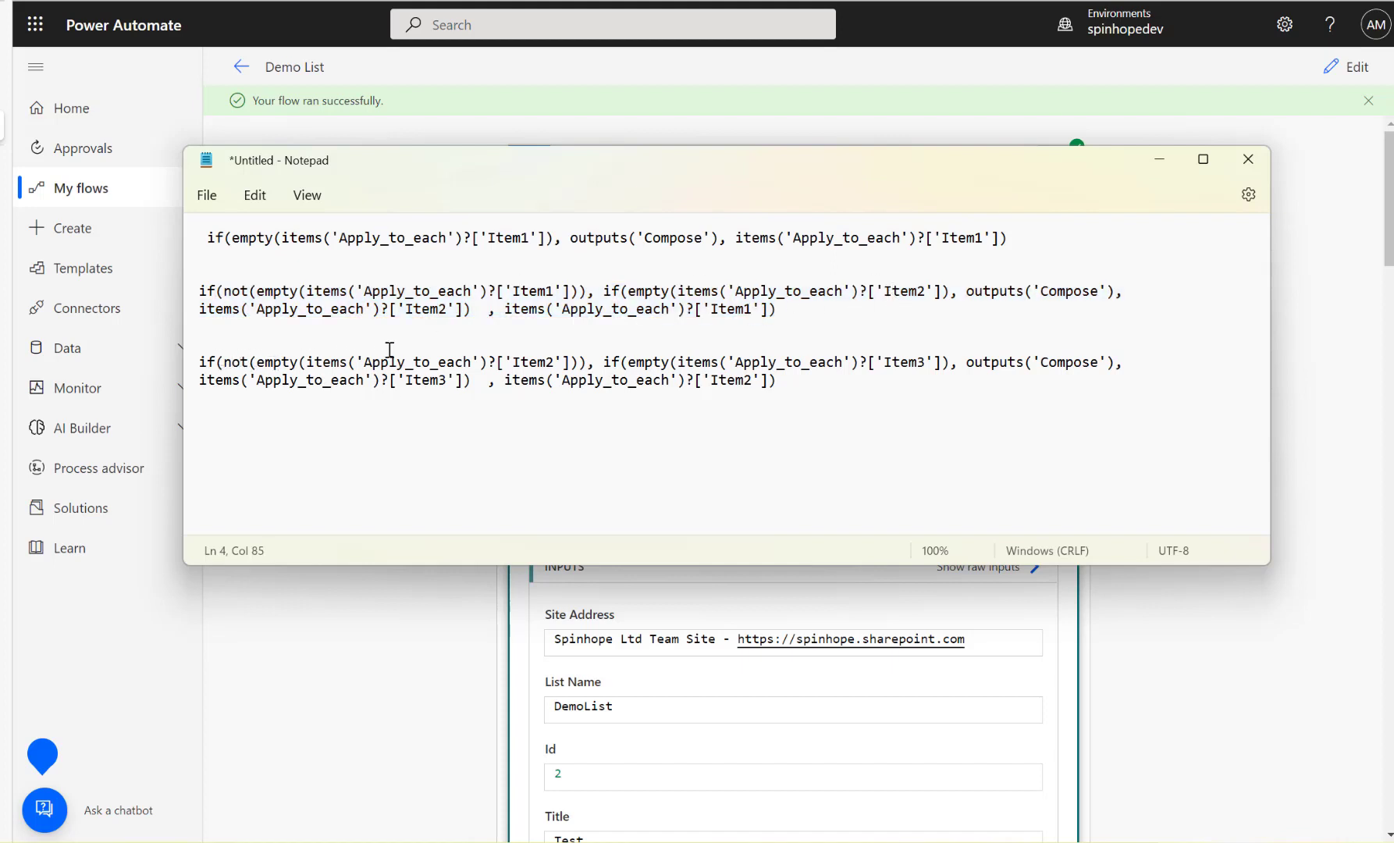
{"action": "mouse_move", "coordinate": [810, 376]}
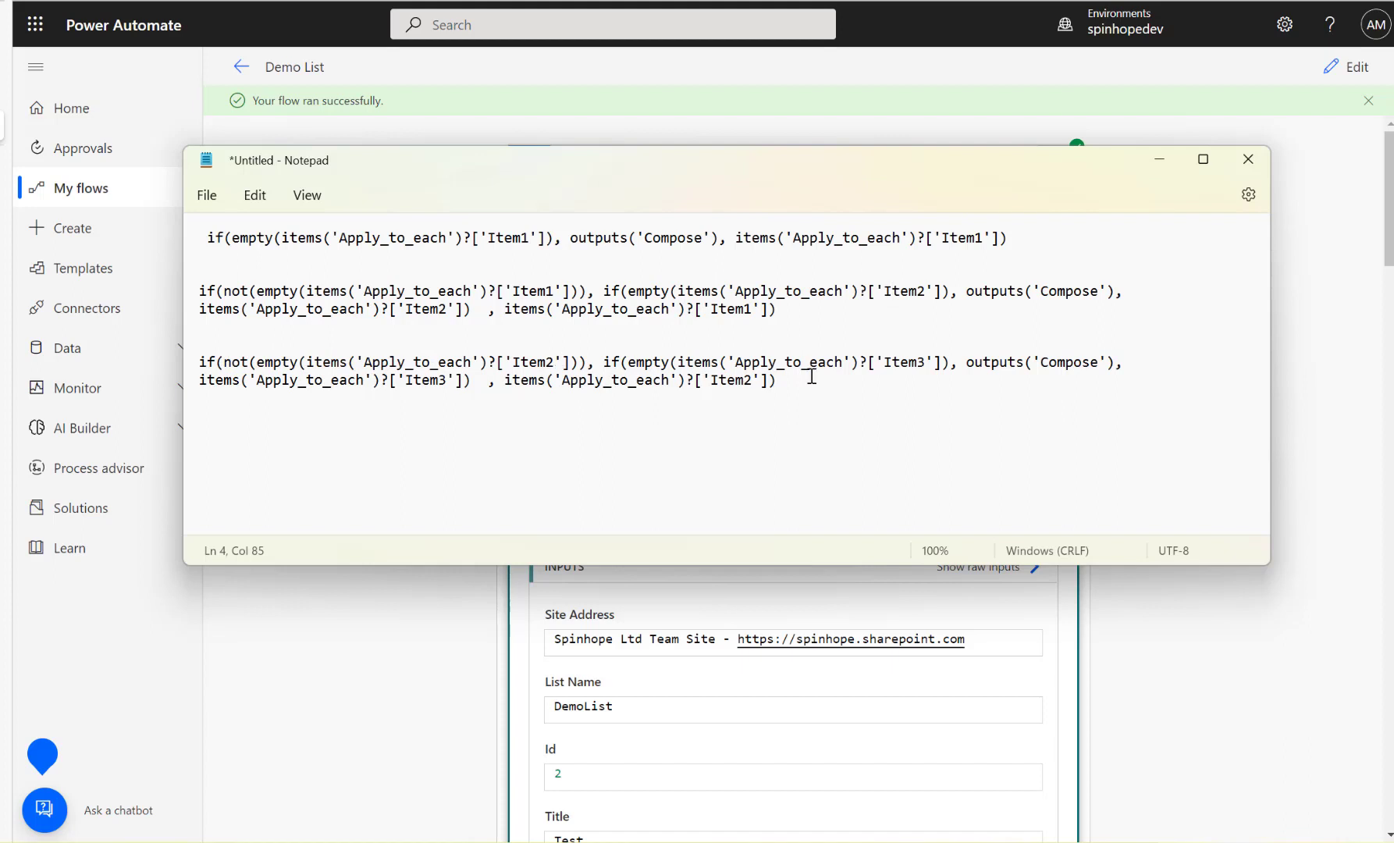